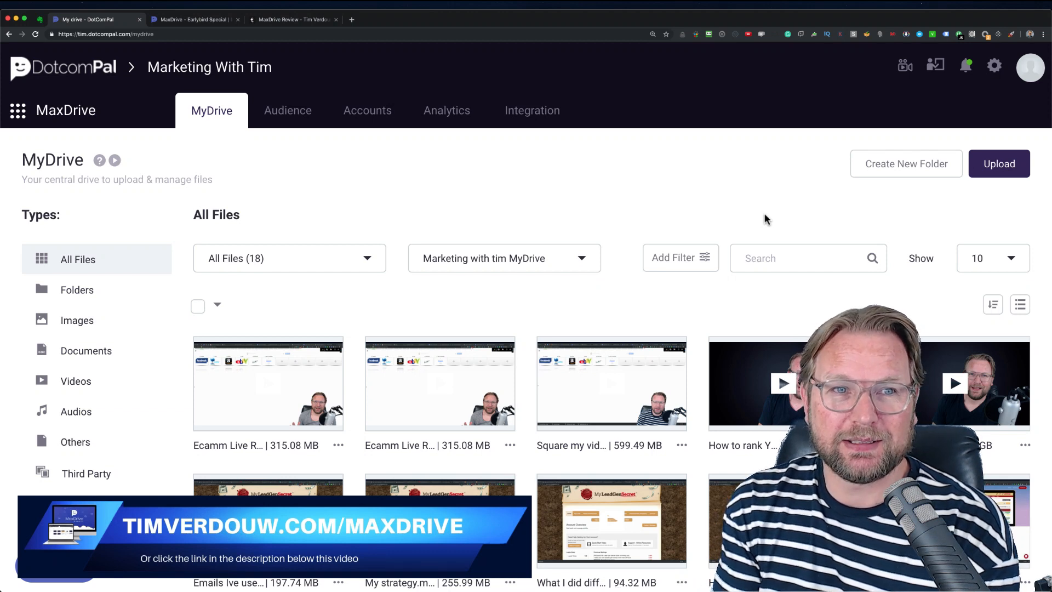
mouse_move(619, 210)
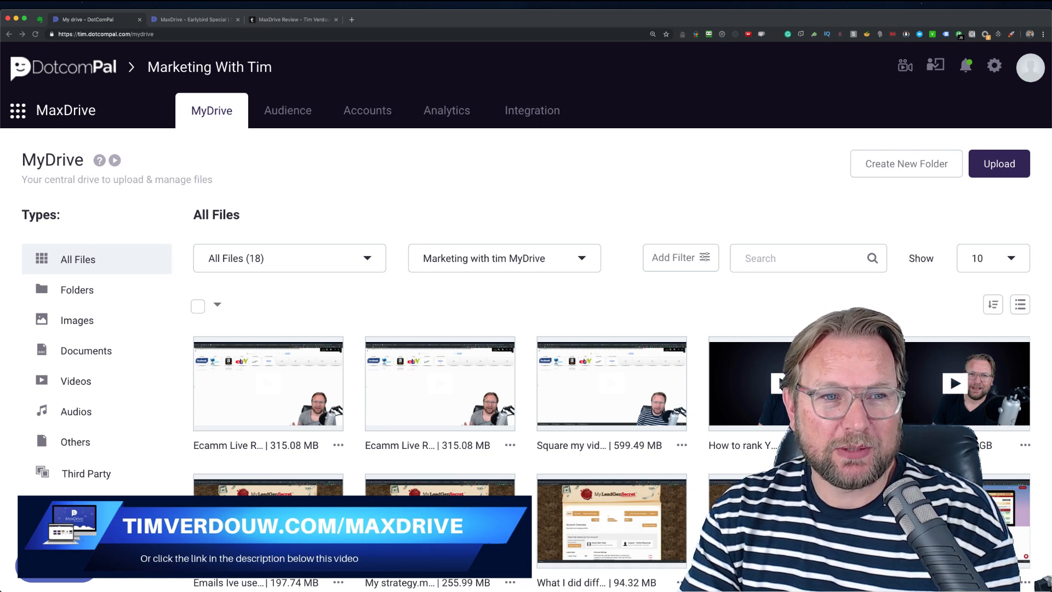
From the Folders view, create a new Music folder, enter it and start a file upload.
scroll("down", 3)
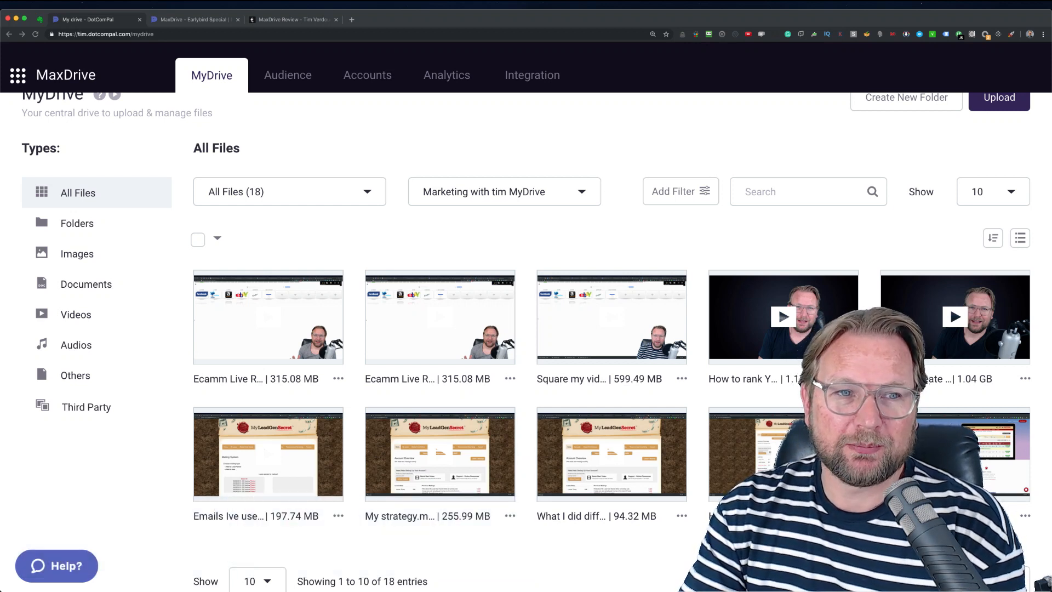
left_click(77, 223)
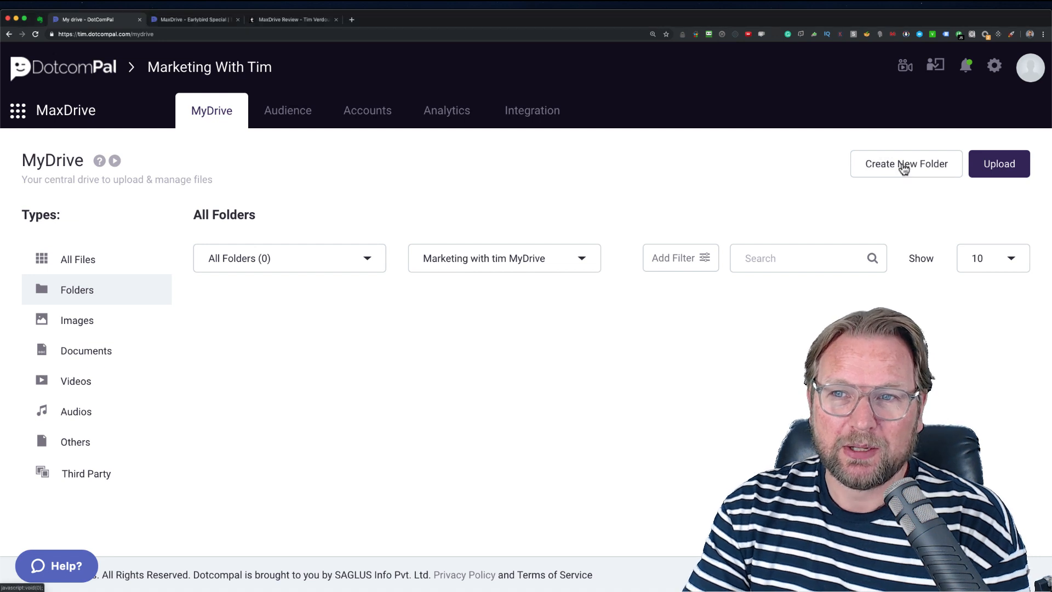
left_click(905, 163)
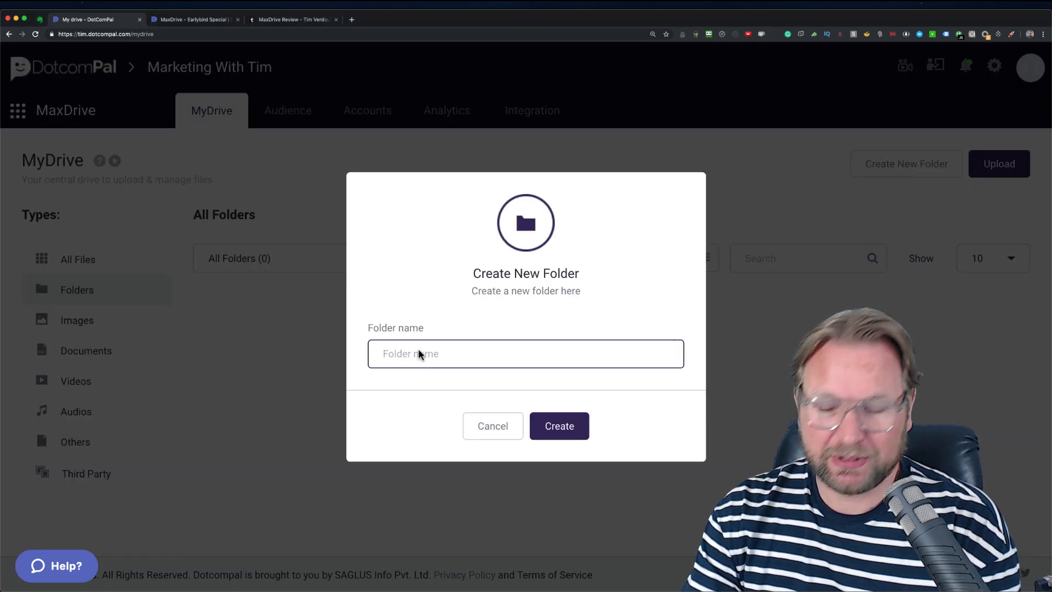
type("Musix")
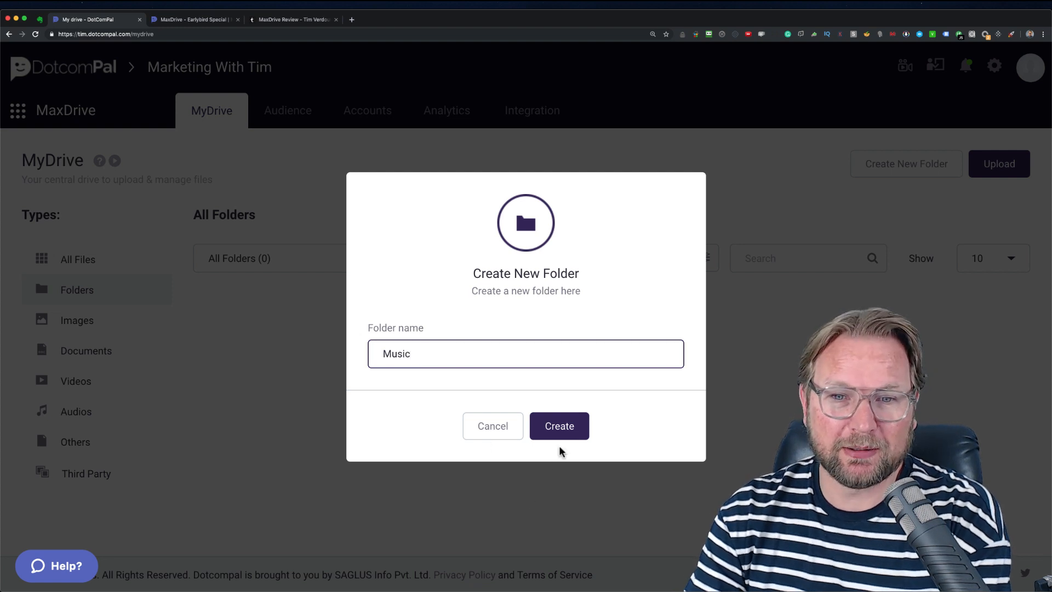
left_click(559, 425)
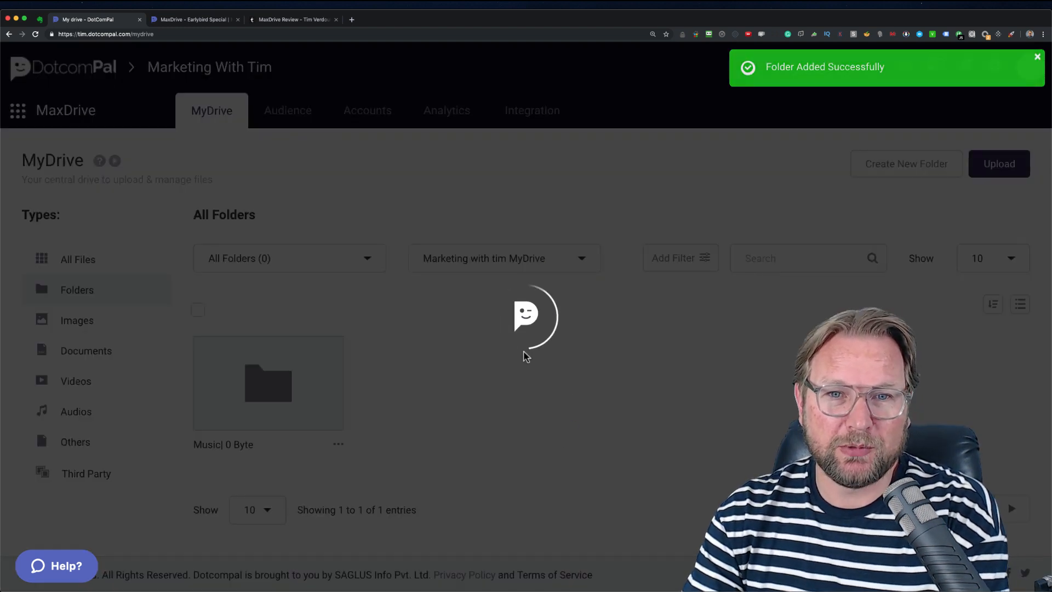
mouse_move(270, 394)
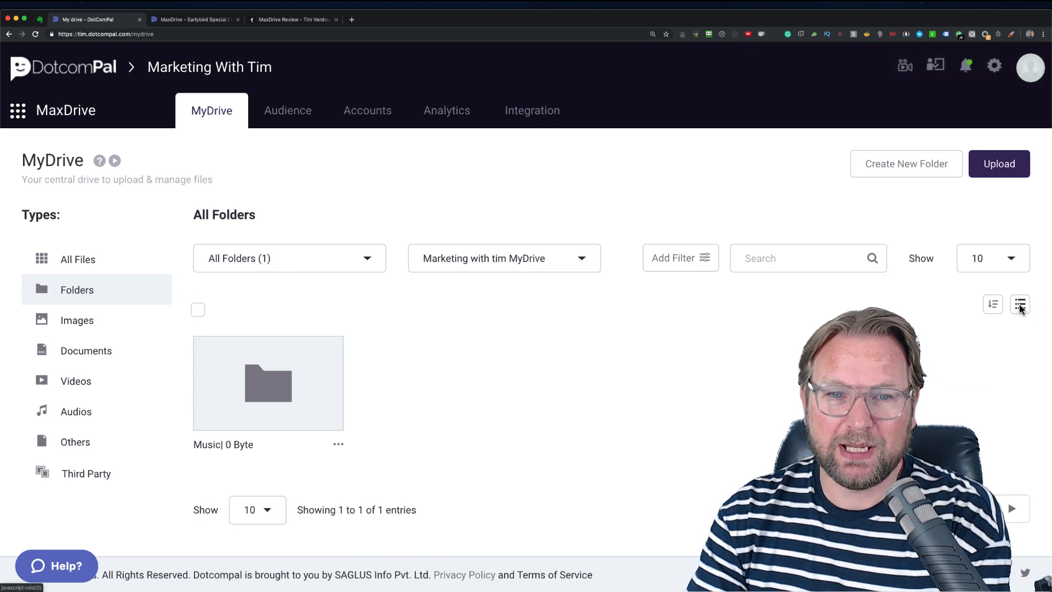
left_click(1019, 304)
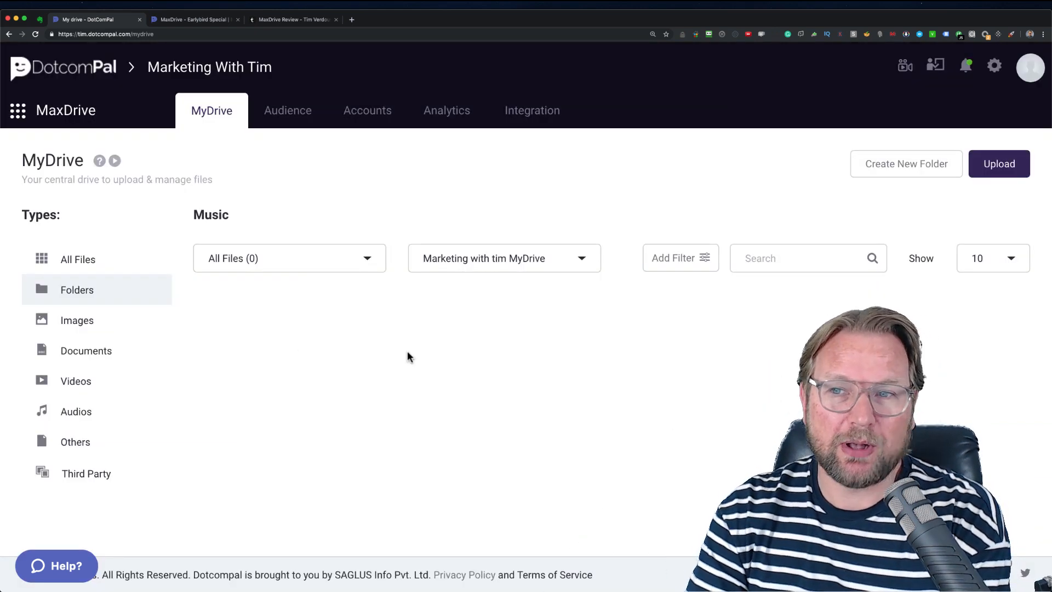
left_click(999, 163)
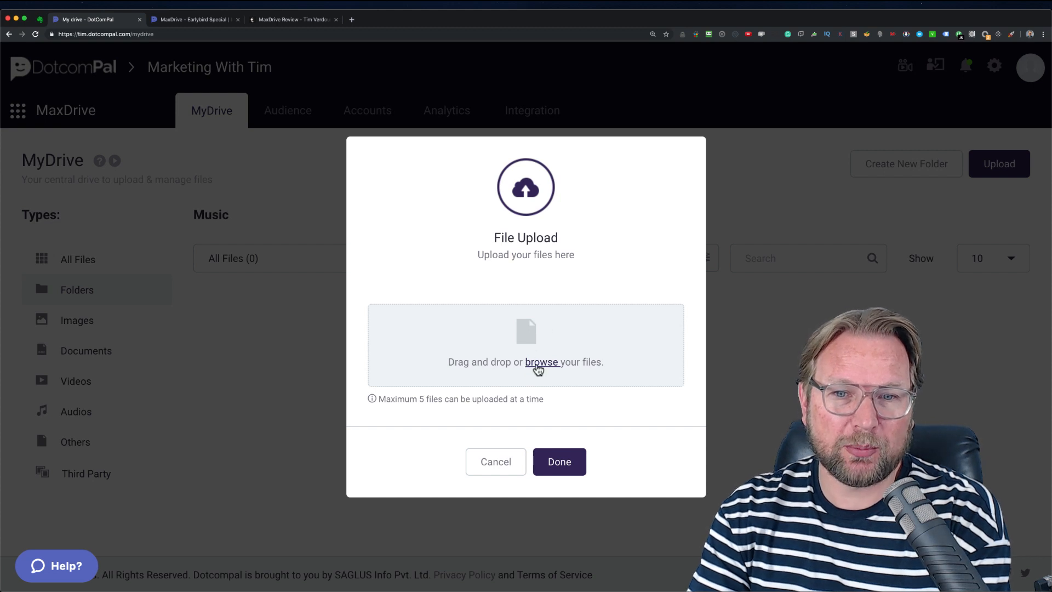
Browse the computer and select three MP3 tracks, including Inspired 320 and Seven Pounds - That Dubstep, for upload.
left_click(541, 362)
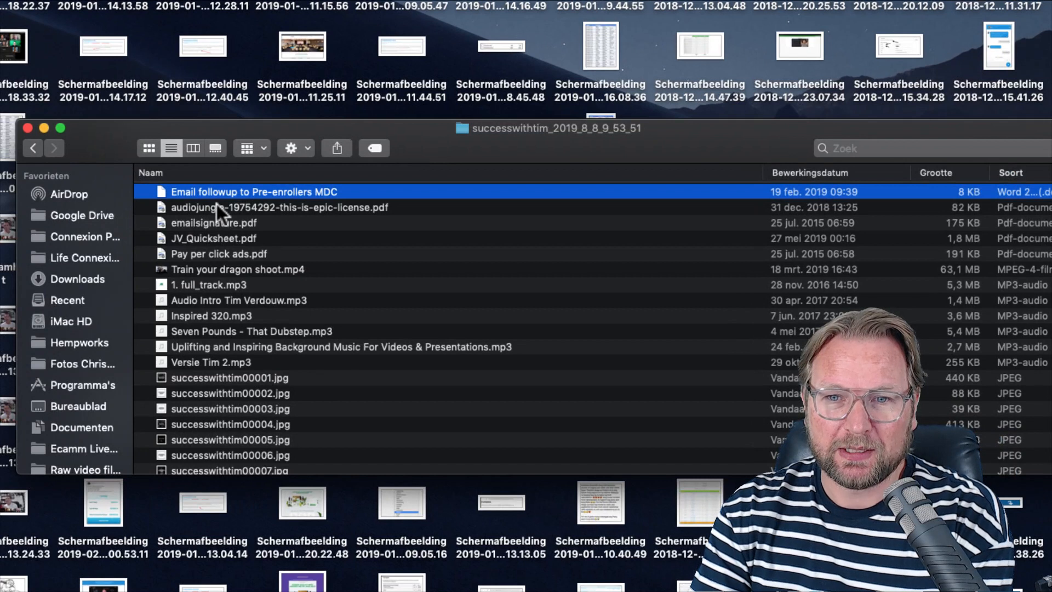
mouse_move(537, 256)
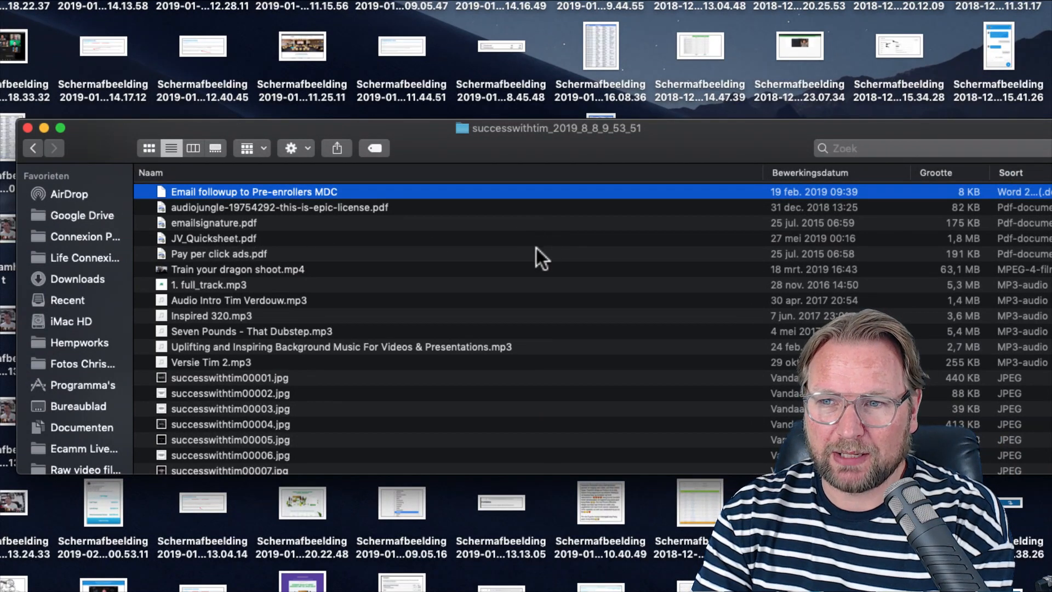
left_click(237, 300)
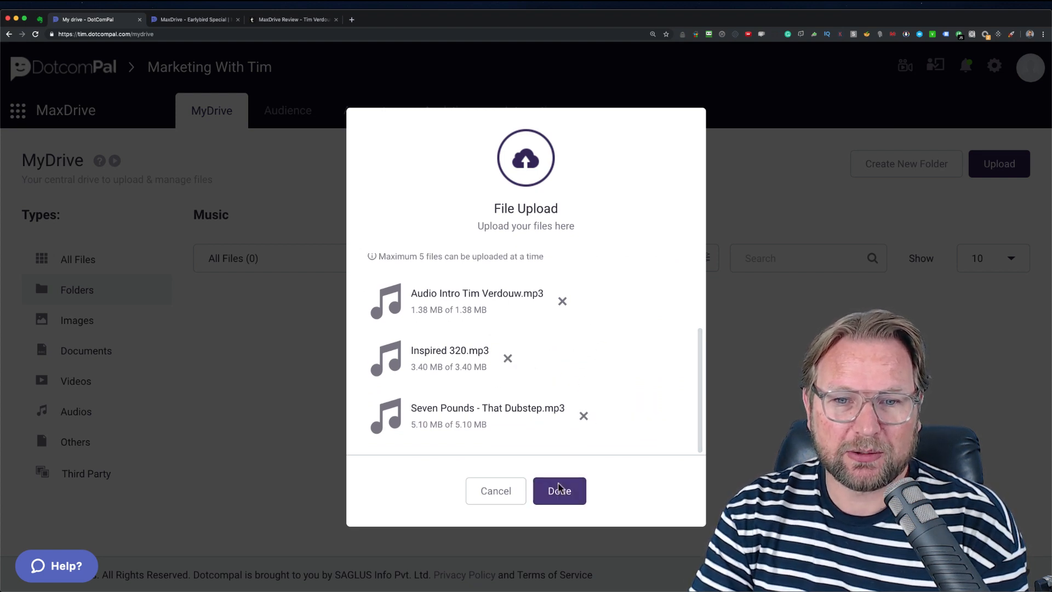
Complete the upload, preview the Seven Pounds - That Dubstep track's audio details, then show the files as thumbnails.
left_click(559, 491)
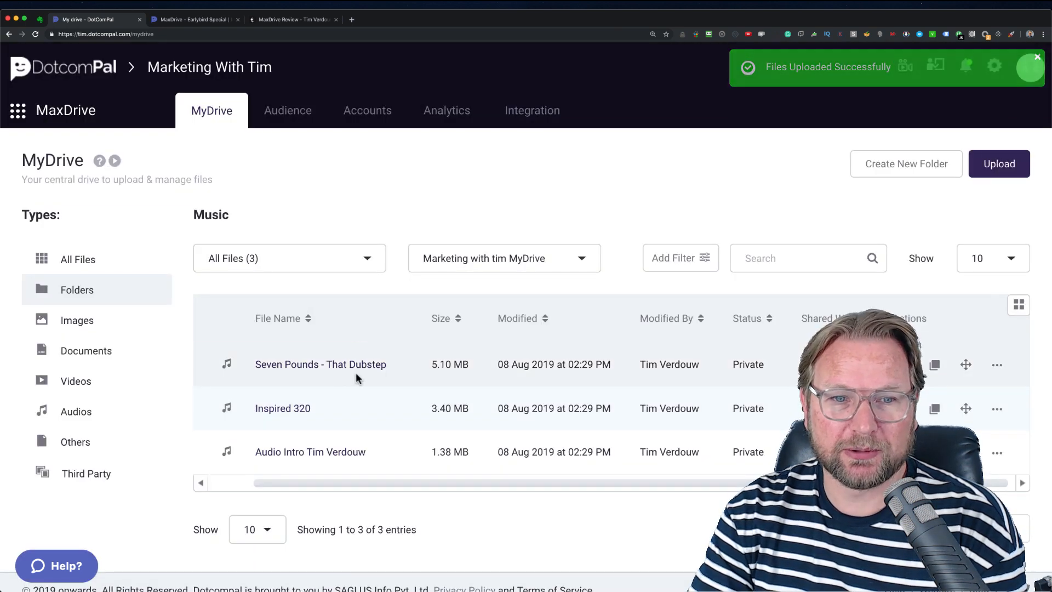
left_click(320, 365)
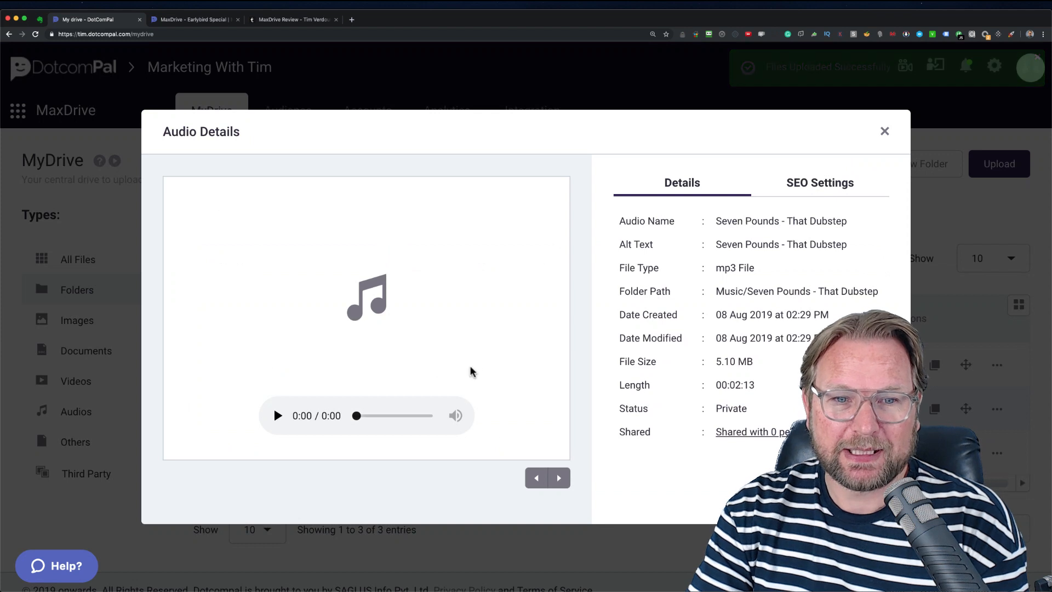
left_click(277, 415)
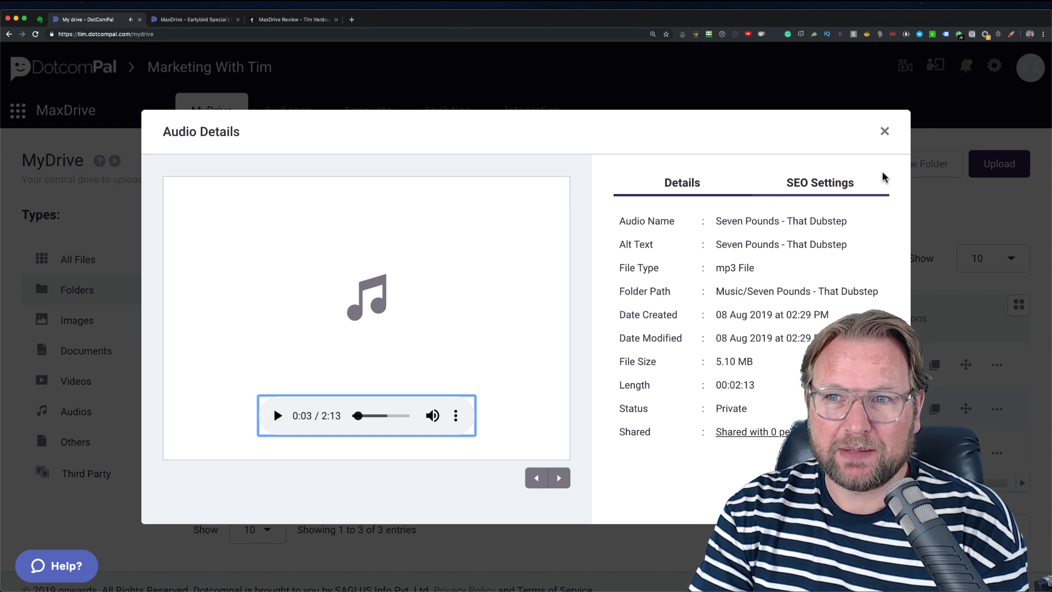
left_click(884, 132)
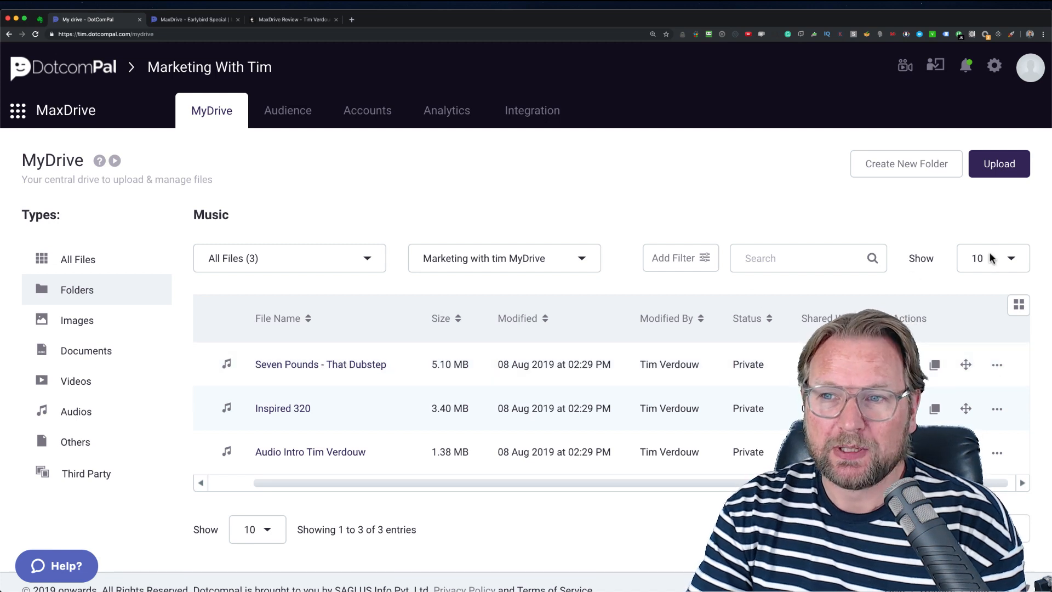
left_click(1017, 305)
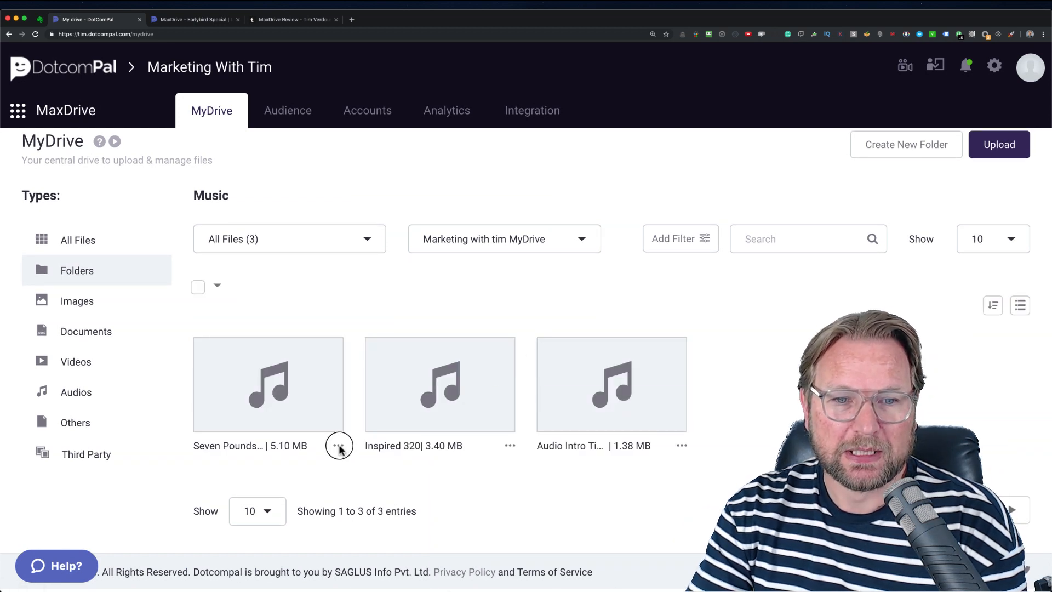
Set the Seven Pounds - That Dubstep track's status to Public and save it.
left_click(338, 446)
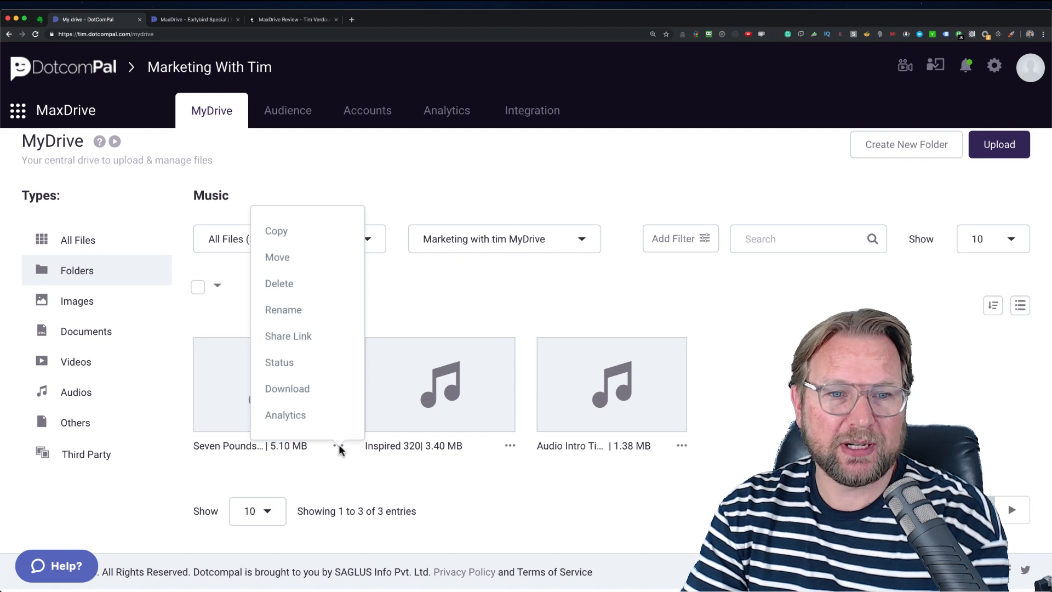
mouse_move(319, 350)
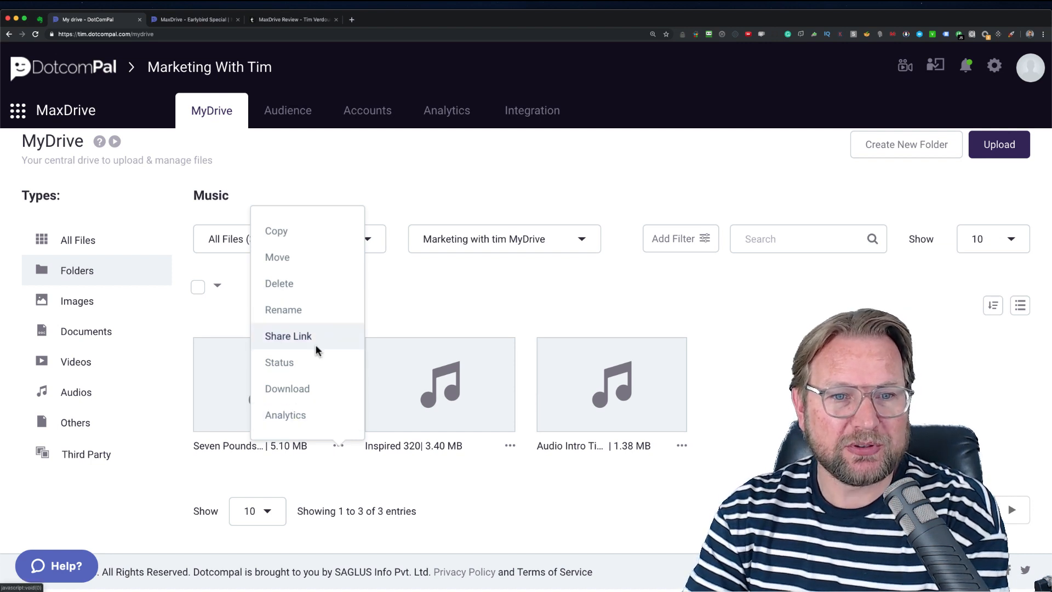
left_click(279, 362)
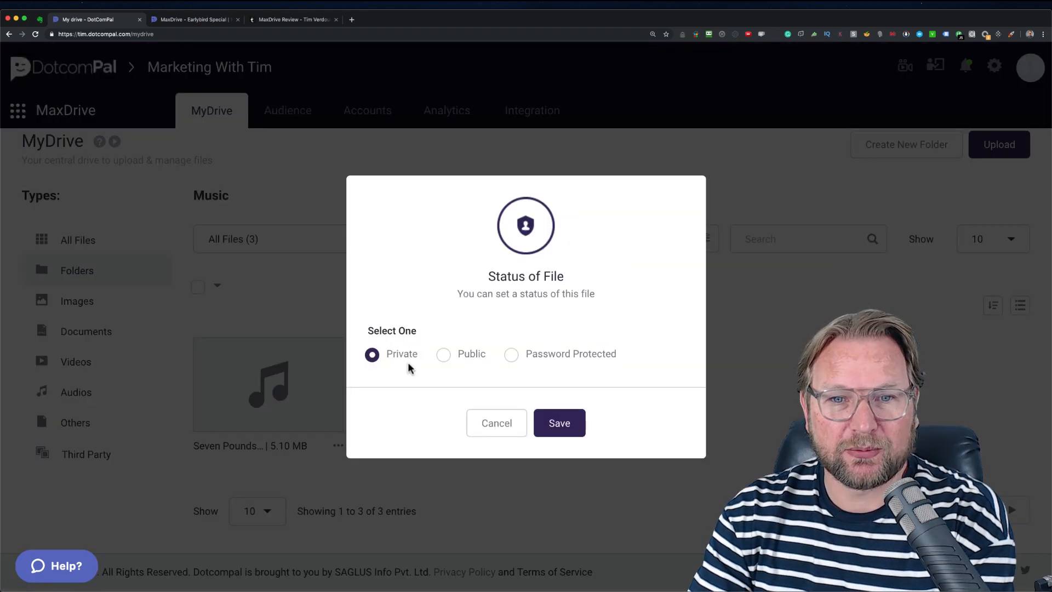
left_click(443, 355)
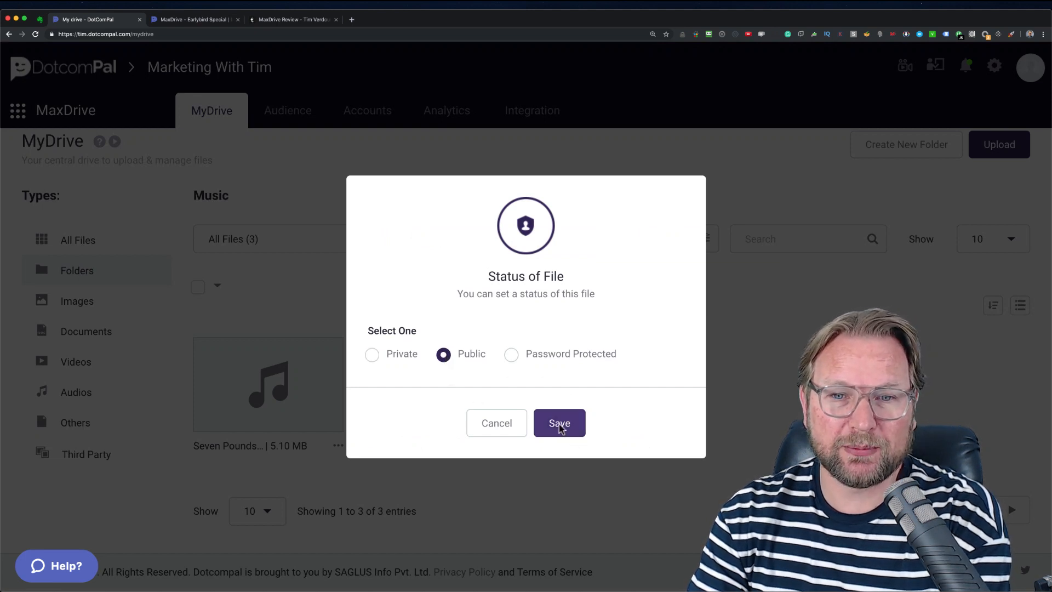
left_click(558, 423)
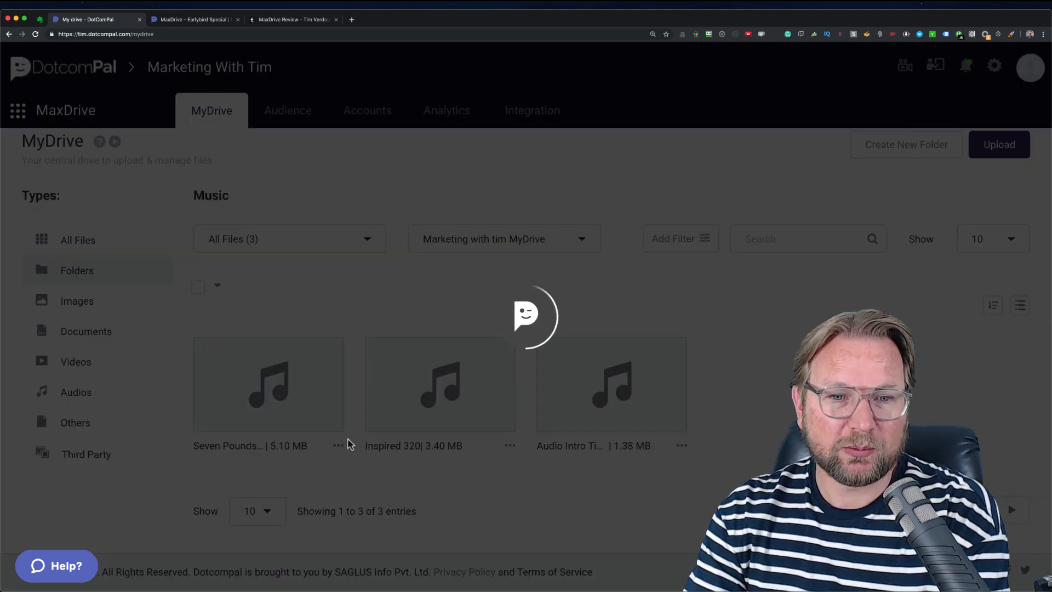
Get the track's share link and view its public playback page in a new tab.
left_click(338, 446)
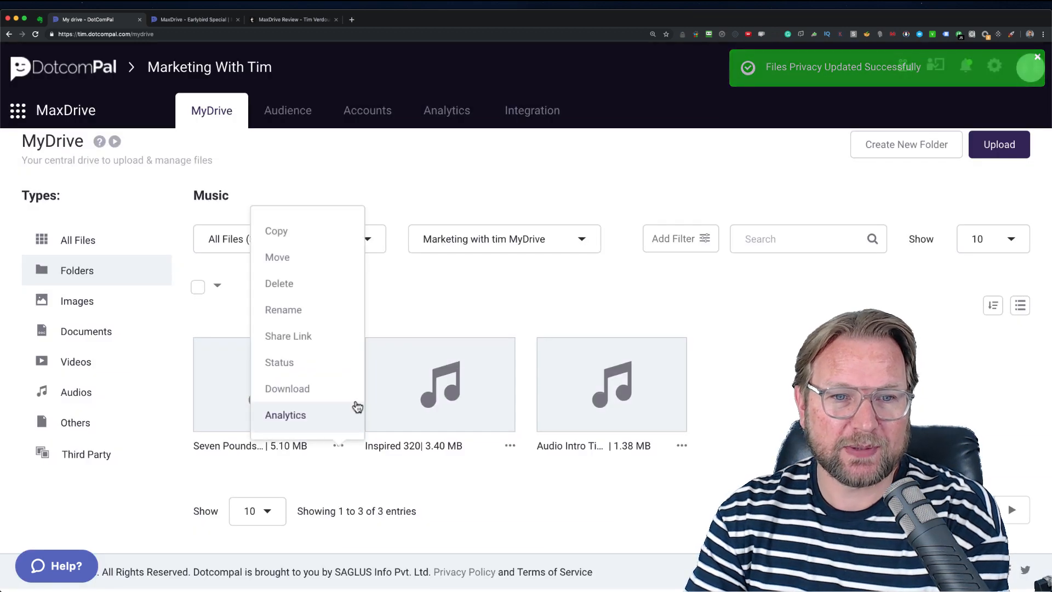
left_click(288, 336)
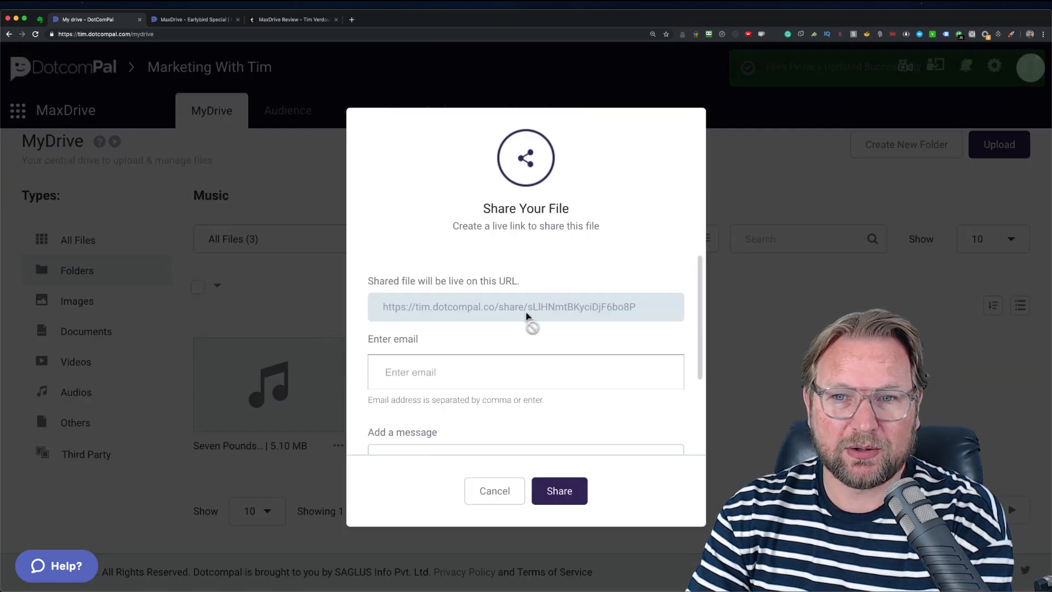
right_click(526, 307)
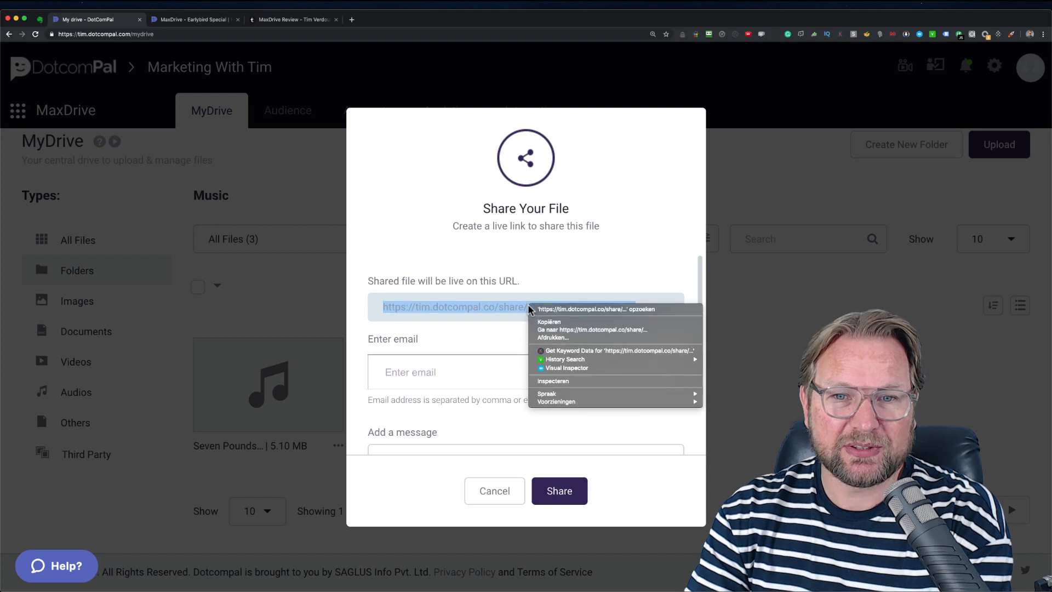
mouse_move(565, 337)
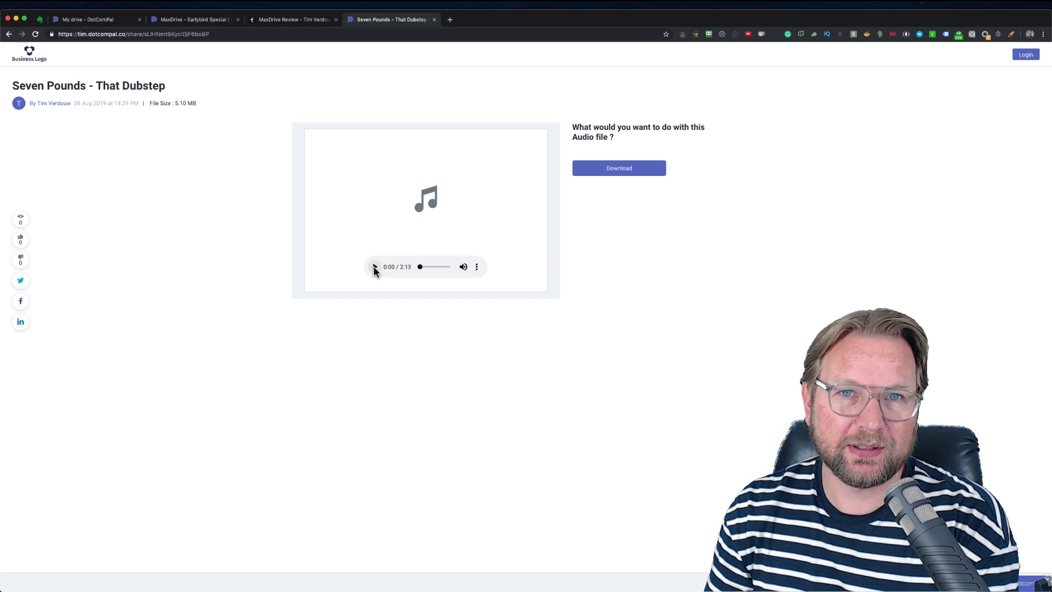
mouse_move(529, 179)
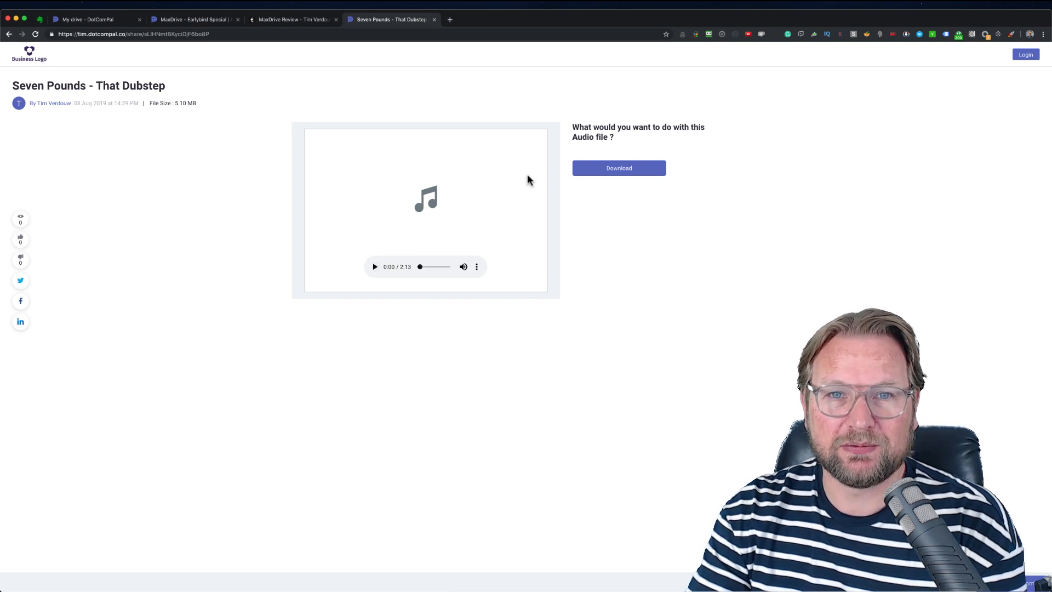
left_click(294, 20)
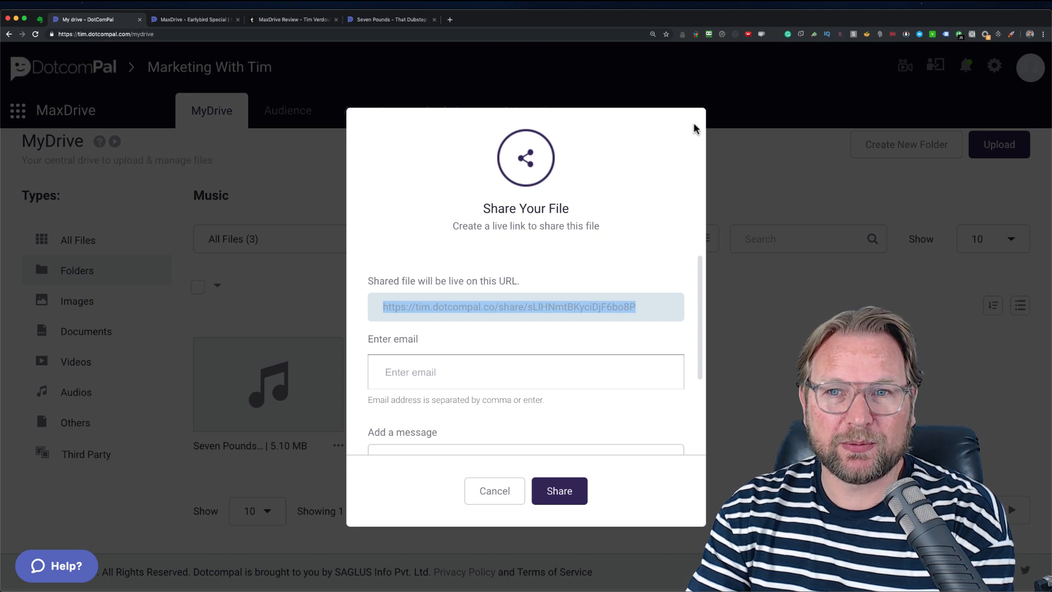
Close the share window and create a new folder named Insta Images.
left_click(494, 491)
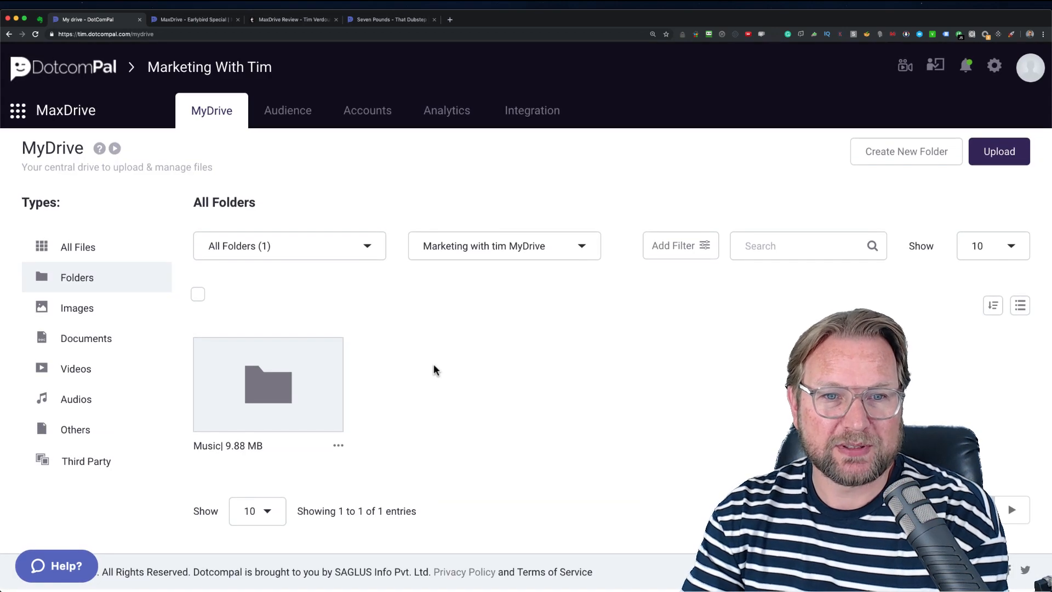
left_click(905, 151)
type("Insta")
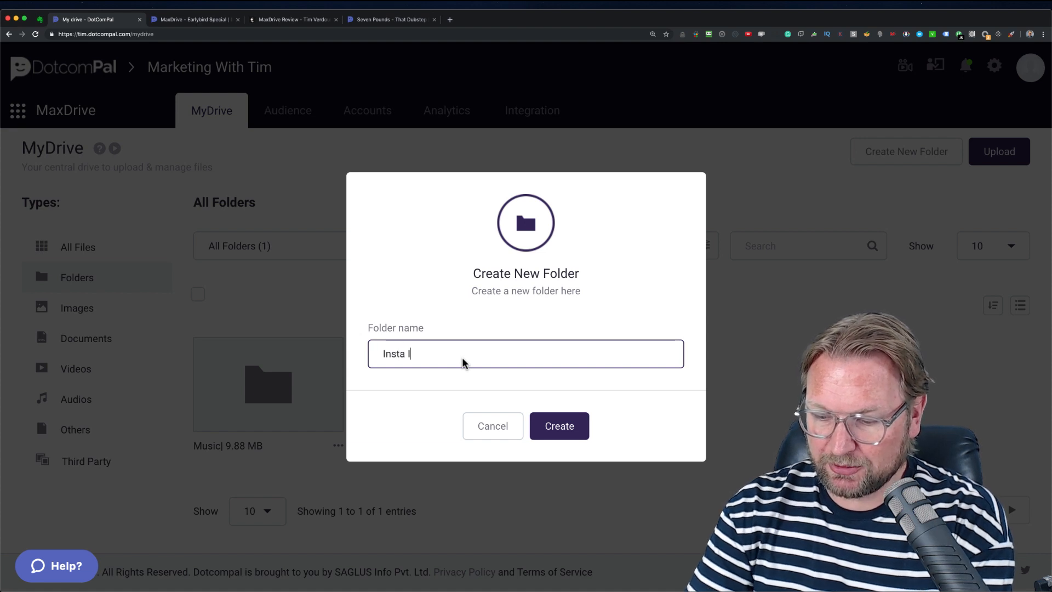
left_click(559, 425)
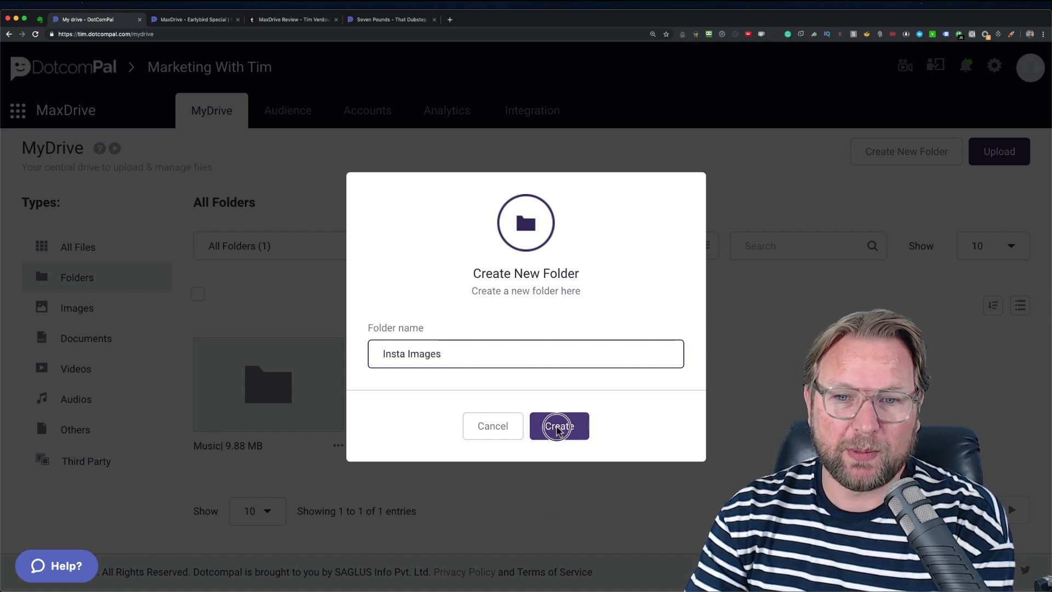
left_click(559, 425)
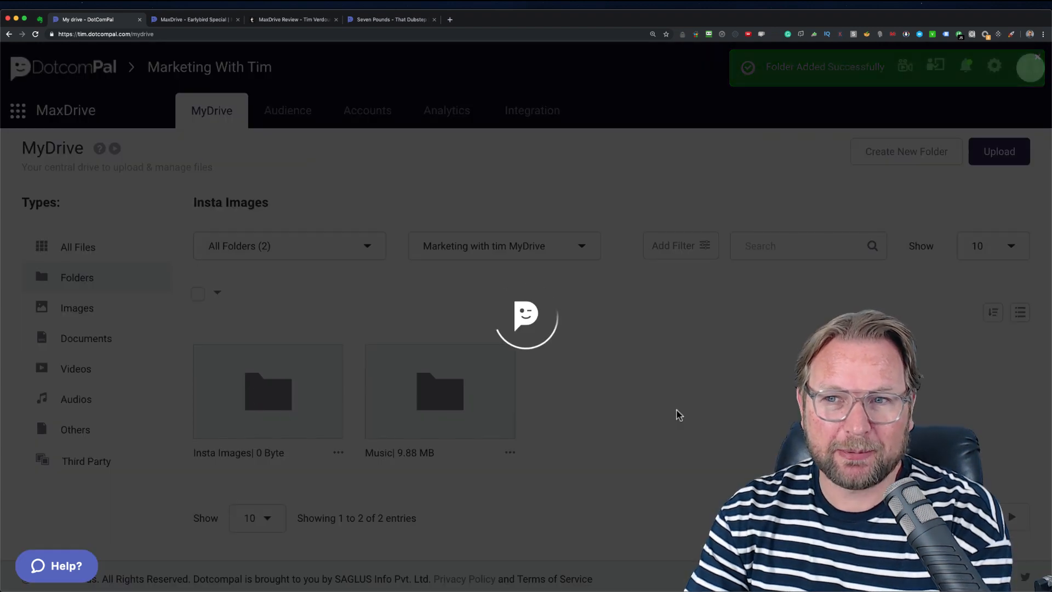
Upload the five successwithtim JPG quote images from the computer into Insta Images.
left_click(999, 163)
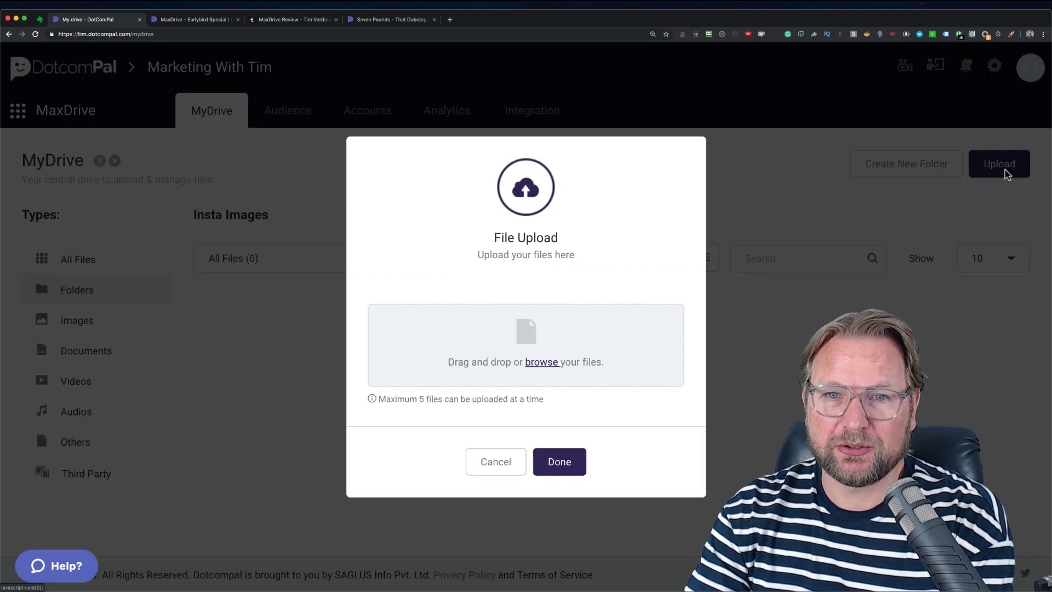
mouse_move(558, 394)
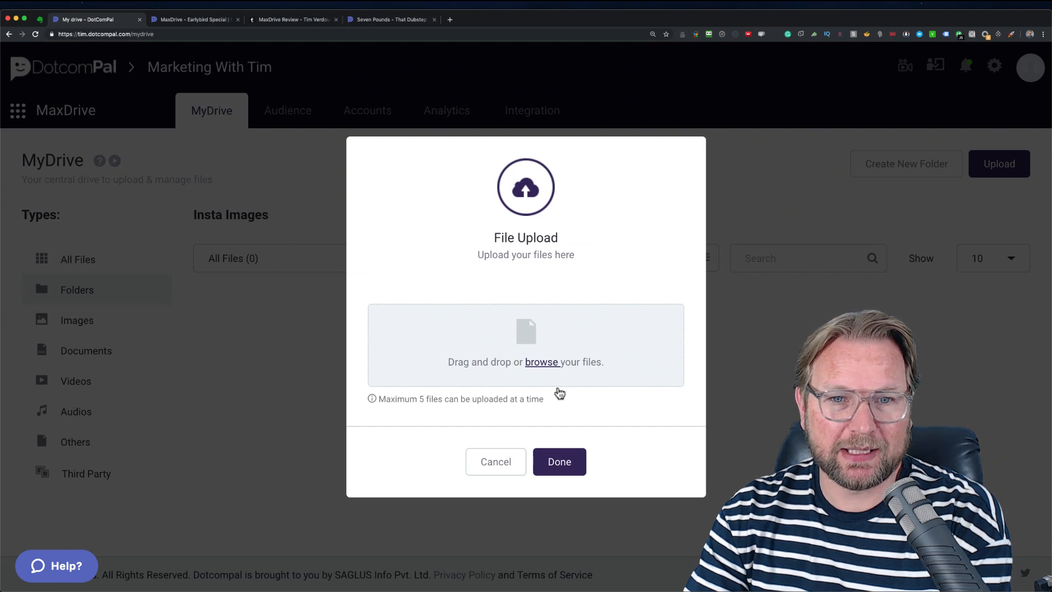
left_click(541, 361)
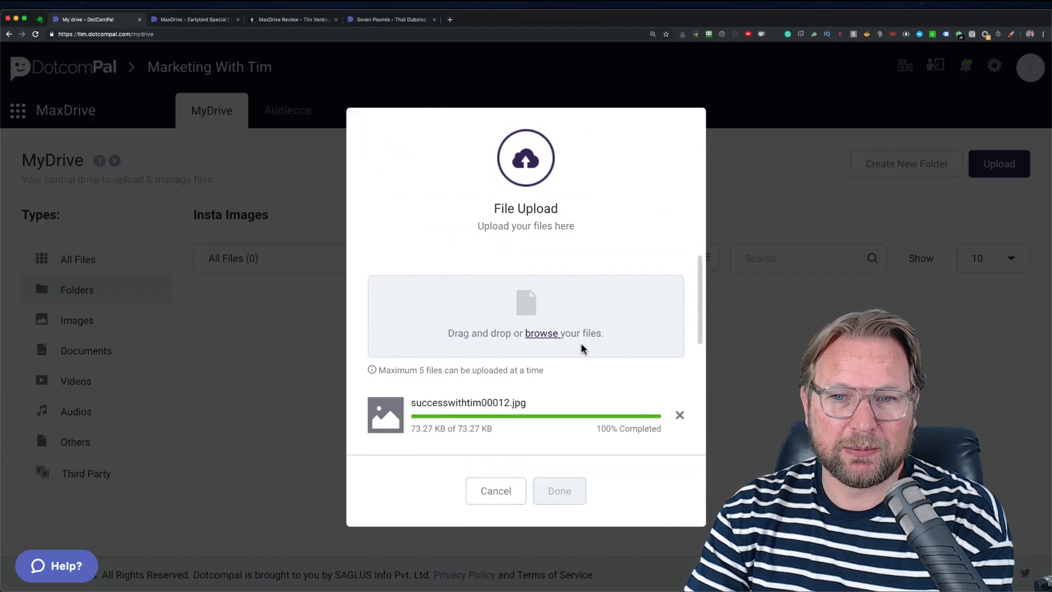
scroll("down", 3)
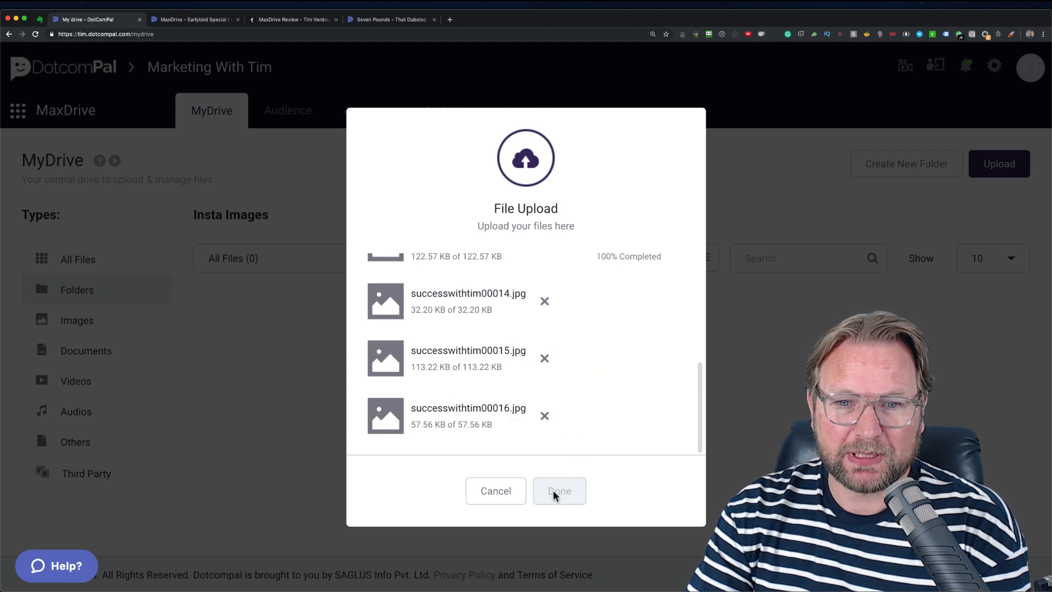
left_click(558, 491)
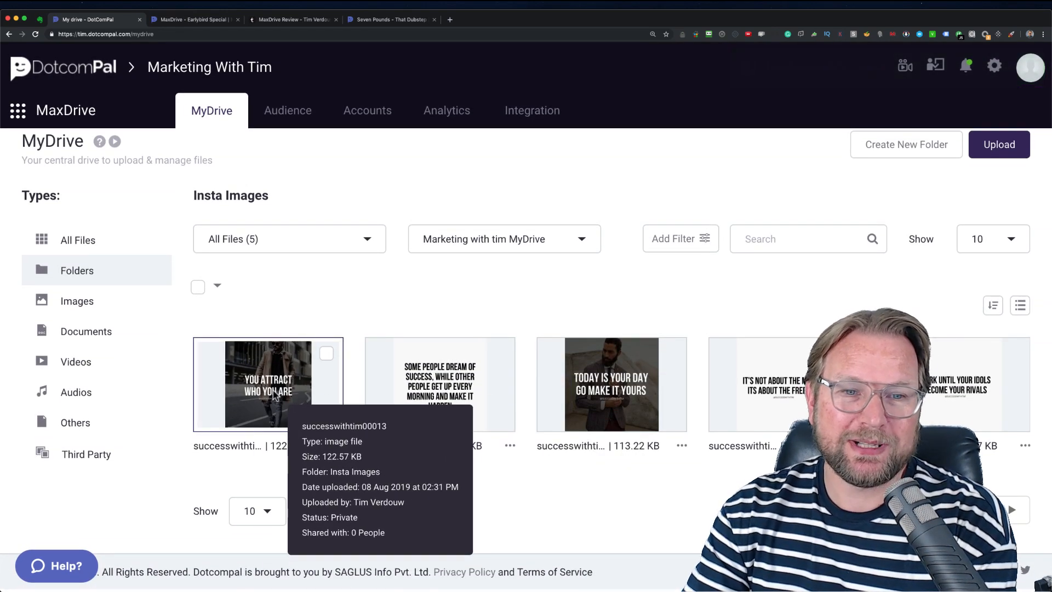
View the successwithtim00013 image details, then set its status to Public and save.
left_click(256, 385)
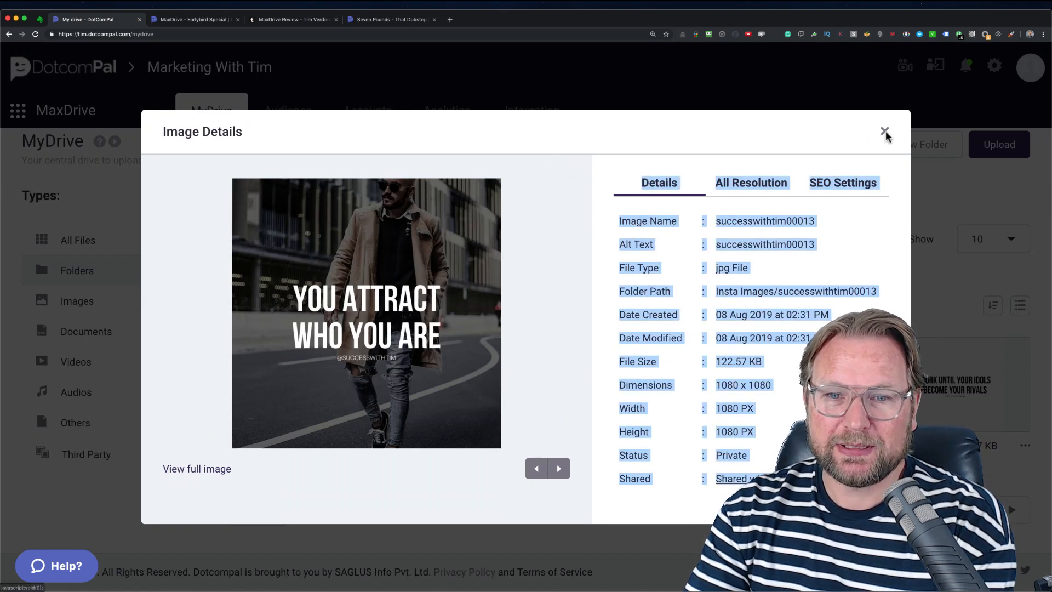
left_click(885, 133)
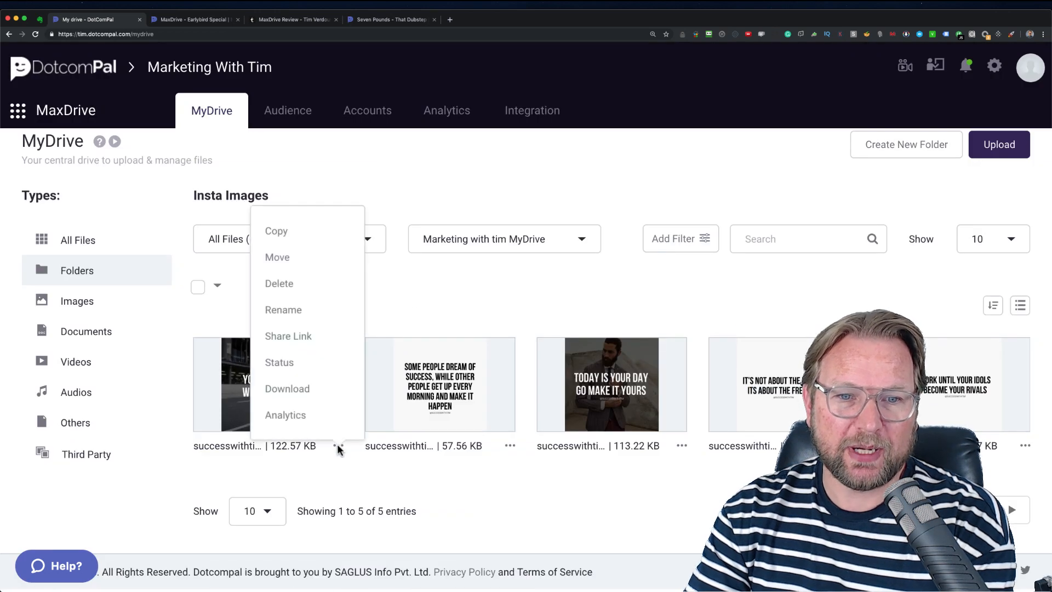
left_click(279, 361)
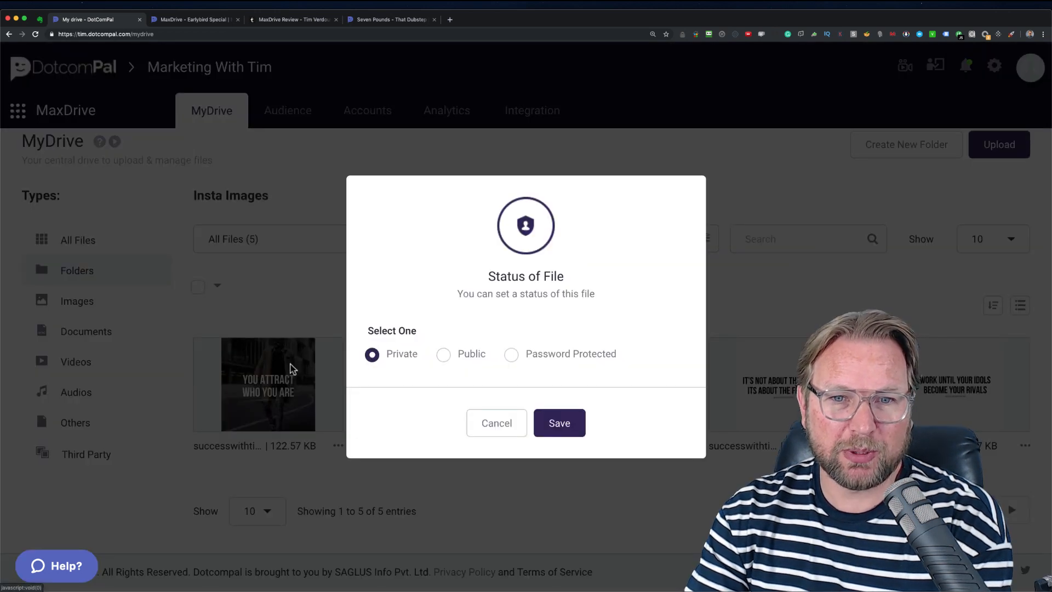
left_click(443, 354)
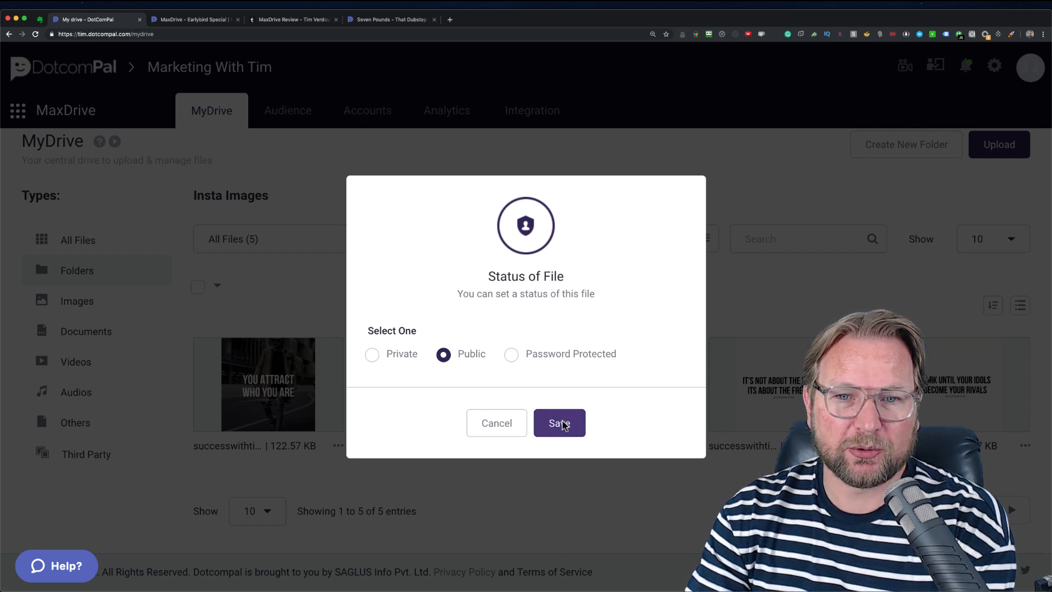
left_click(558, 423)
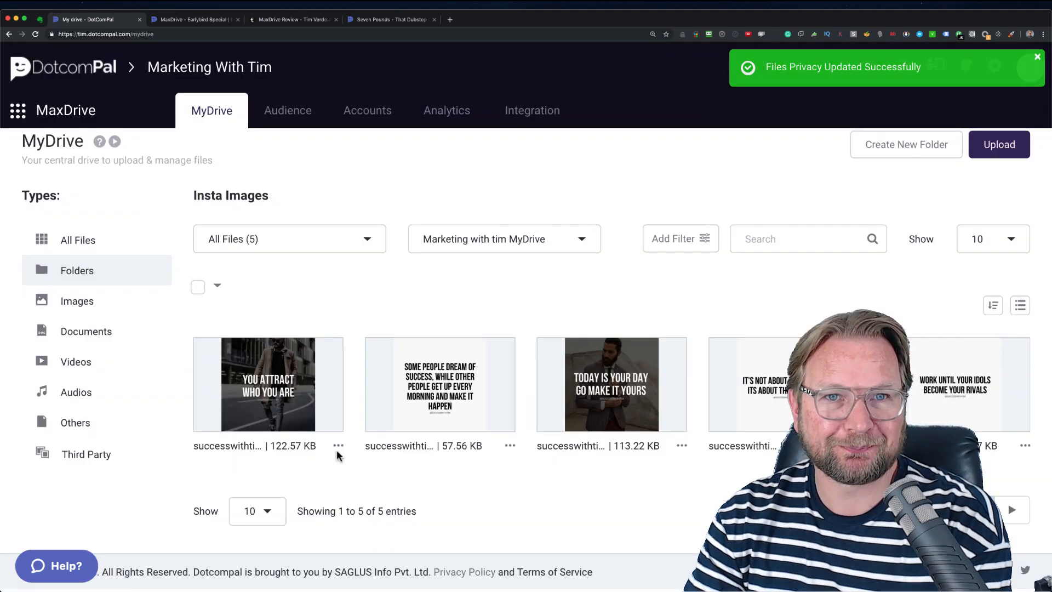
left_click(339, 446)
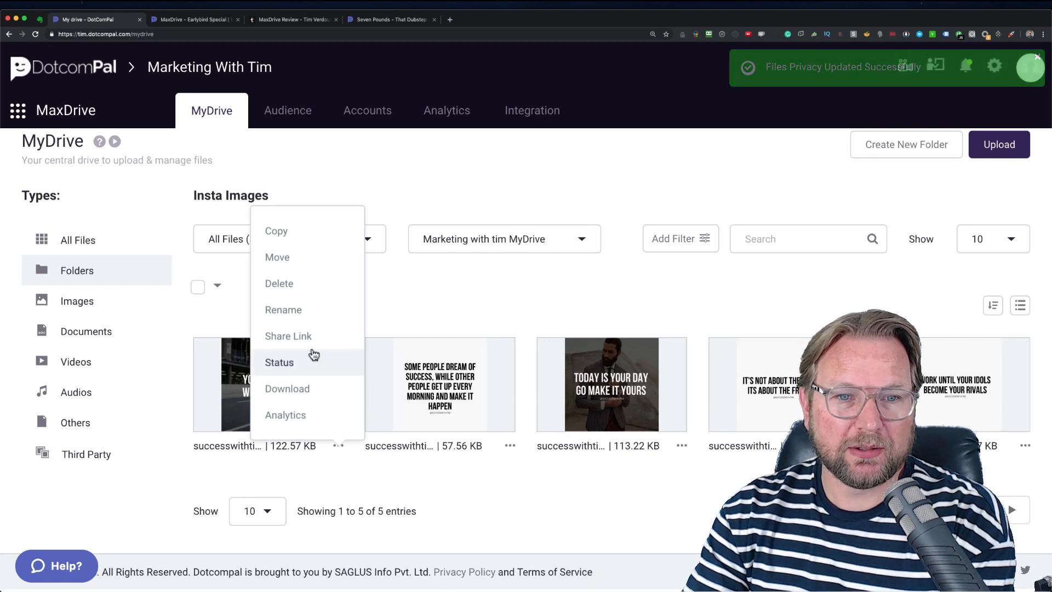
Get the image's share link, view its public page with Original and Small resolution URLs, then return to the drive.
left_click(288, 336)
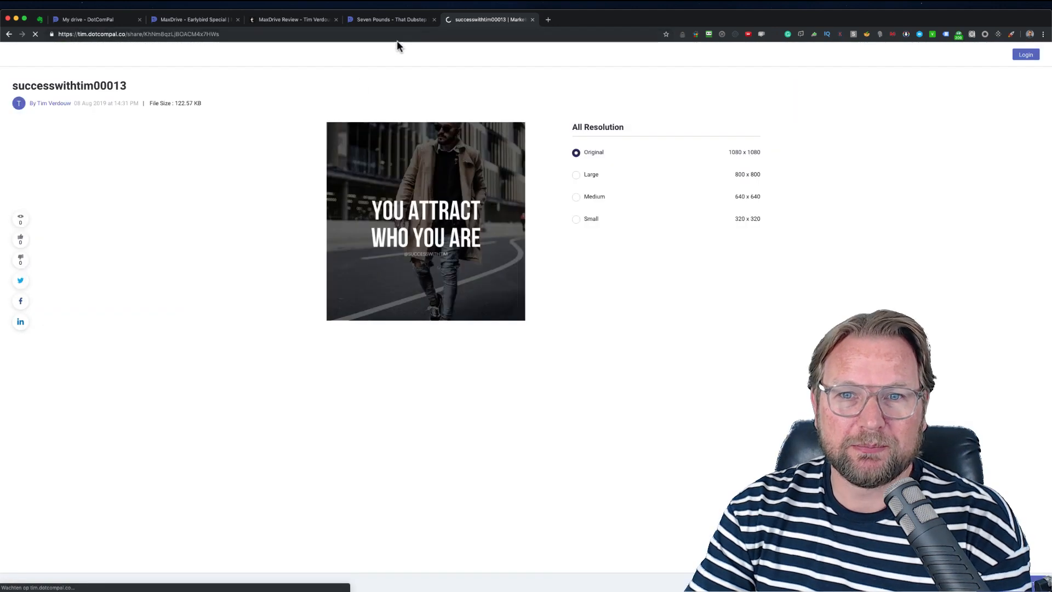
left_click(576, 153)
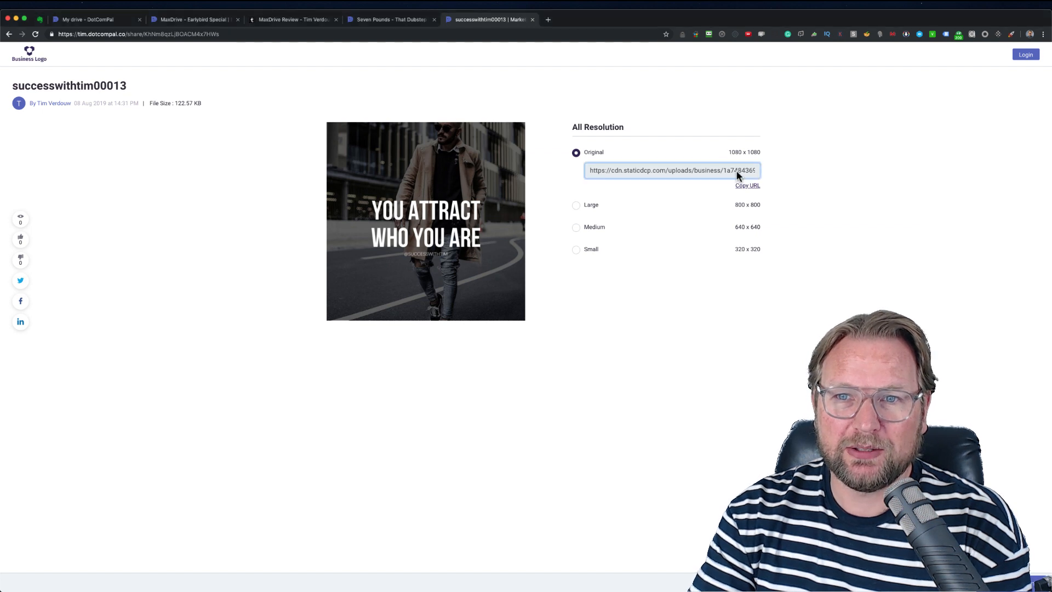
double_click(671, 170)
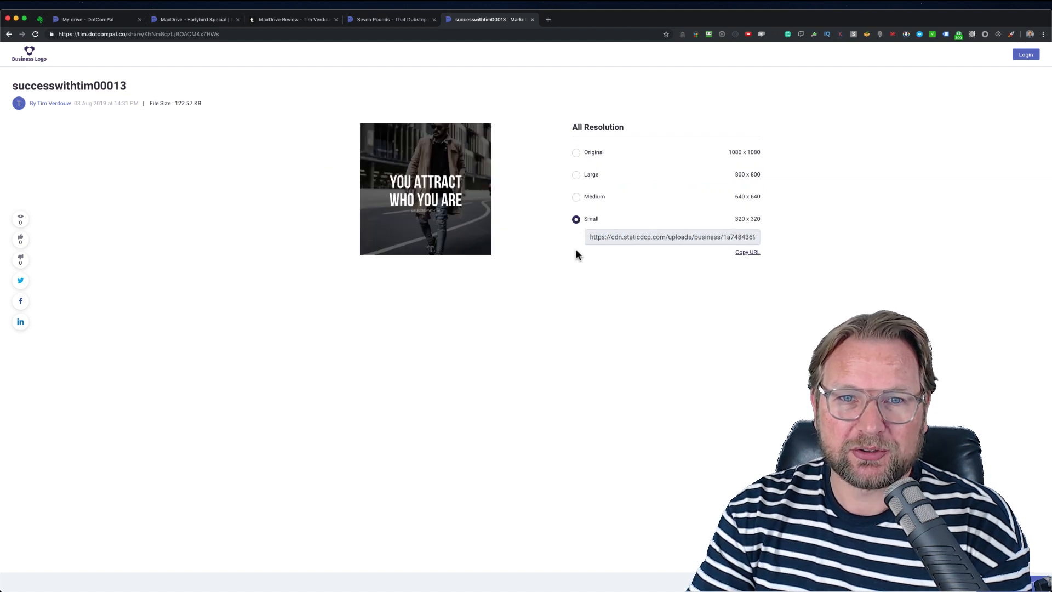
right_click(425, 187)
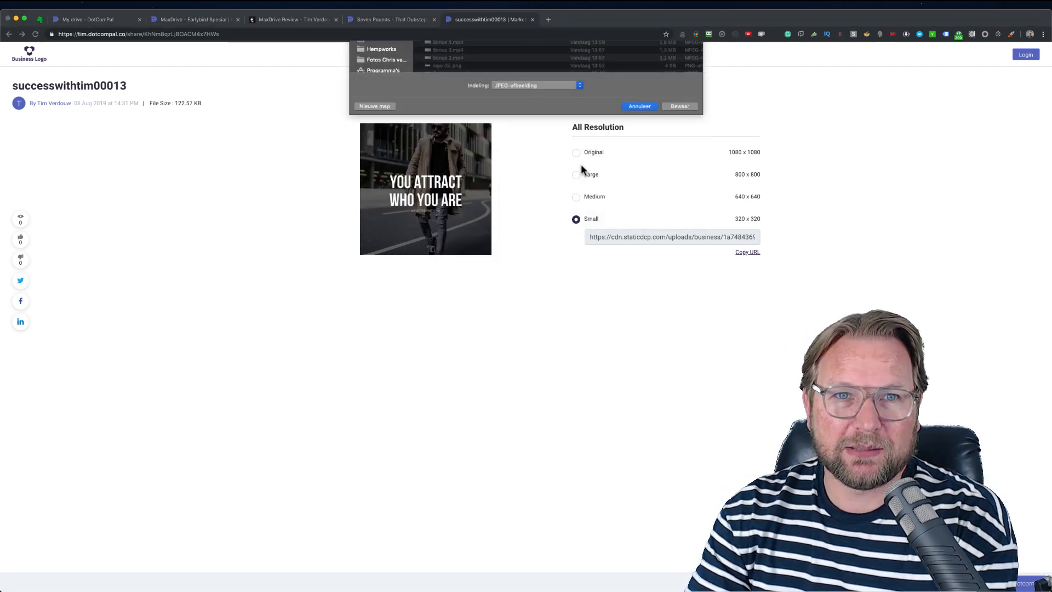
left_click(385, 20)
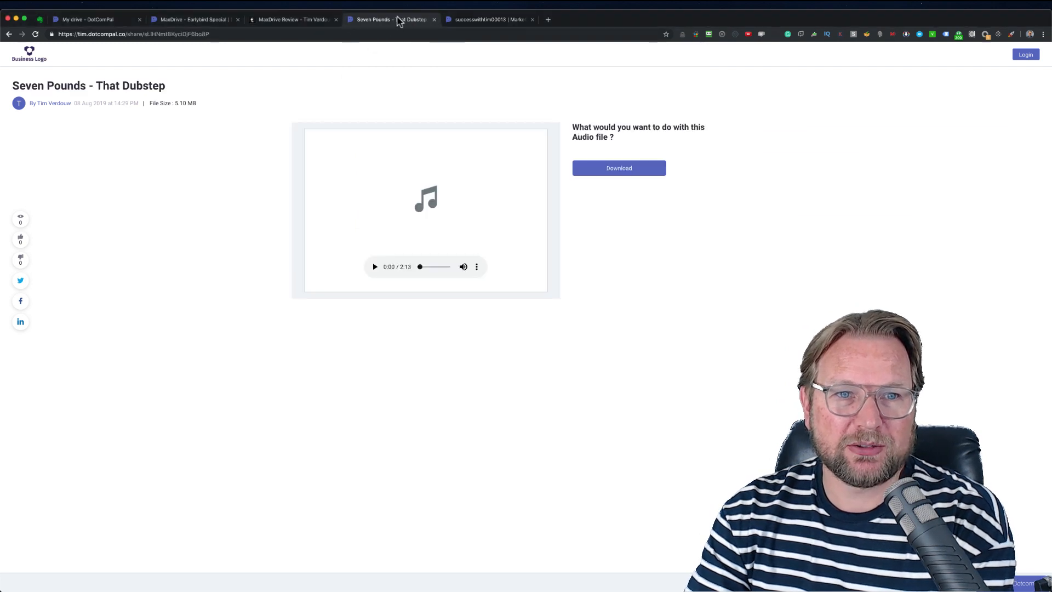
left_click(90, 20)
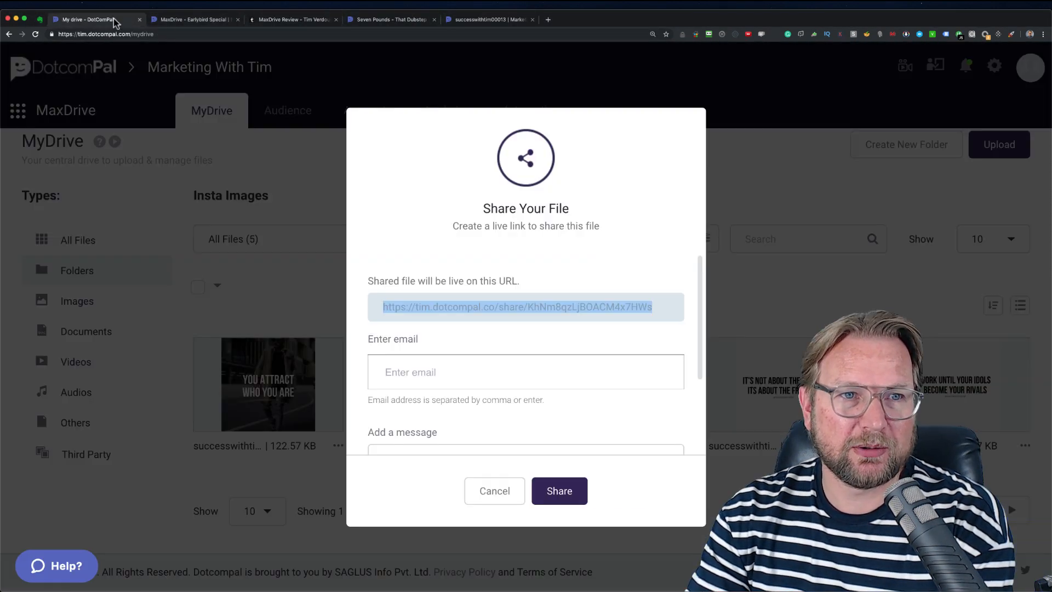
Set the Insta Images folder's status to Password Protected with a password and save it.
left_click(494, 489)
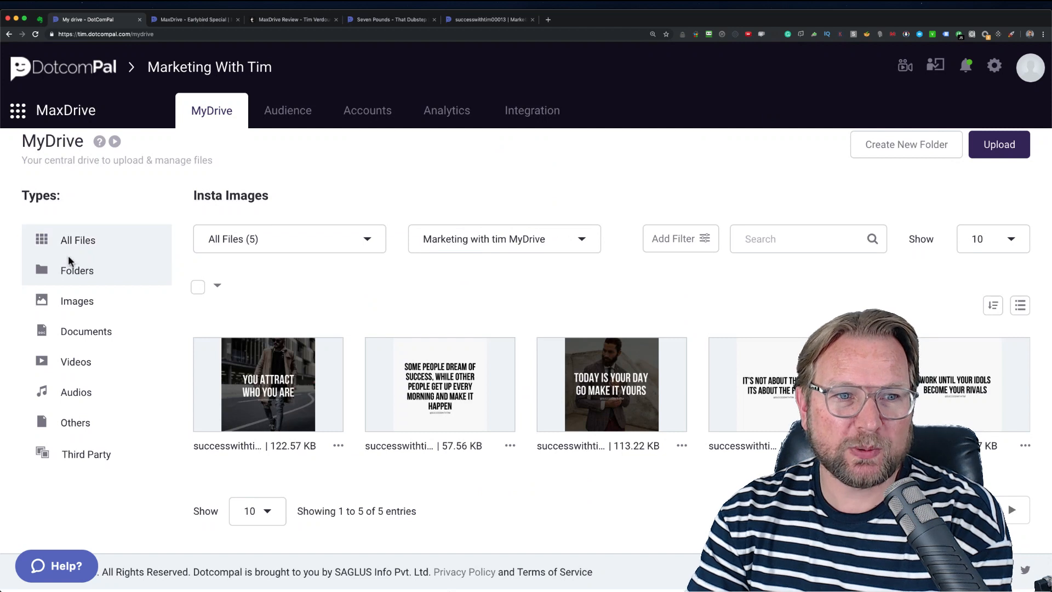
left_click(76, 270)
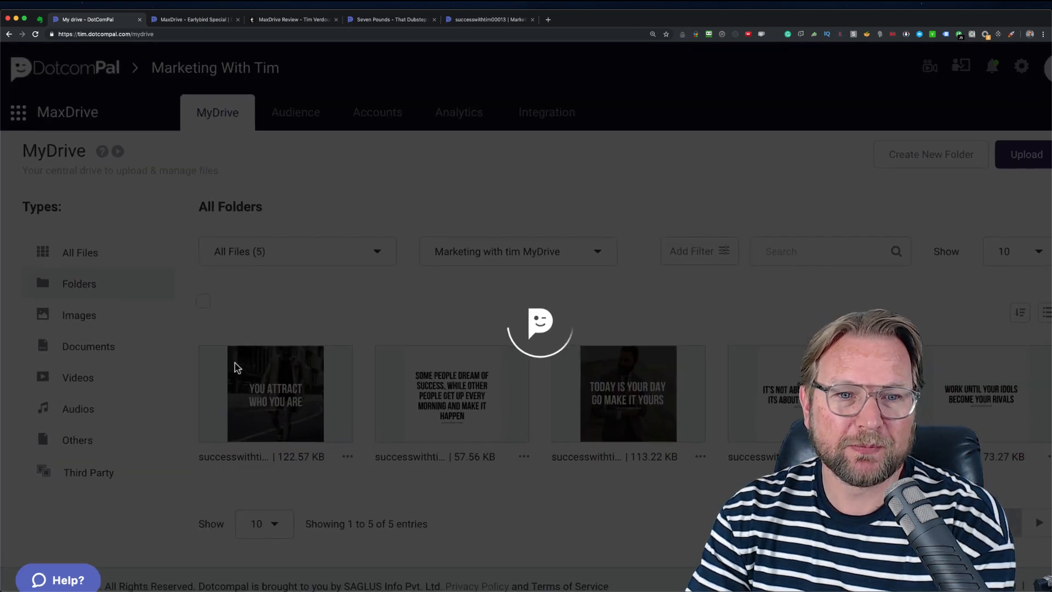
left_click(78, 283)
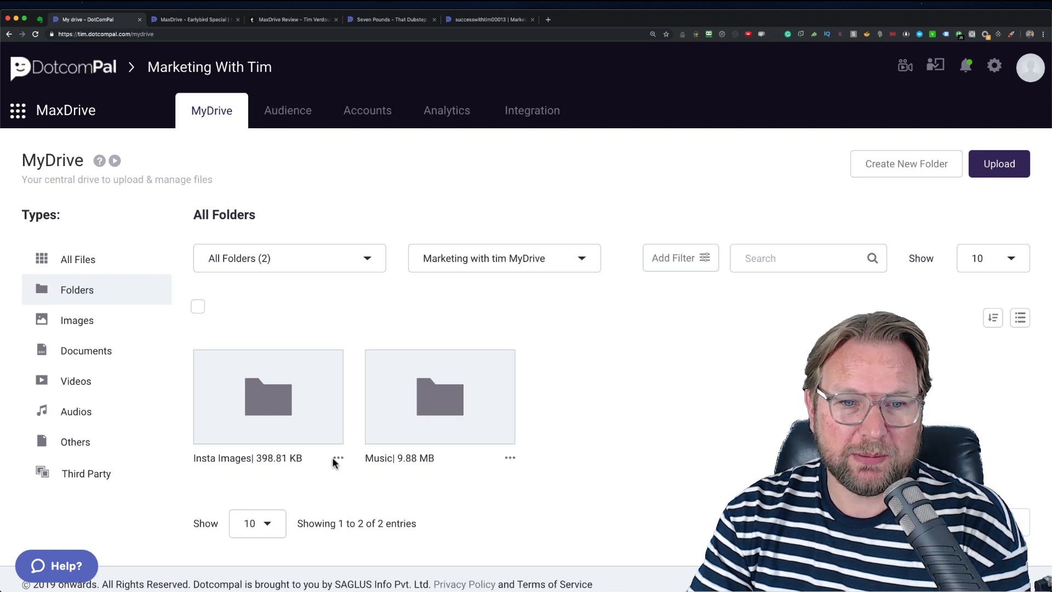
left_click(340, 458)
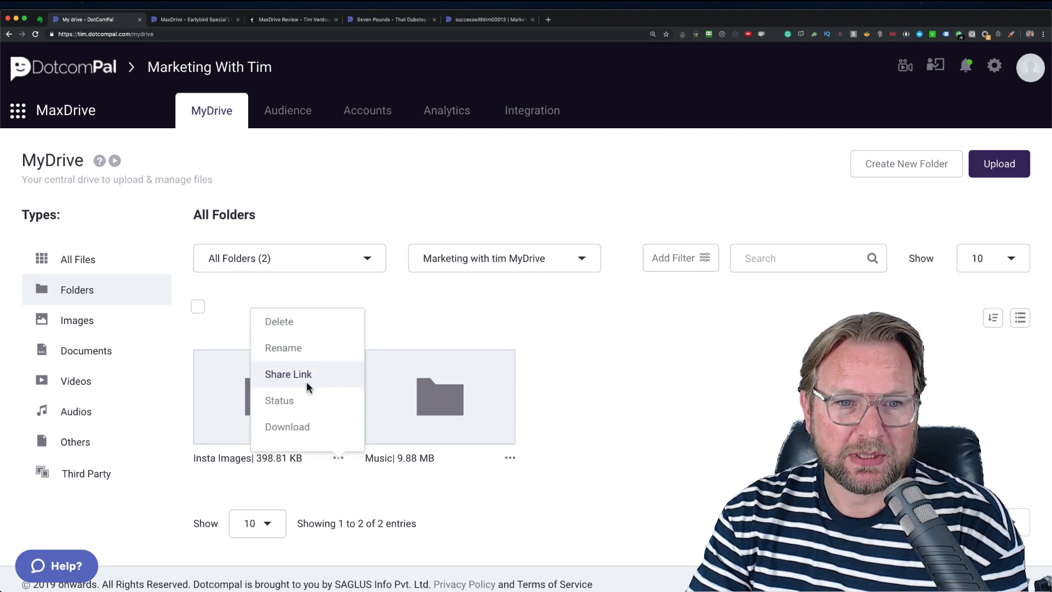
left_click(280, 400)
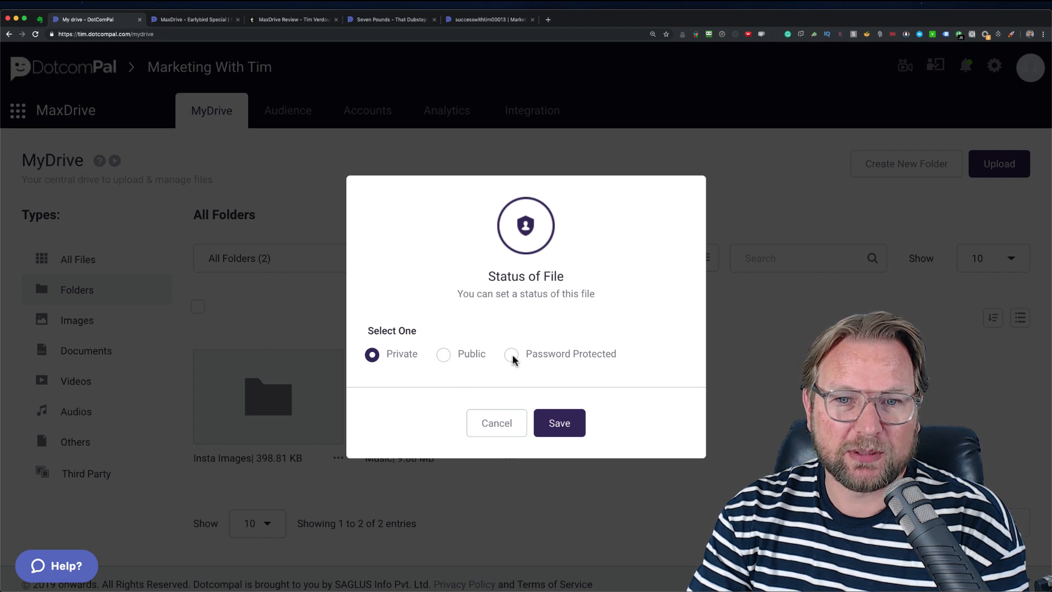
left_click(511, 354)
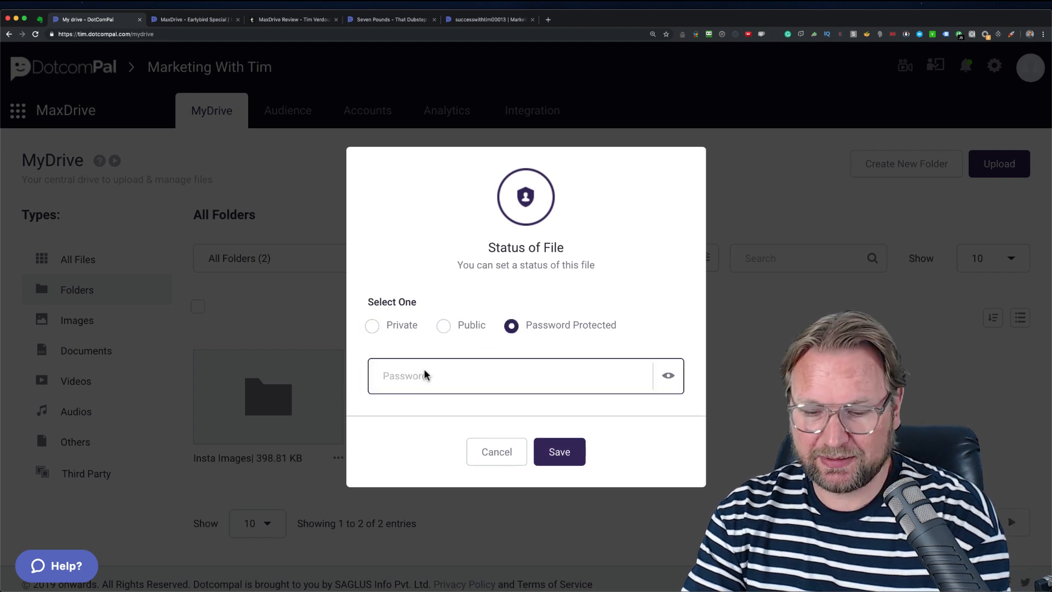
type("•••")
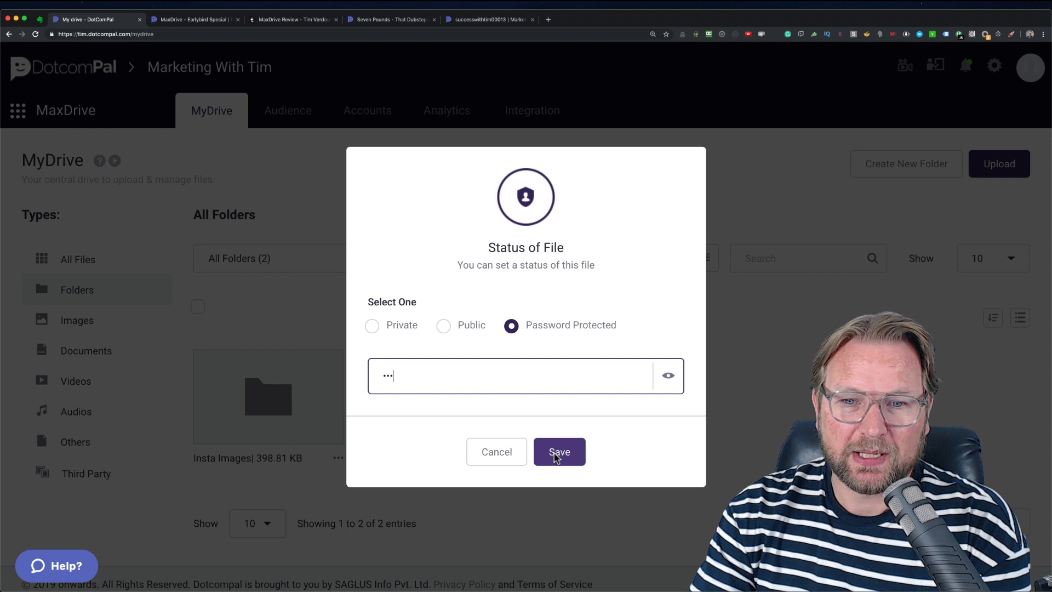
left_click(559, 451)
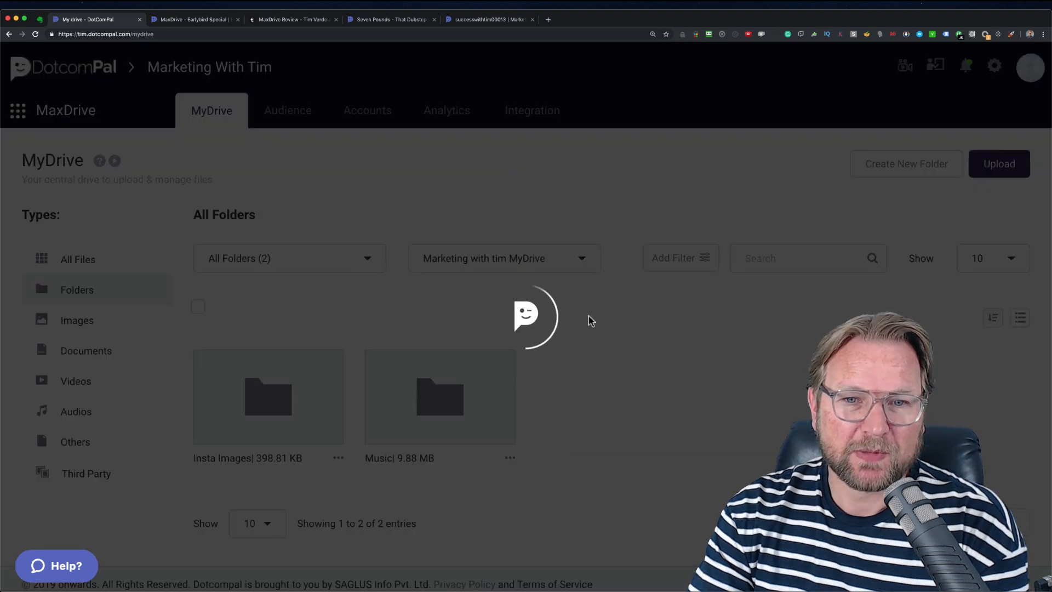
left_click(337, 458)
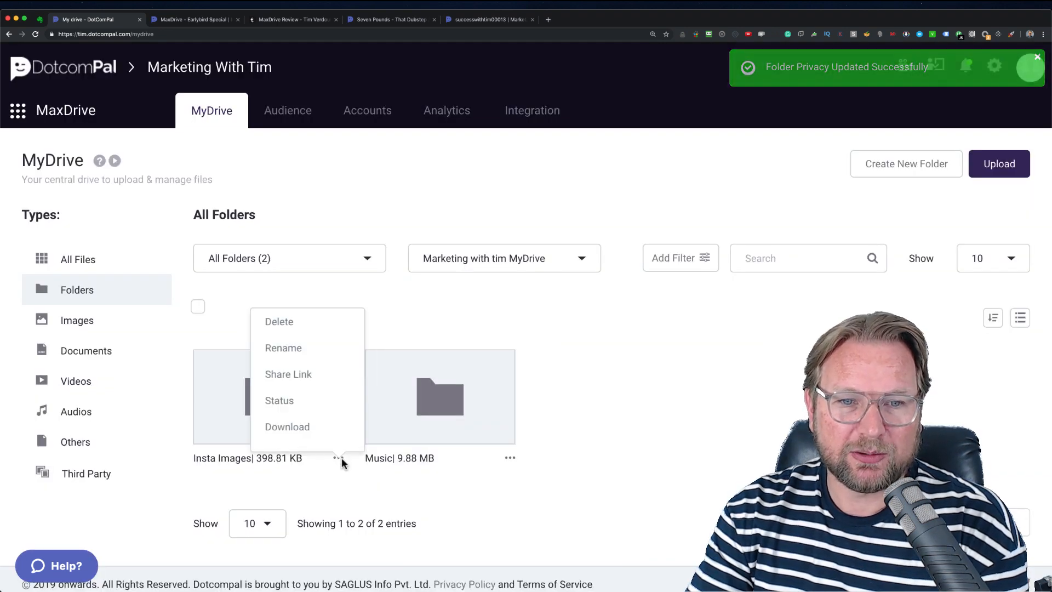
left_click(287, 374)
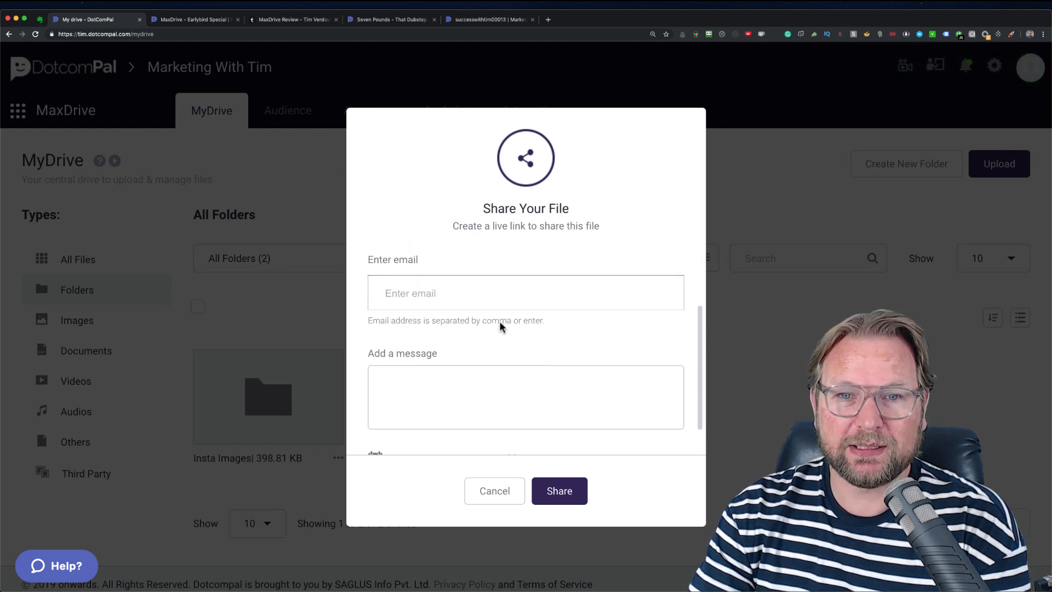
mouse_move(517, 338)
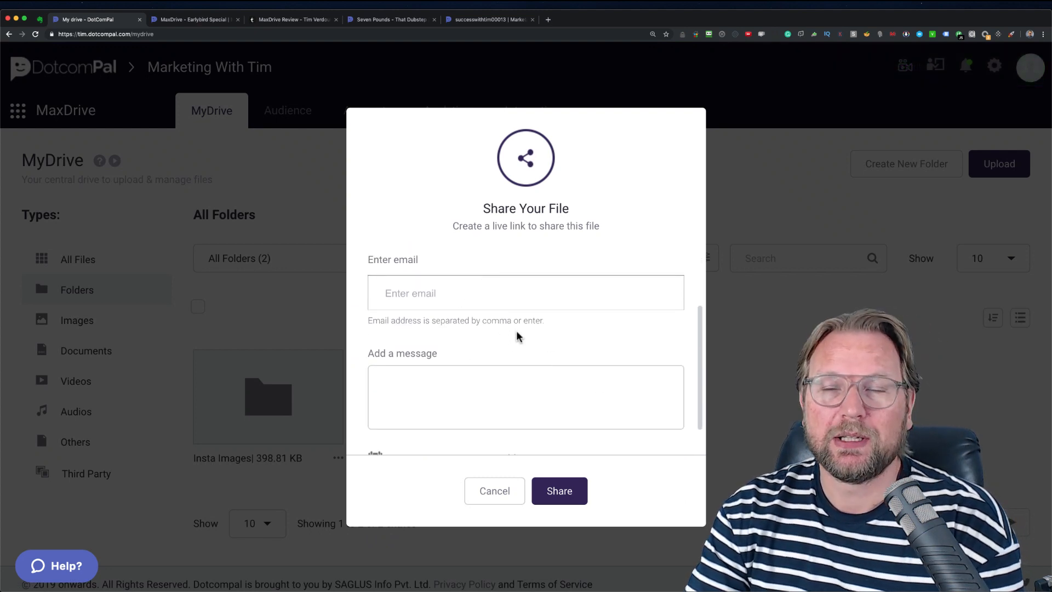
left_click(526, 397)
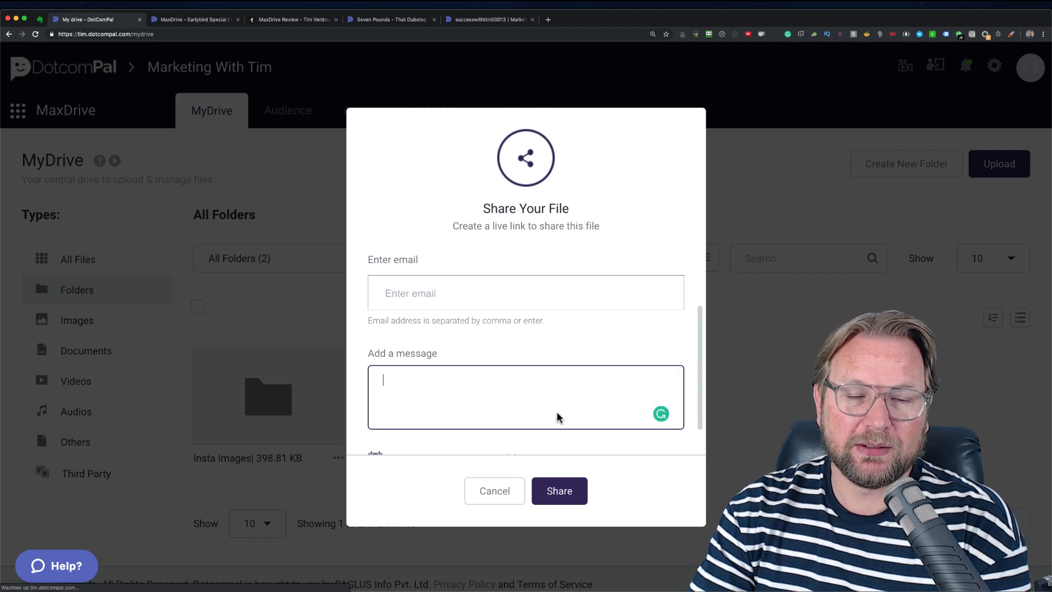
mouse_move(529, 401)
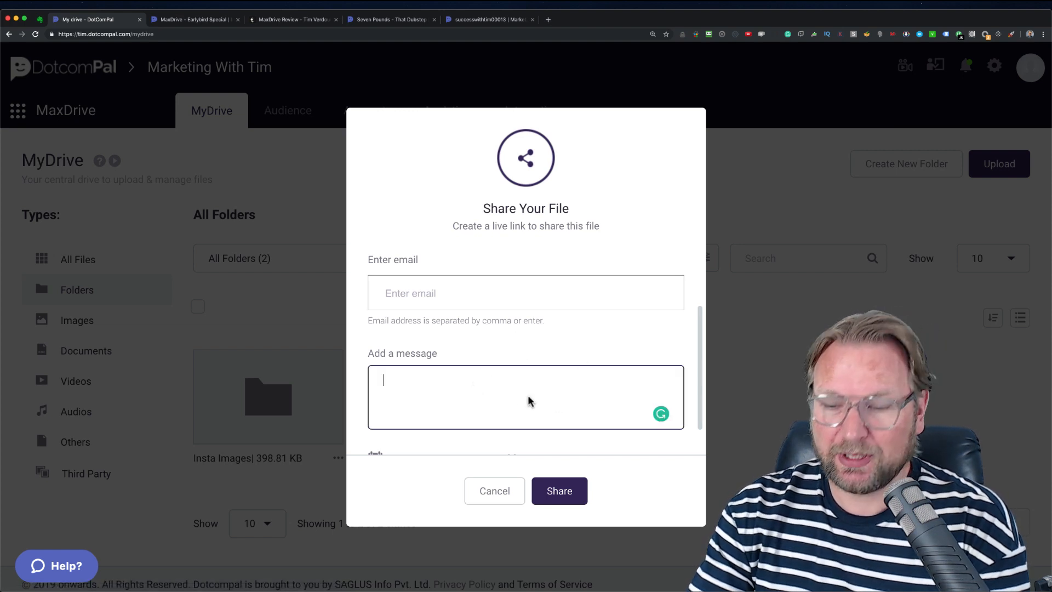
type("Hey I s")
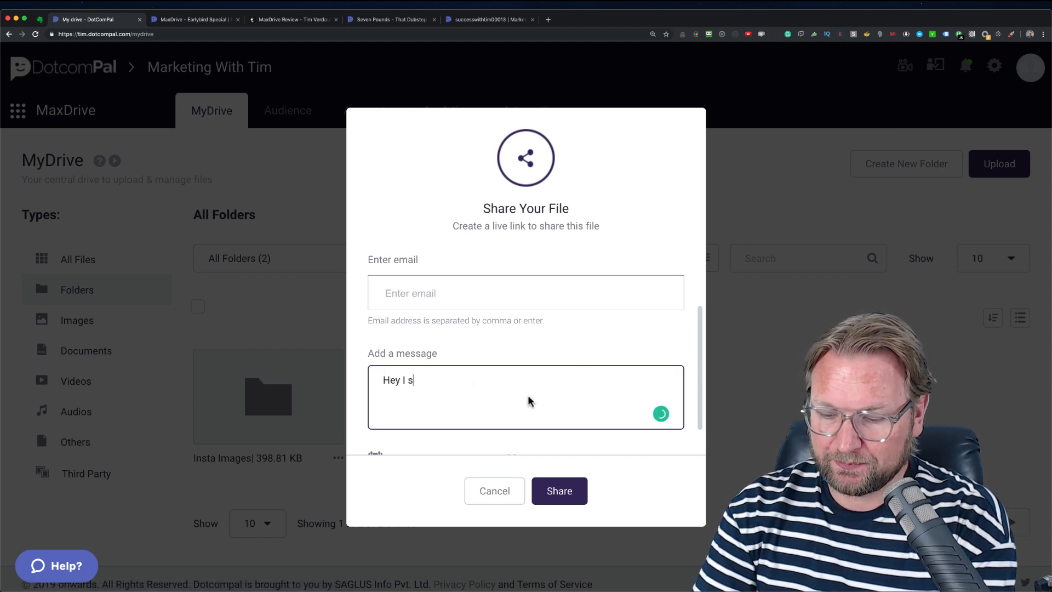
type("hared a doc with you")
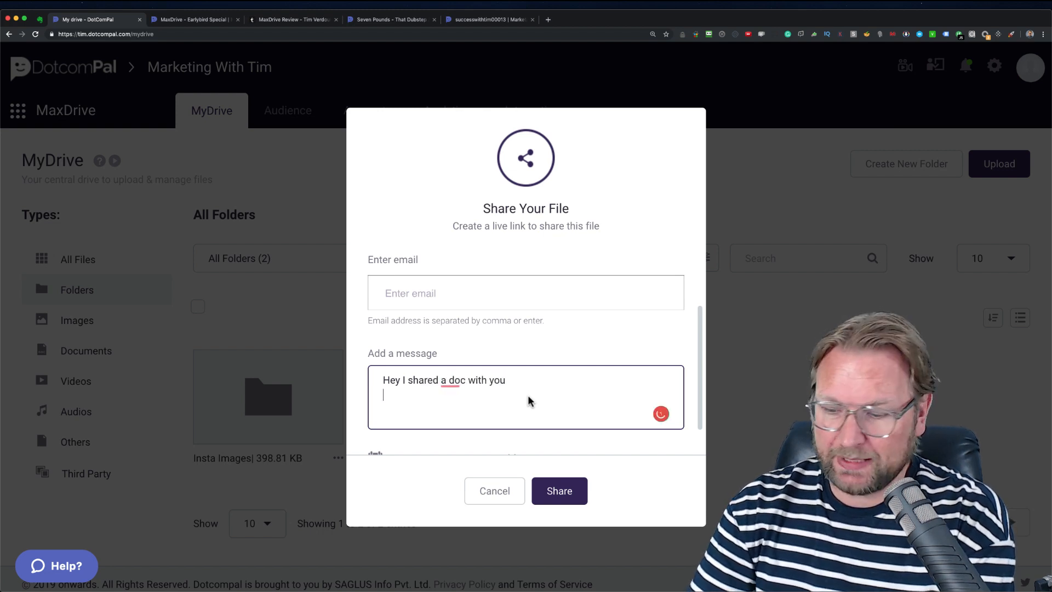
type("pass =")
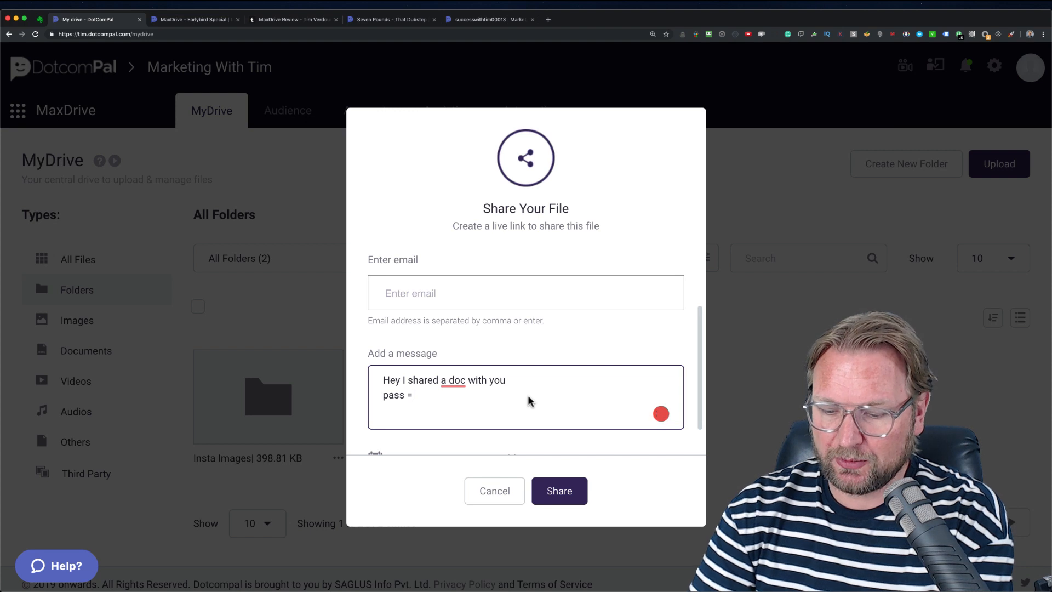
type("123")
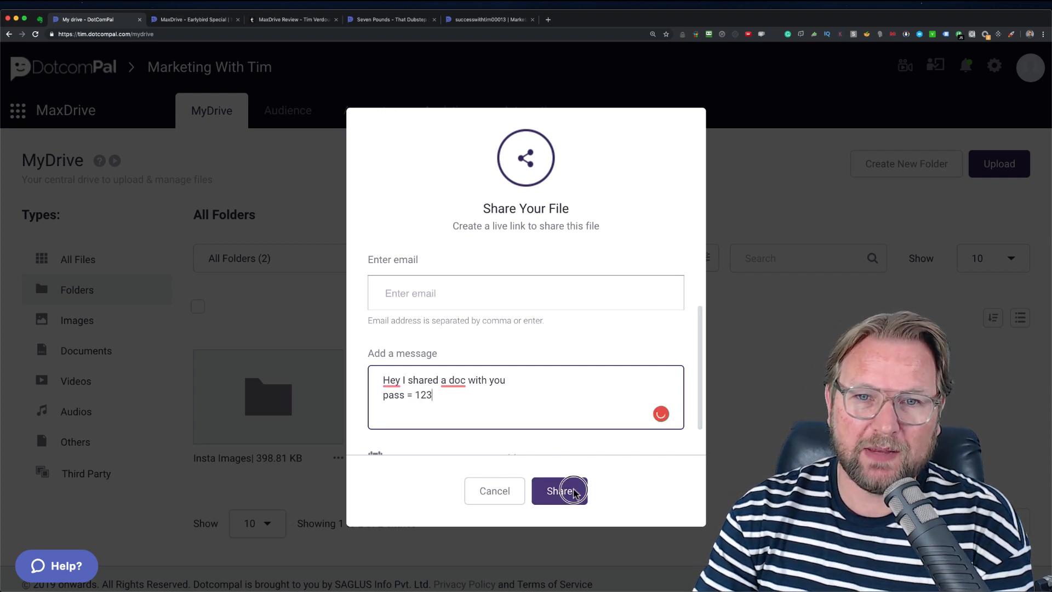
left_click(559, 490)
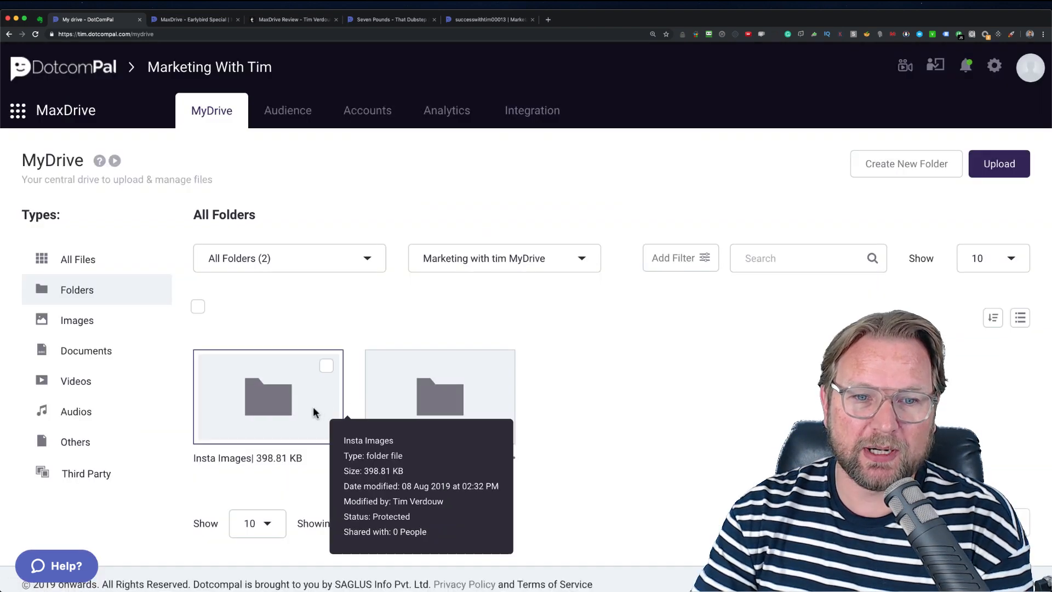
Get the Insta Images folder's share link and unlock the shared page with its password.
left_click(338, 458)
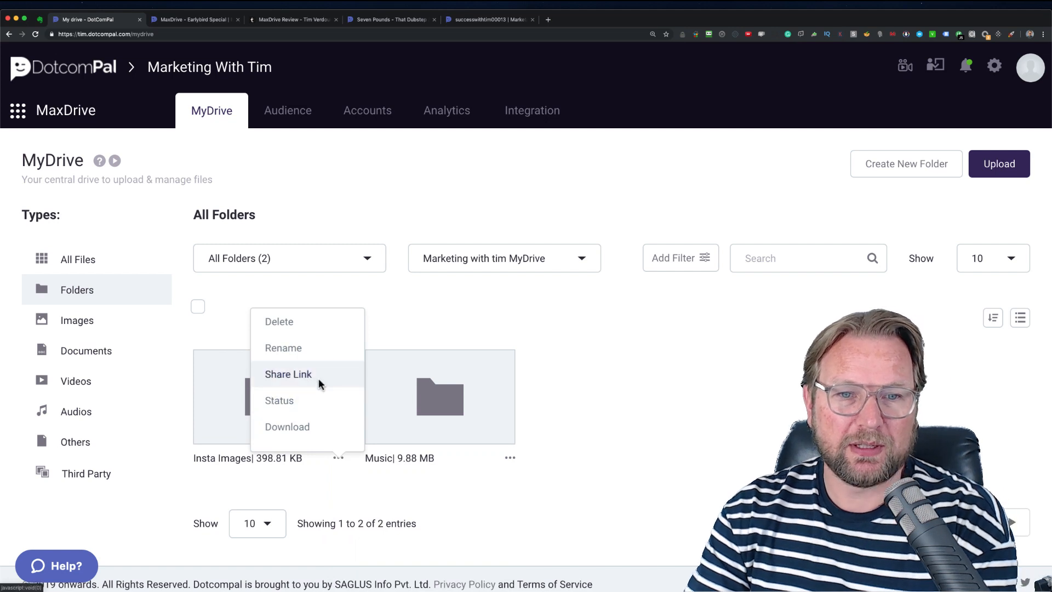
left_click(287, 375)
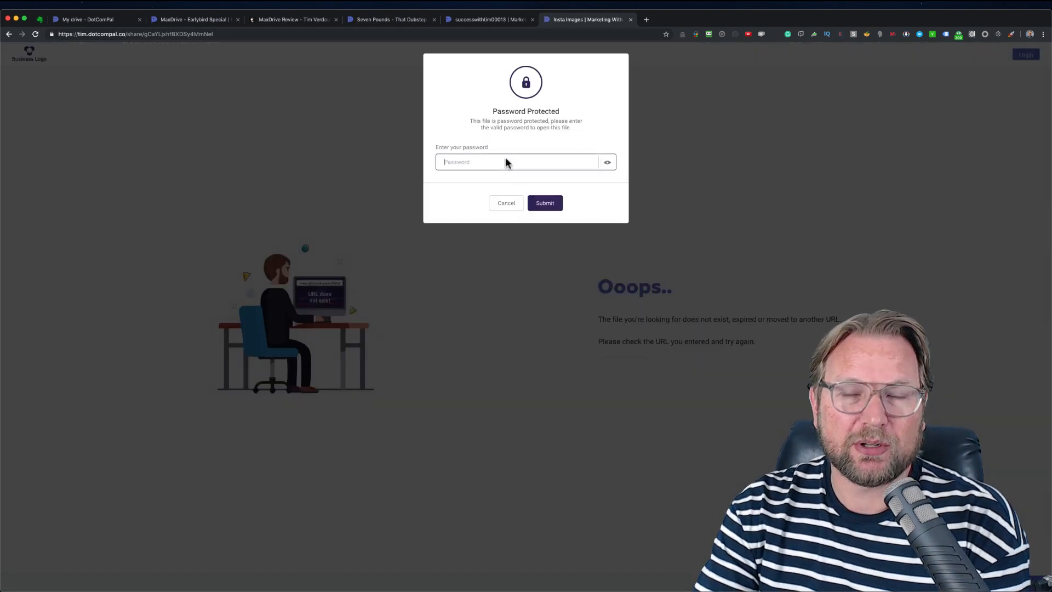
type("•••")
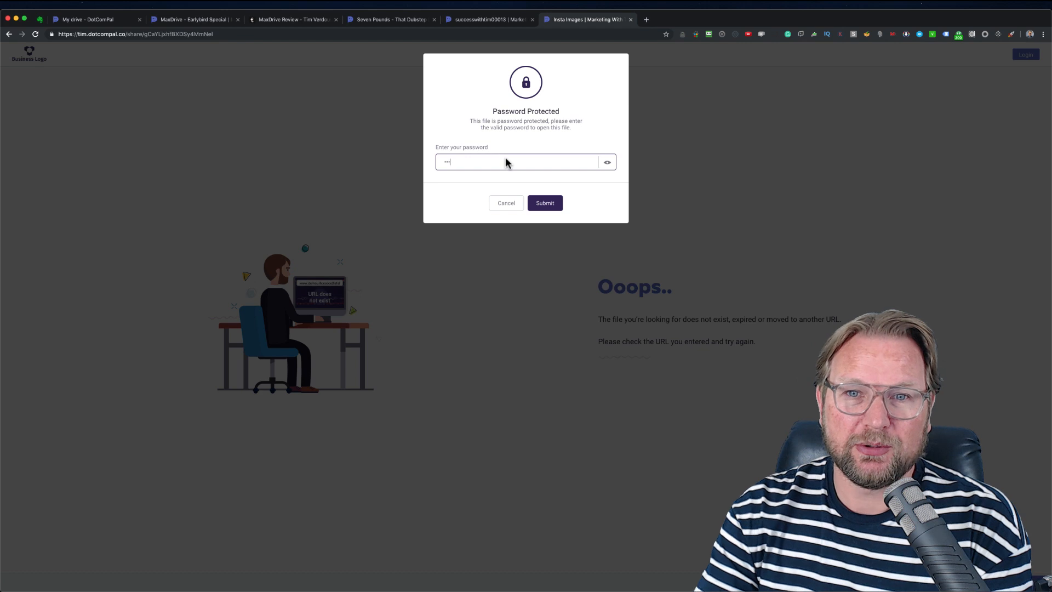
left_click(545, 203)
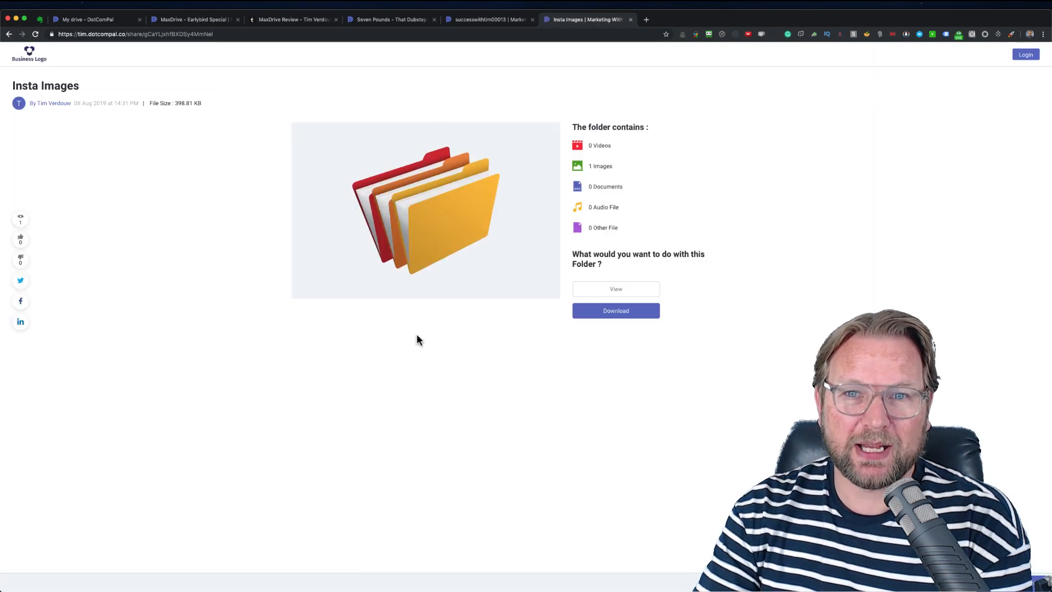
mouse_move(597, 236)
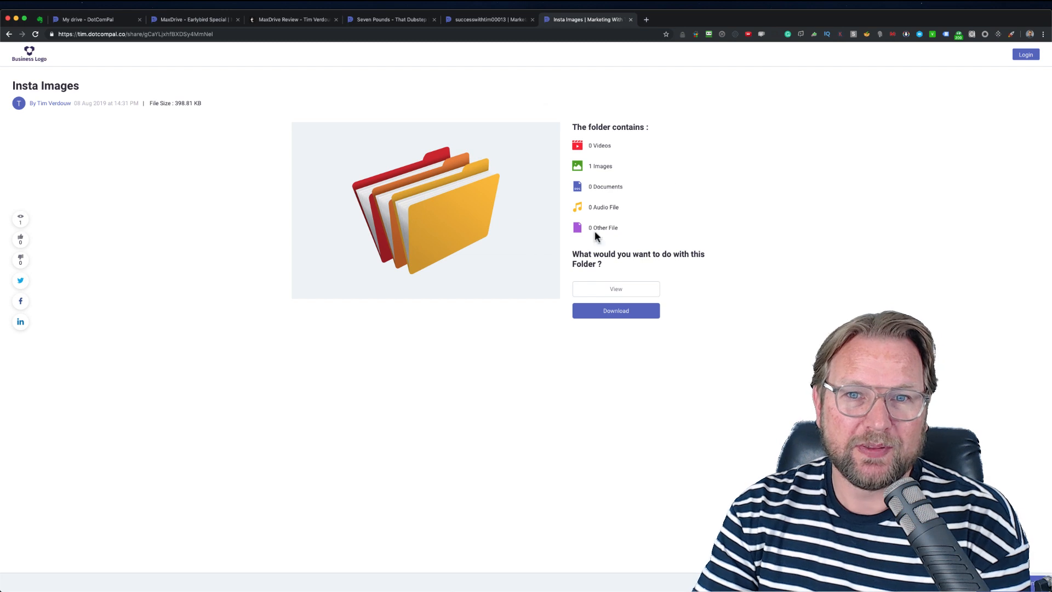
mouse_move(602, 202)
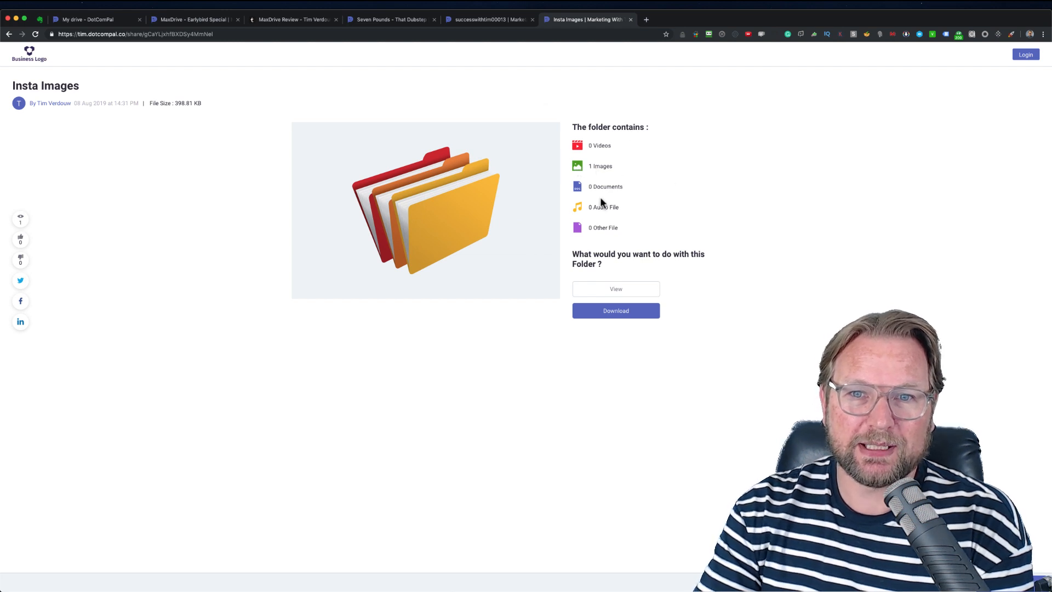
View the shared folder's single file successwithtim00013, then return to the My drive tab.
left_click(615, 289)
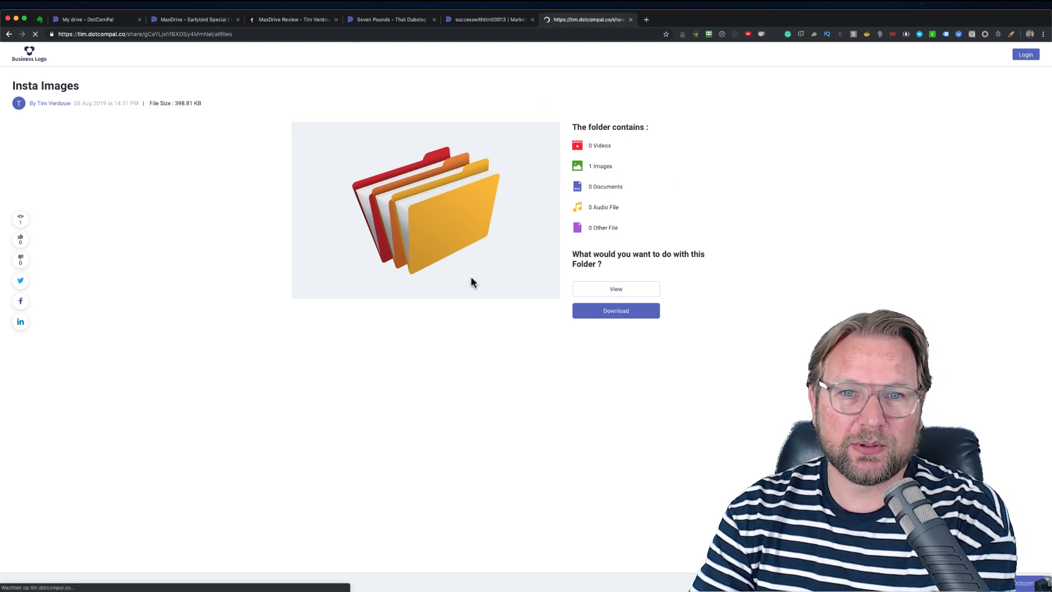
left_click(616, 289)
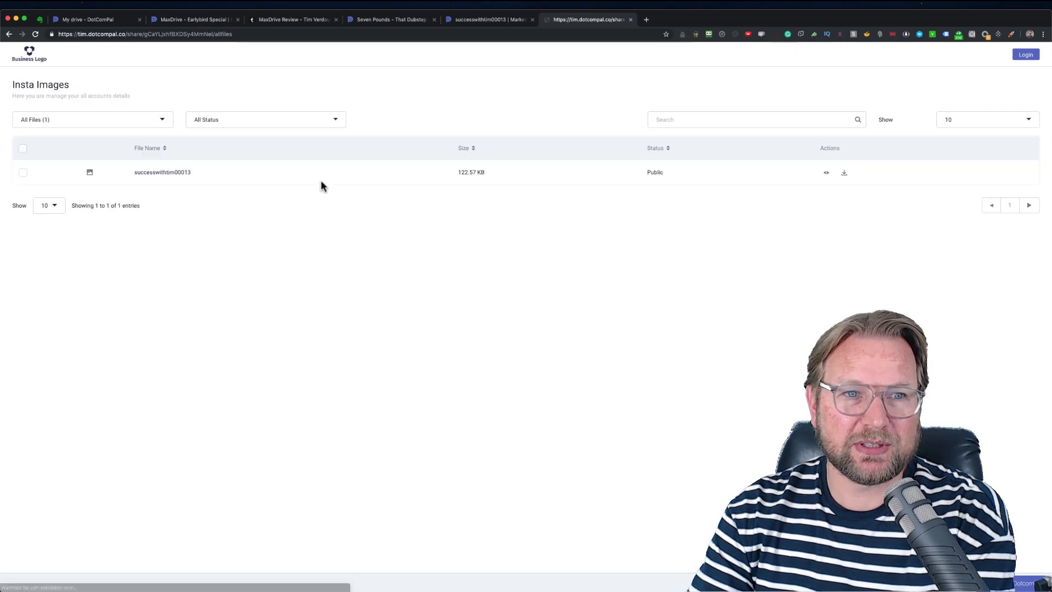
mouse_move(335, 190)
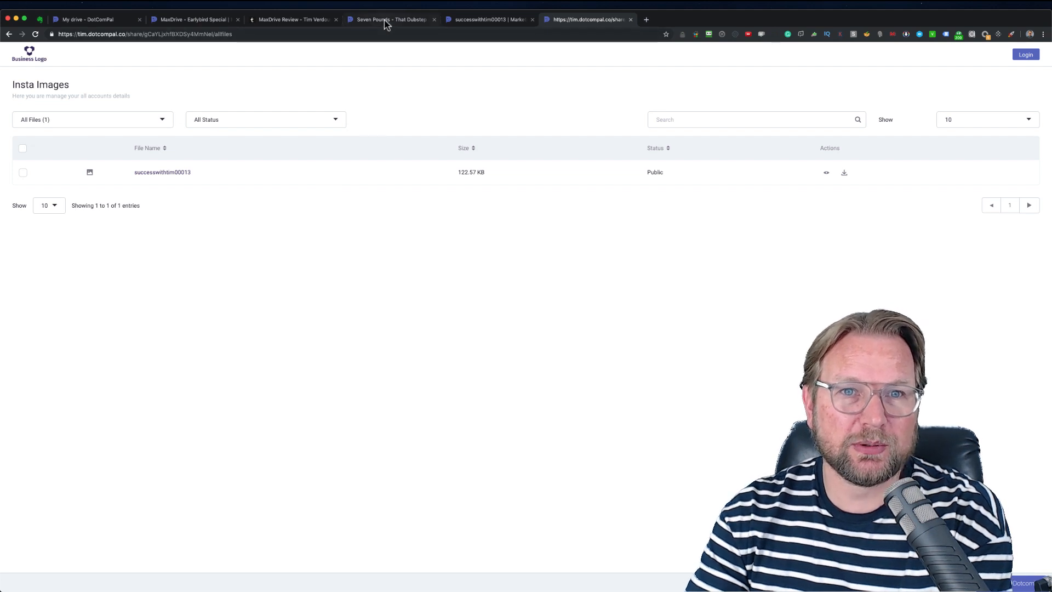
left_click(388, 19)
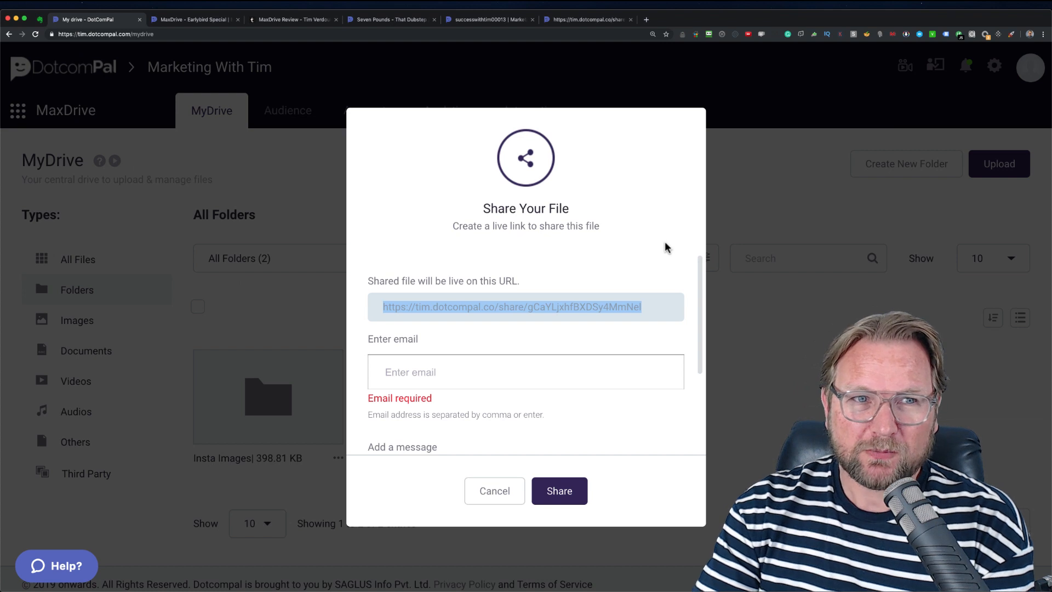
Create a new folder named Review videos and open it, still empty.
left_click(494, 491)
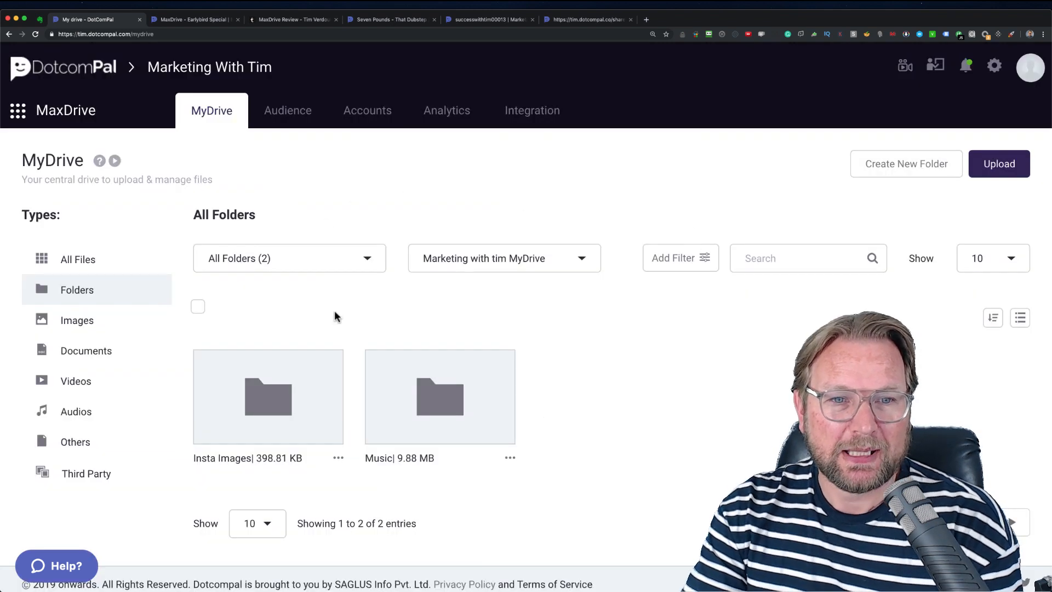
mouse_move(451, 343)
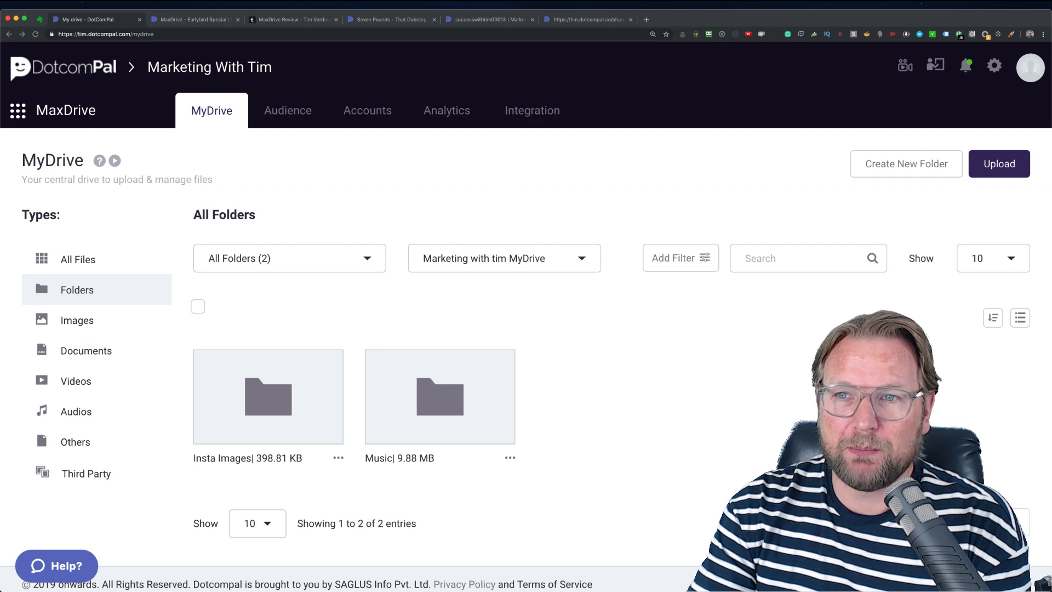
left_click(905, 163)
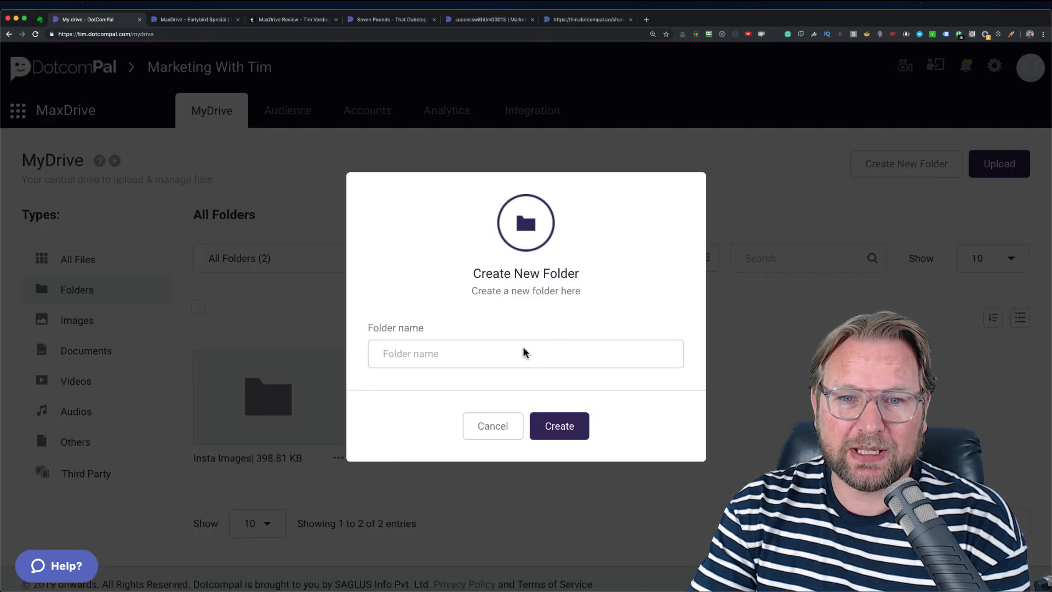
left_click(503, 358)
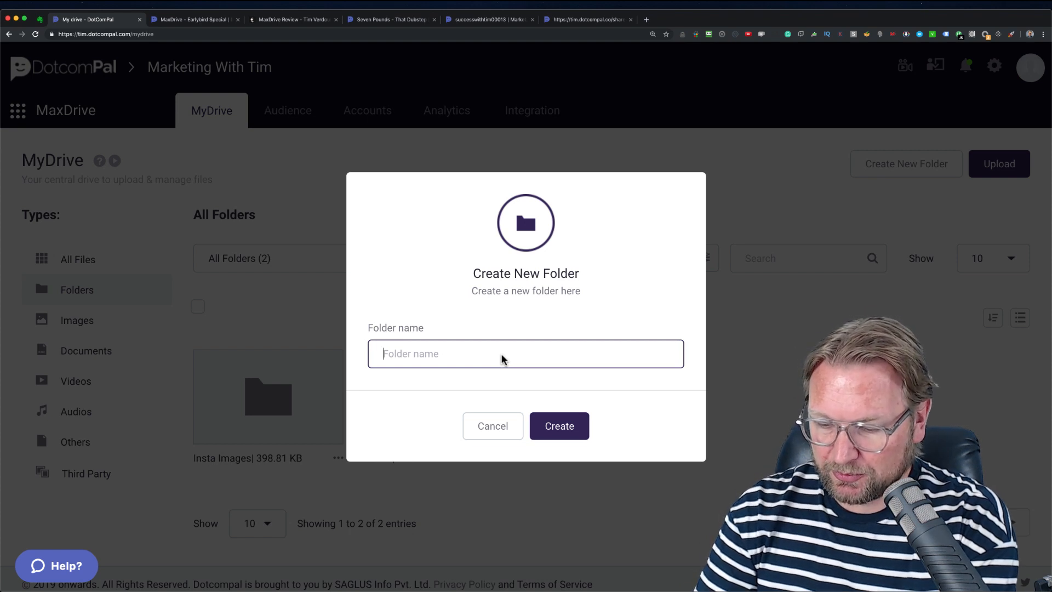
type("Review videos")
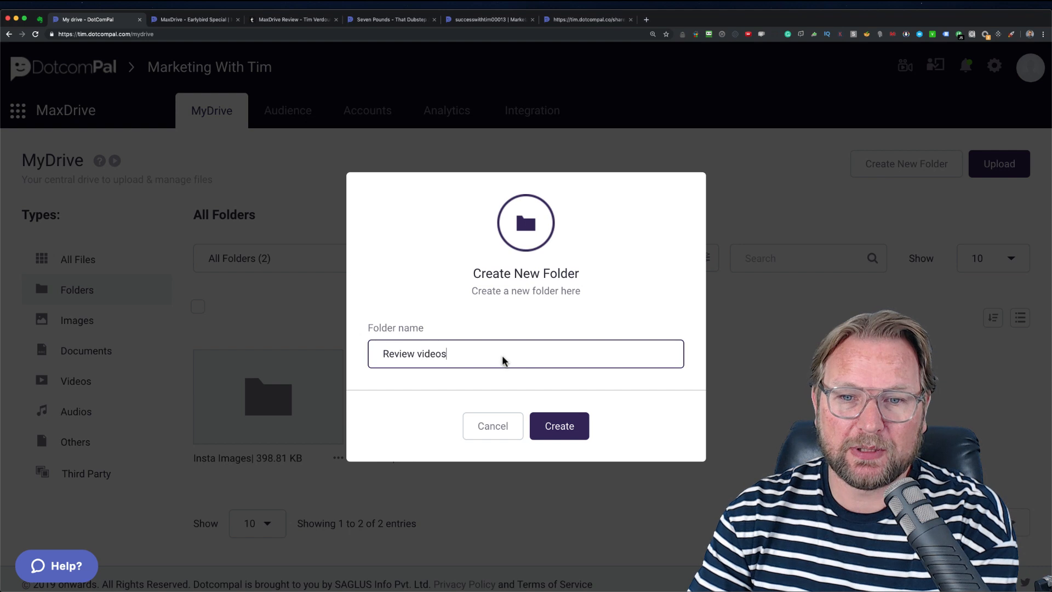
left_click(559, 425)
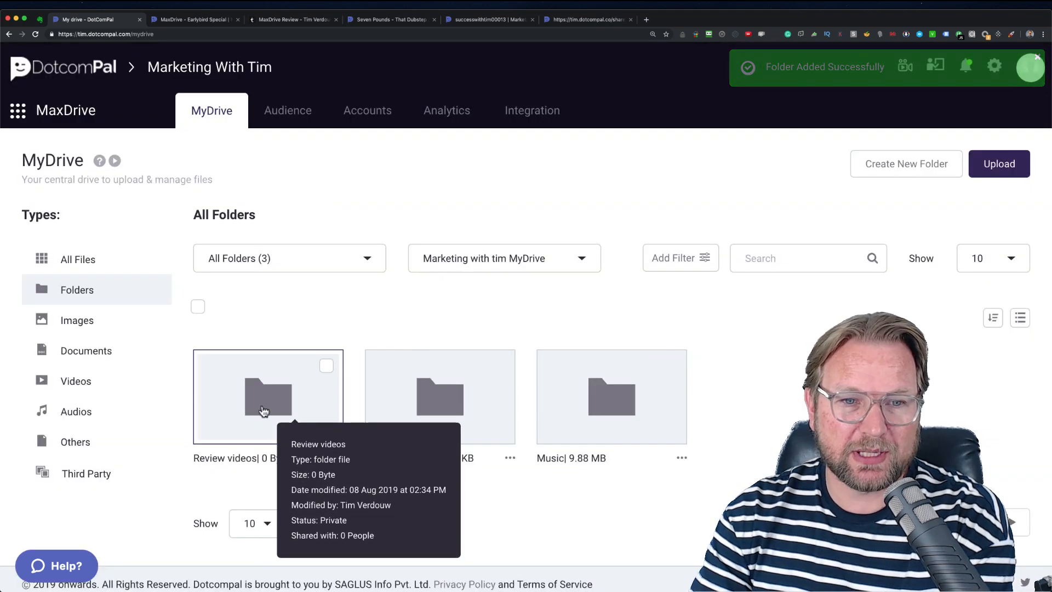
left_click(264, 410)
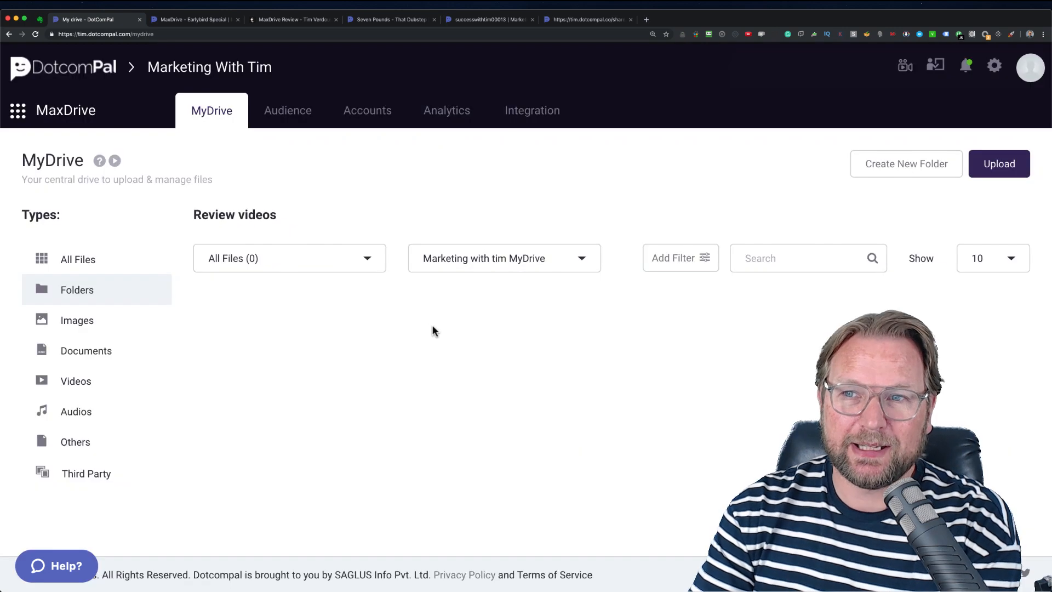
Upload Train your dragon shoot.mp4 from the successwithtim images folder into Review videos.
left_click(999, 163)
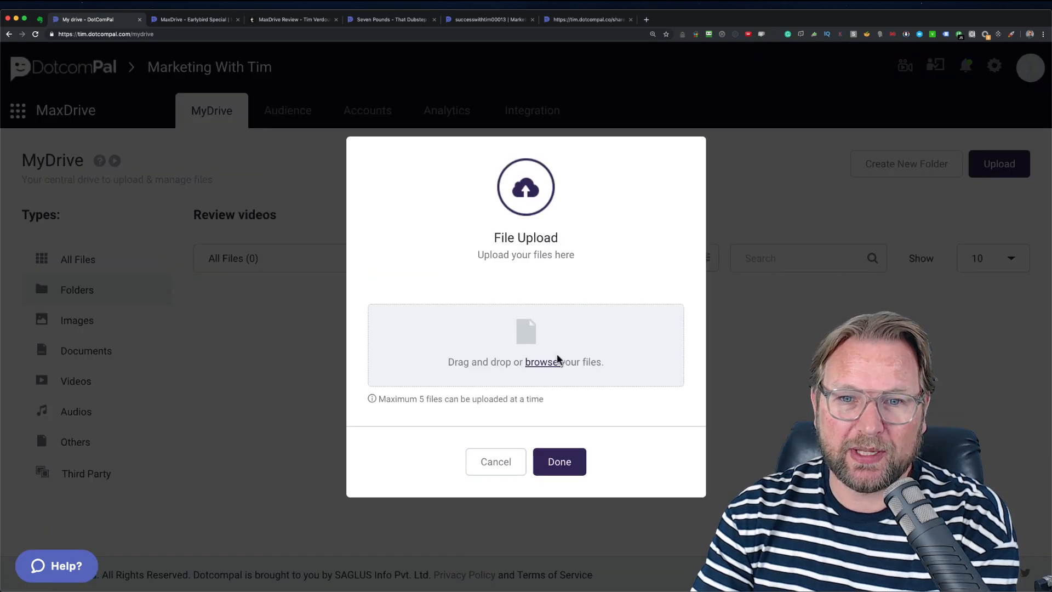
mouse_move(543, 365)
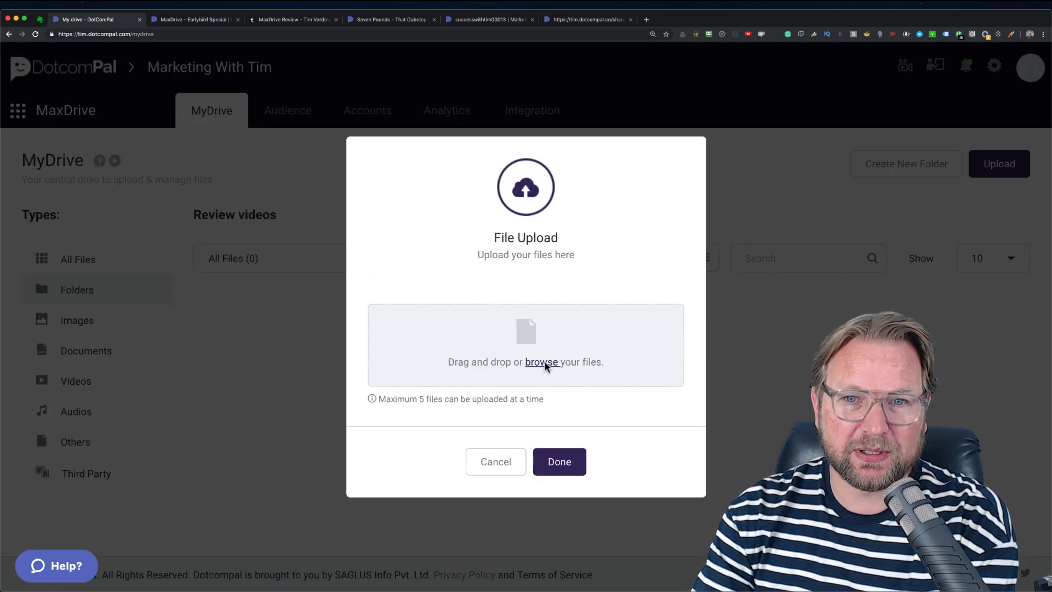
left_click(541, 361)
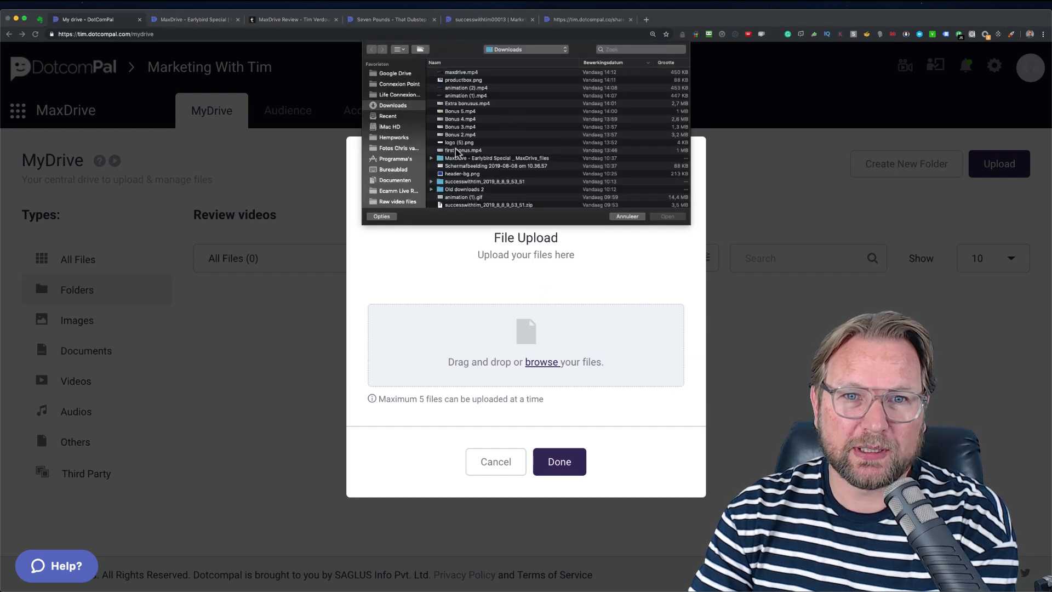
left_click(479, 182)
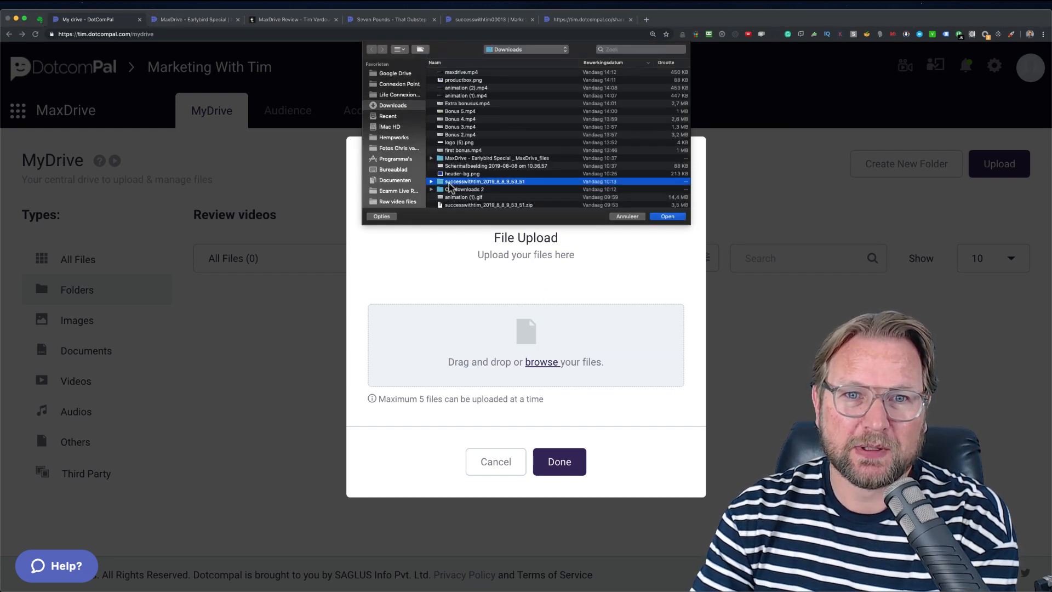
double_click(475, 182)
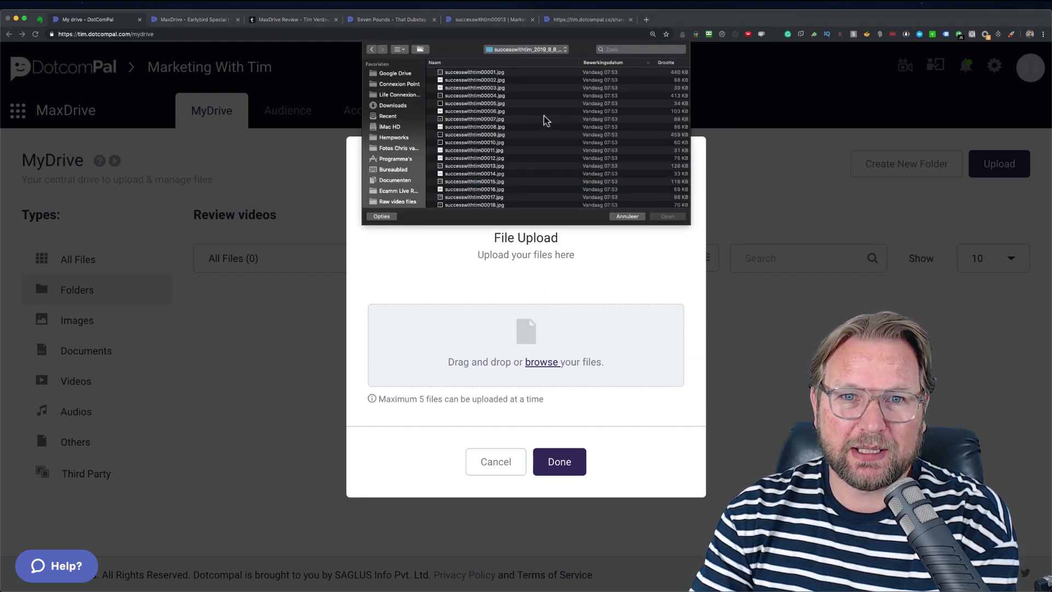
scroll("down", 3)
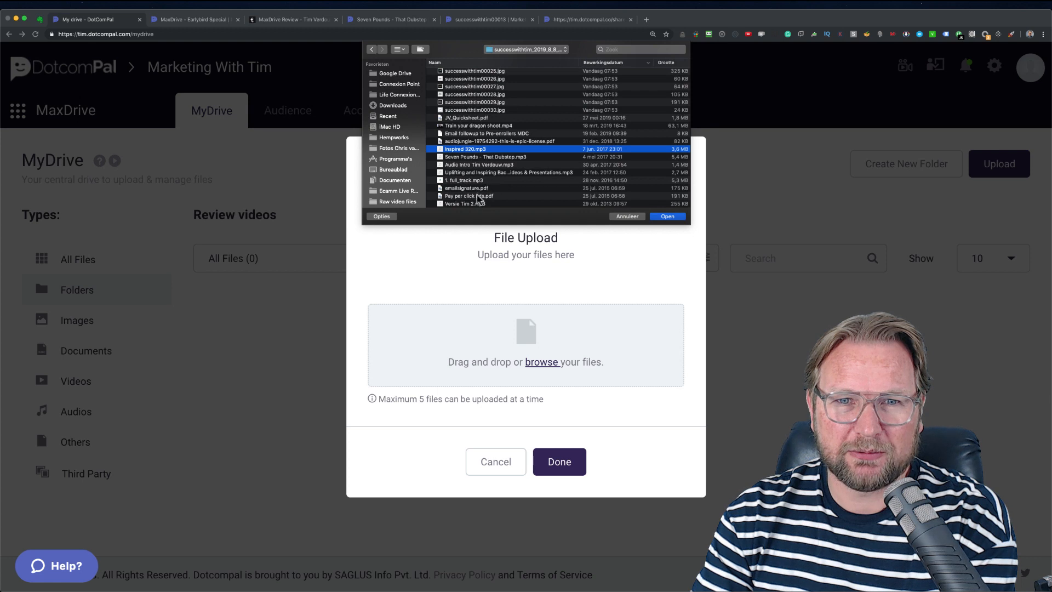
left_click(467, 195)
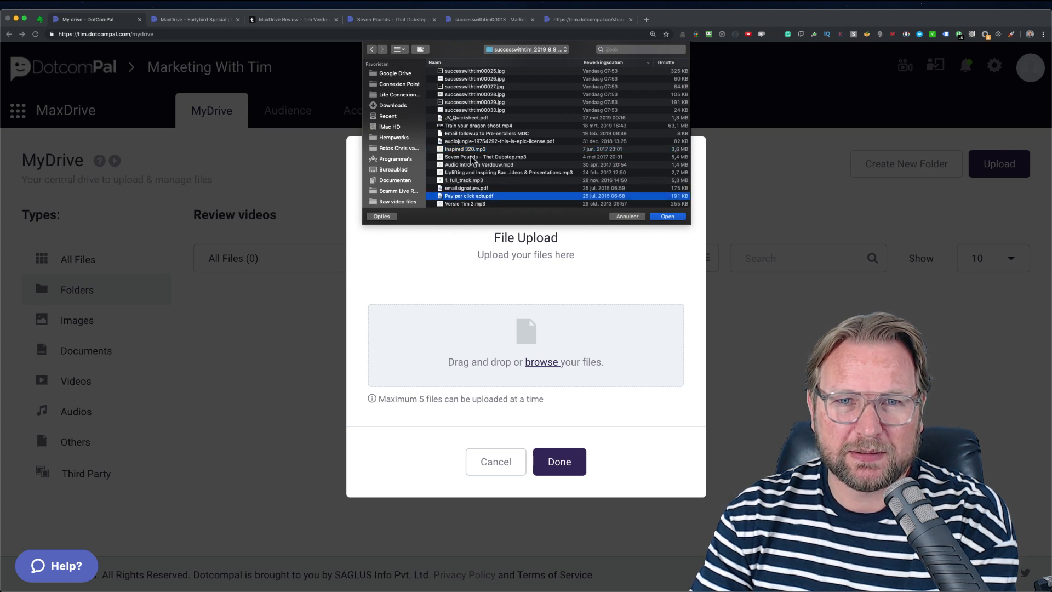
left_click(477, 125)
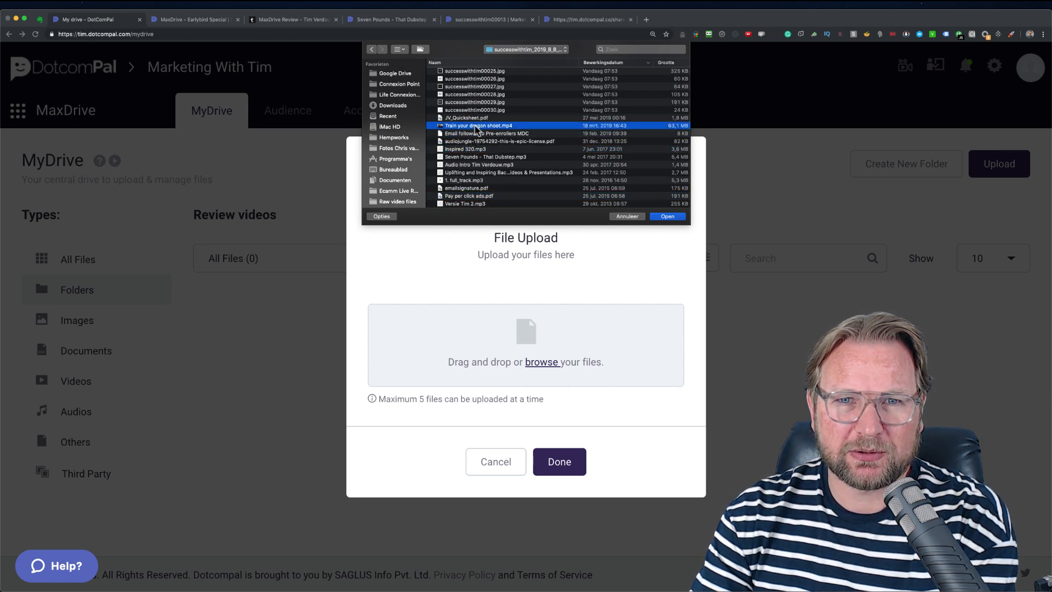
left_click(667, 216)
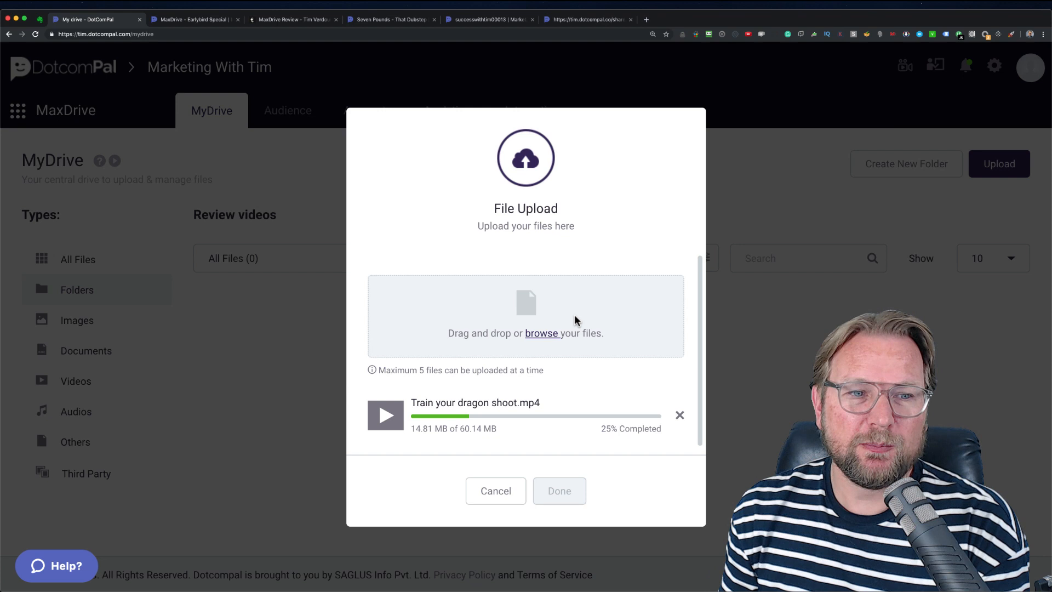
mouse_move(234, 391)
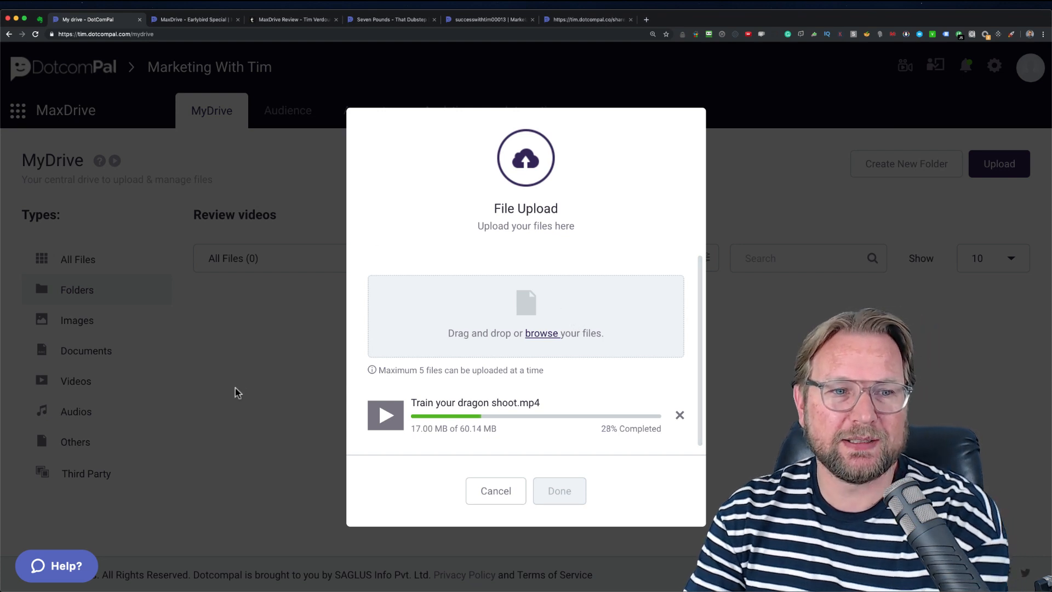
mouse_move(168, 414)
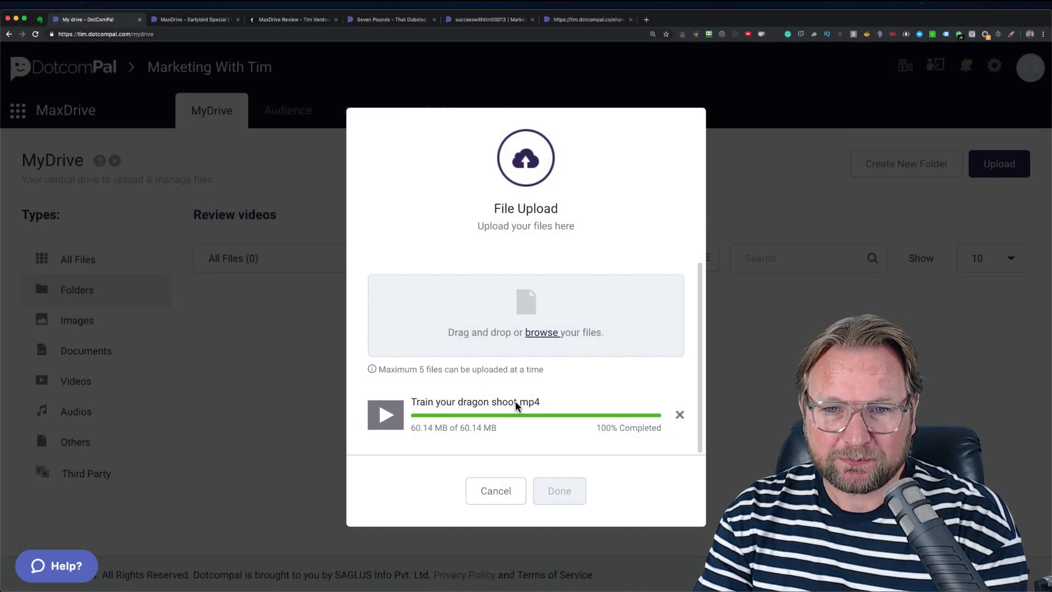
mouse_move(611, 482)
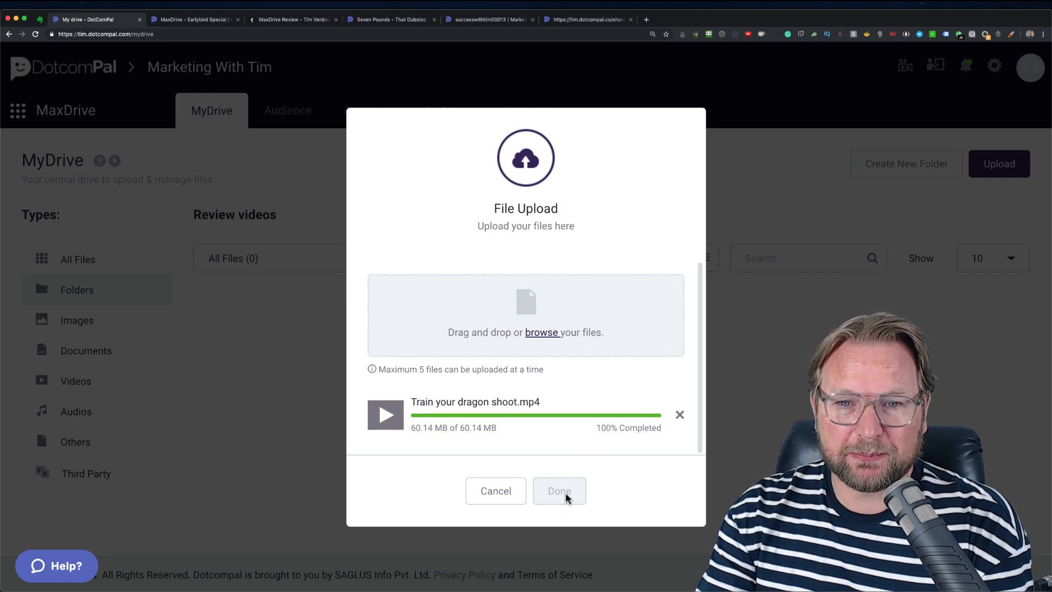
mouse_move(563, 500)
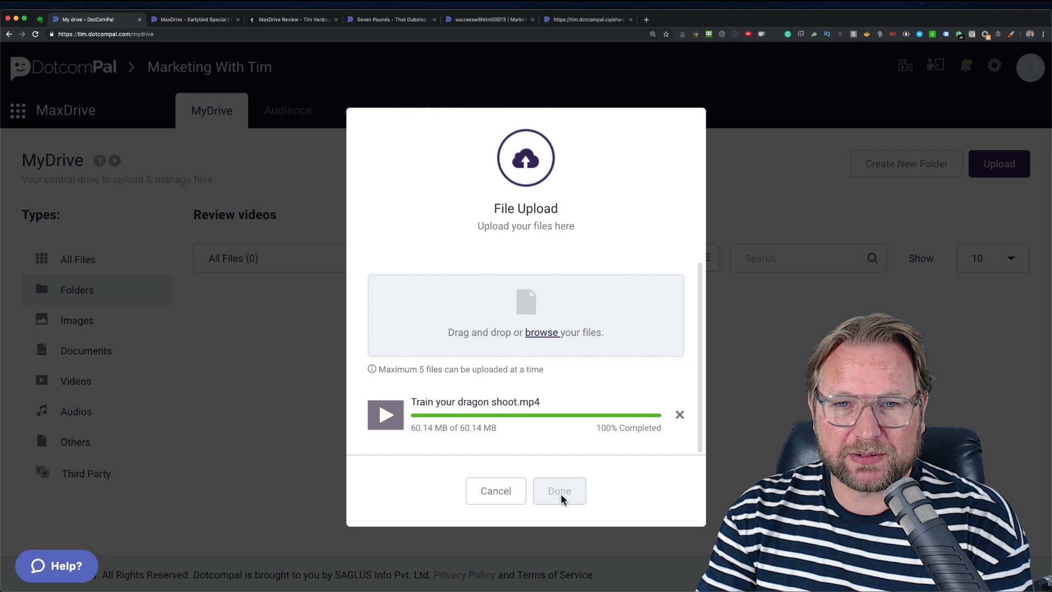
mouse_move(615, 450)
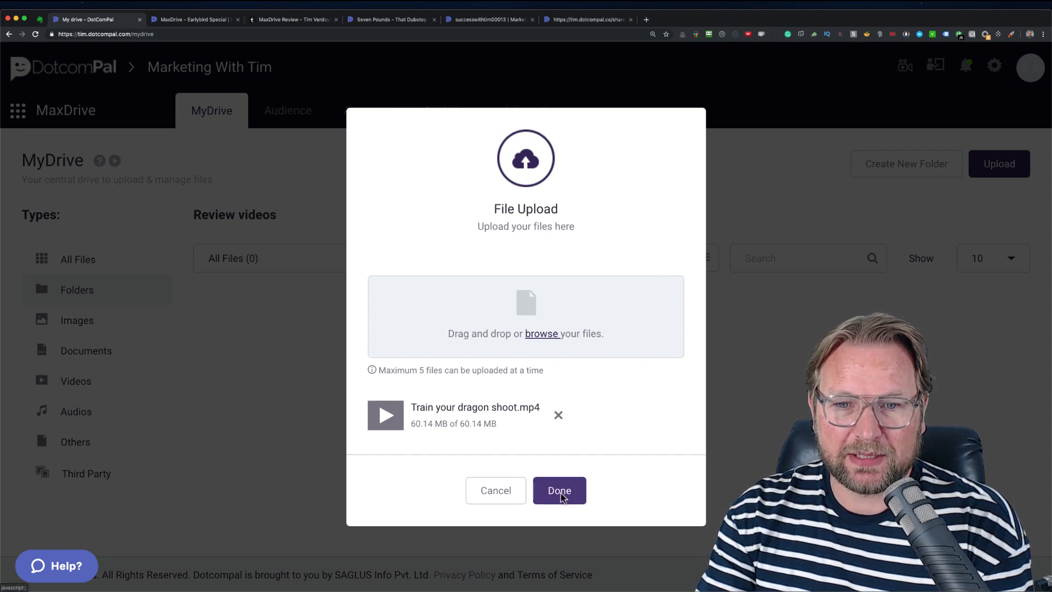
Finish the upload and review the video's details and SEO settings while it is still processing.
left_click(558, 489)
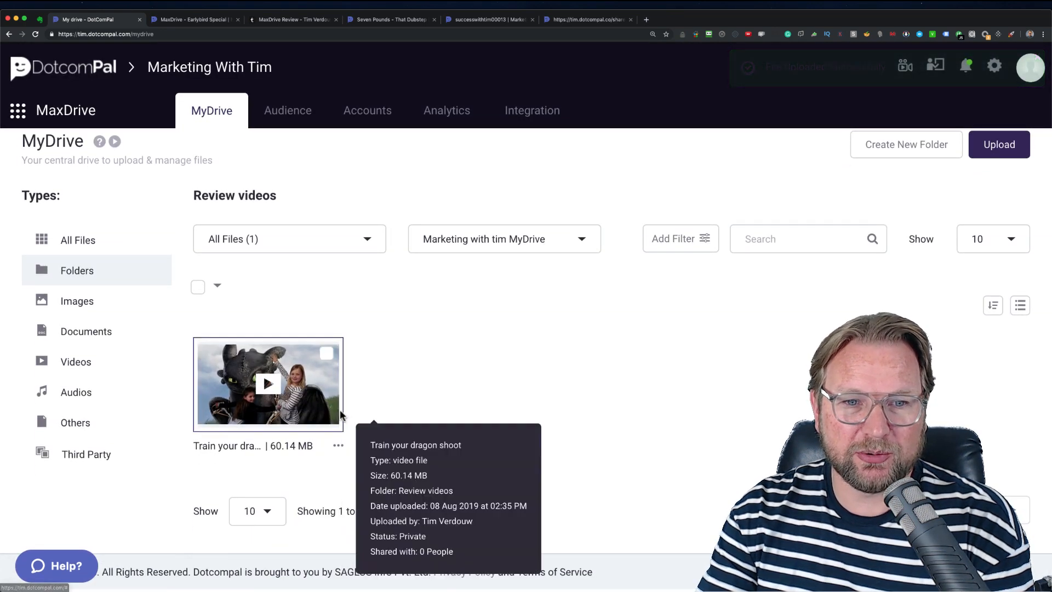
left_click(267, 385)
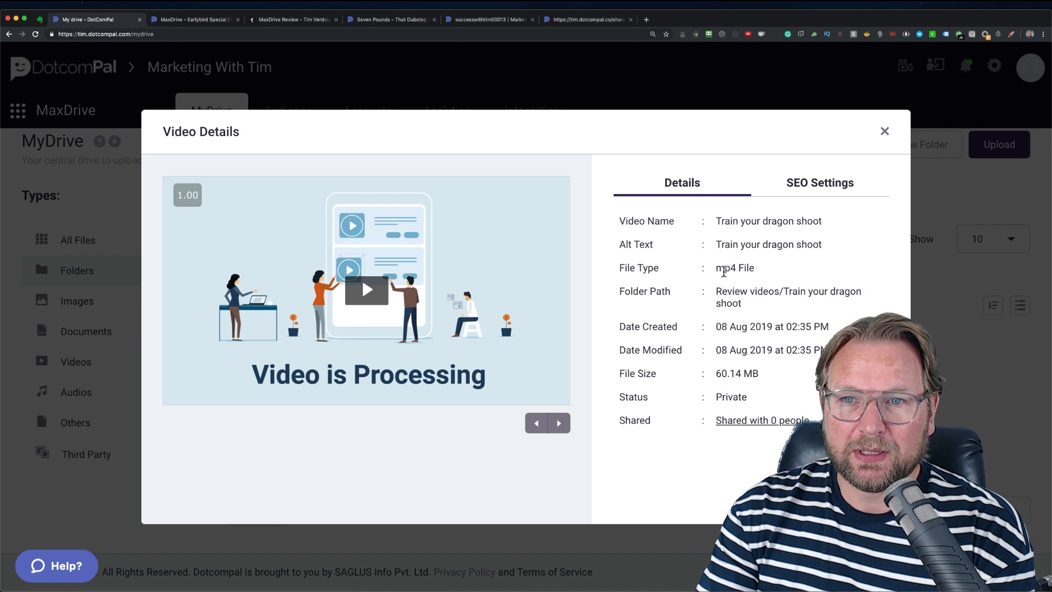
mouse_move(852, 282)
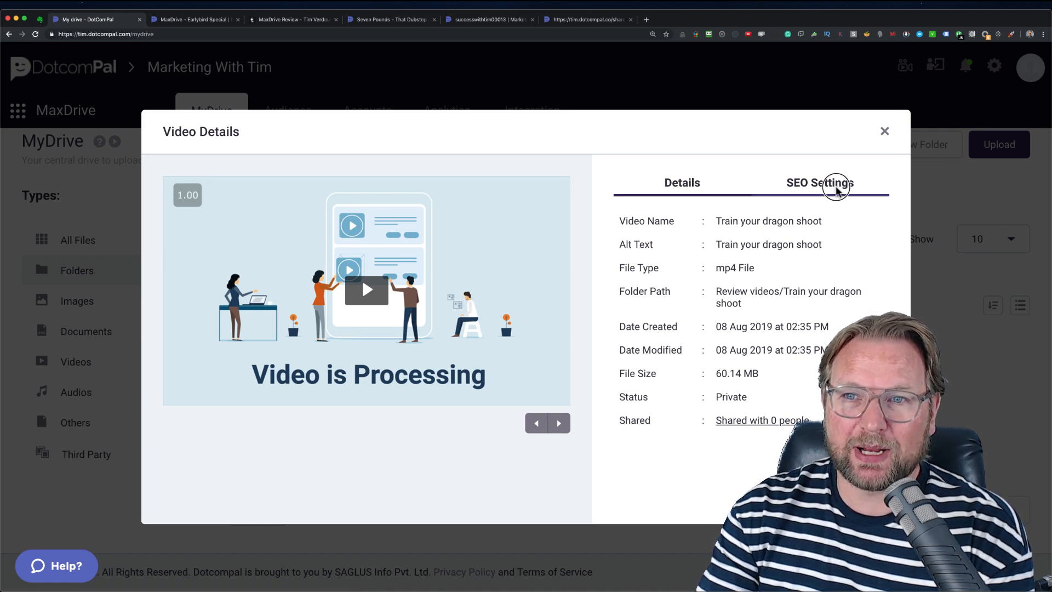
left_click(819, 183)
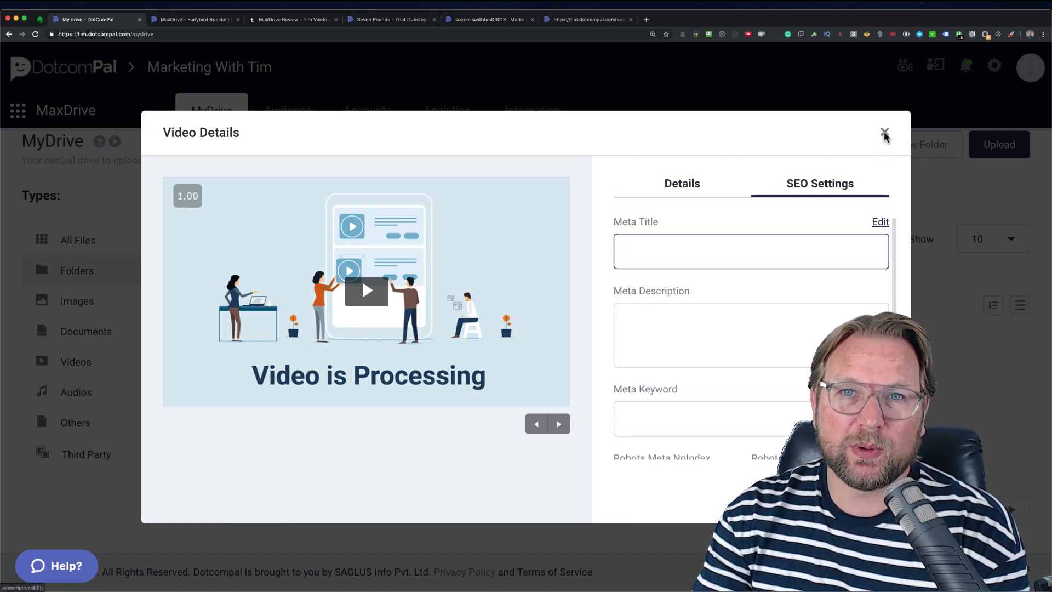
left_click(883, 133)
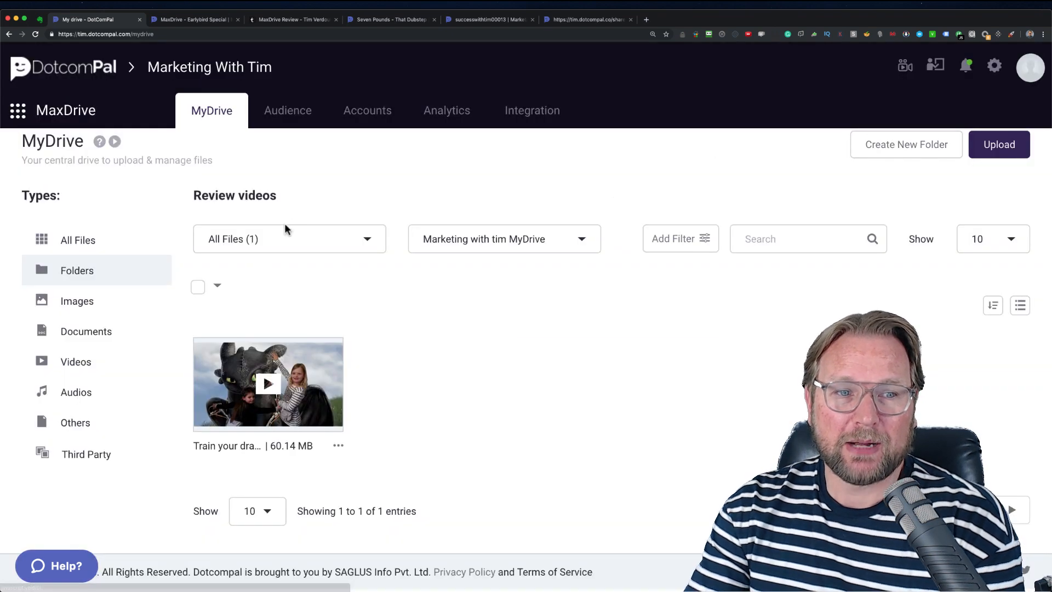
mouse_move(534, 373)
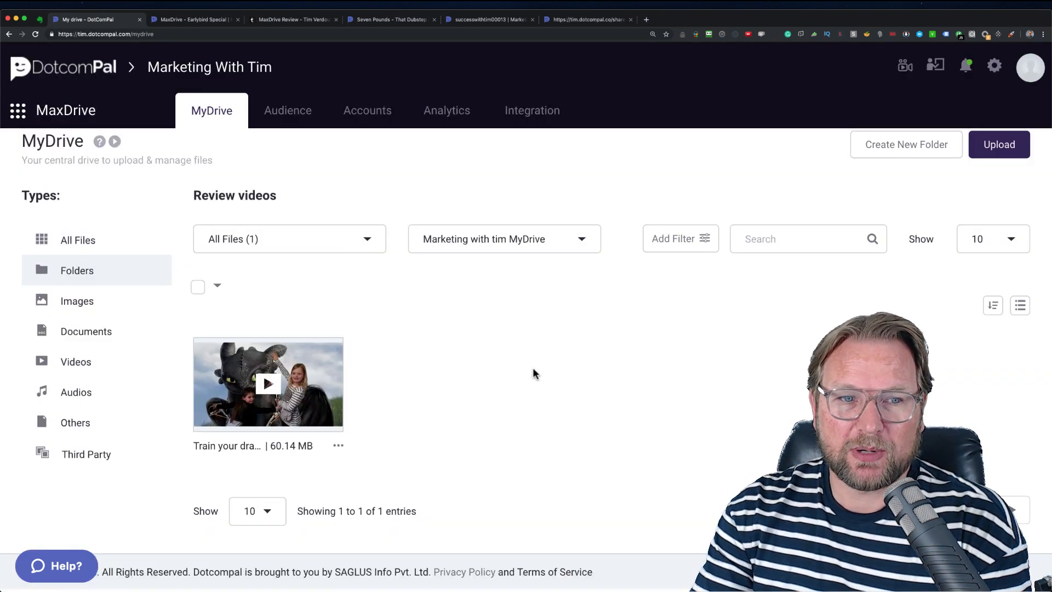
mouse_move(993, 194)
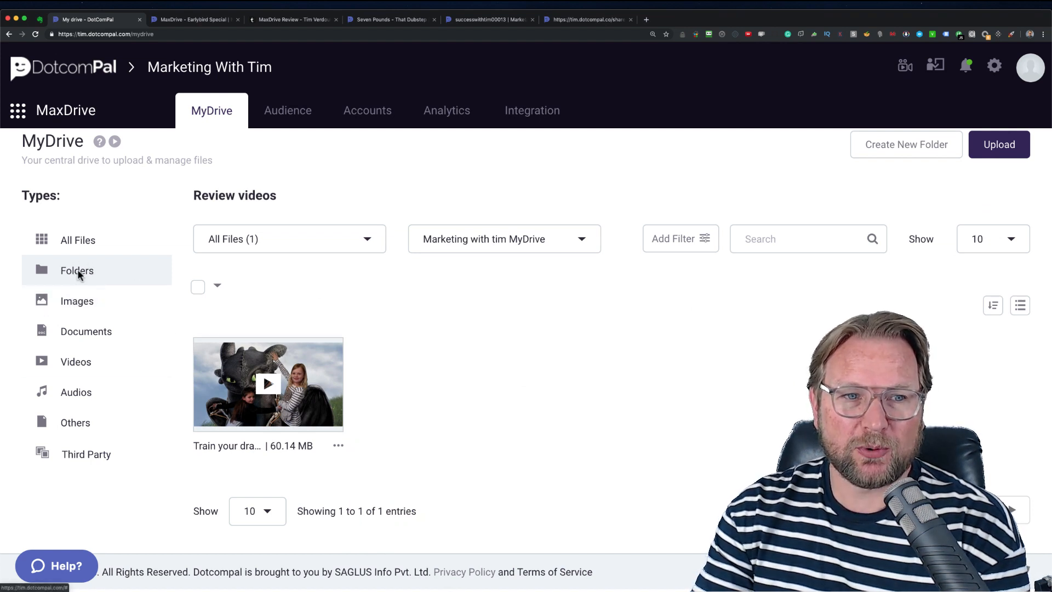
Show Review videos, Insta Images and Music as a list with sizes, dates and statuses.
left_click(77, 269)
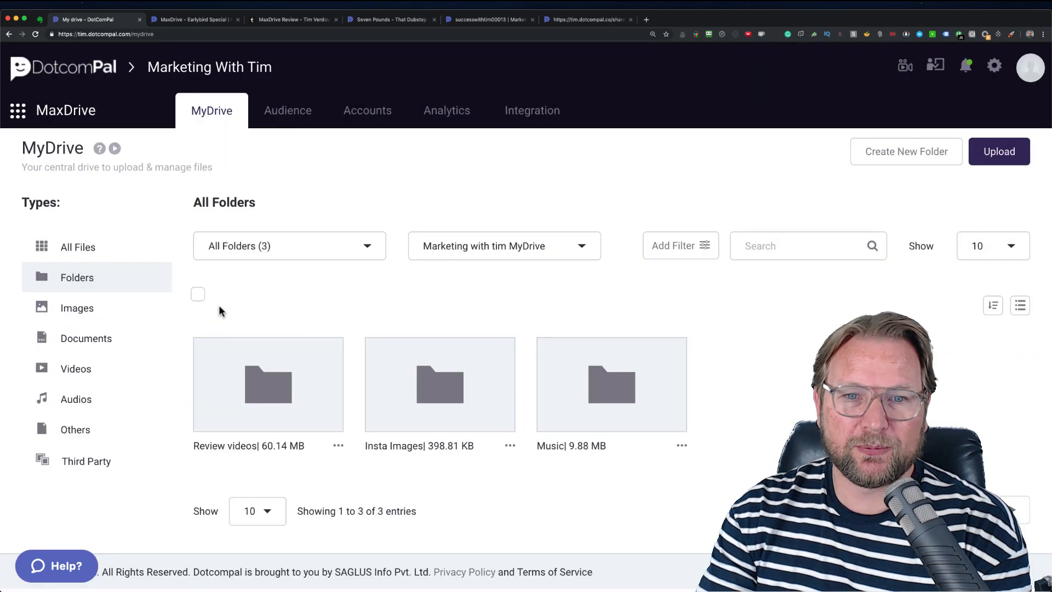
left_click(1019, 304)
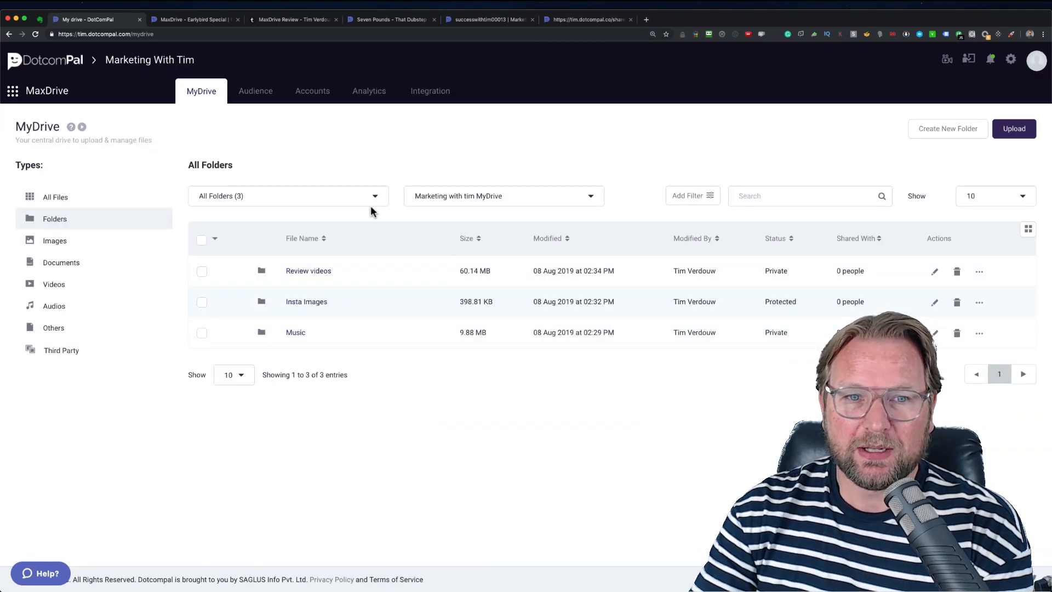
mouse_move(258, 300)
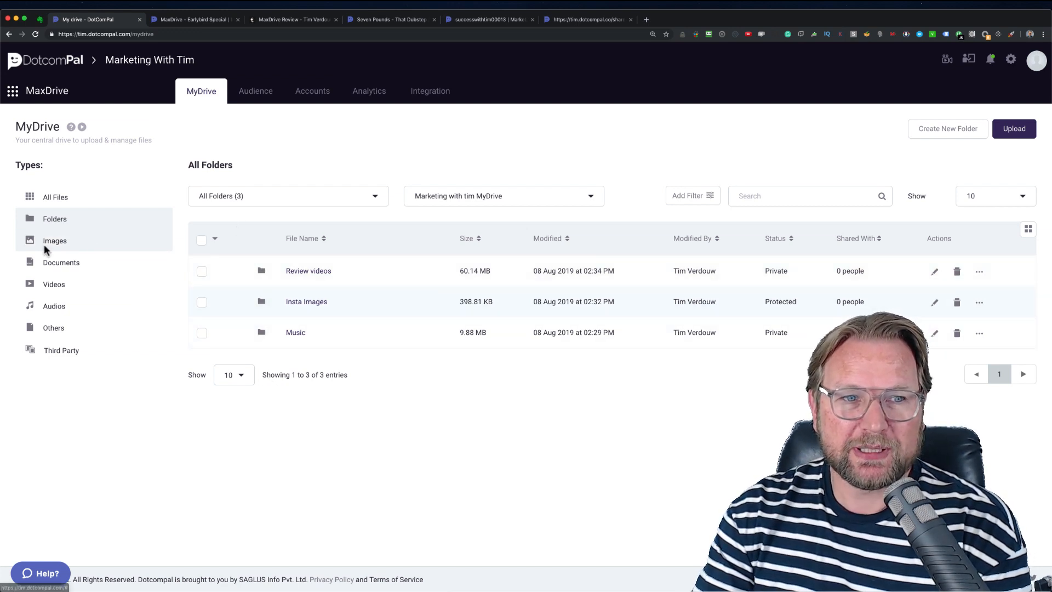
Filter the drive to 6 image thumbnails, the empty Documents view, then all 18 videos.
left_click(55, 240)
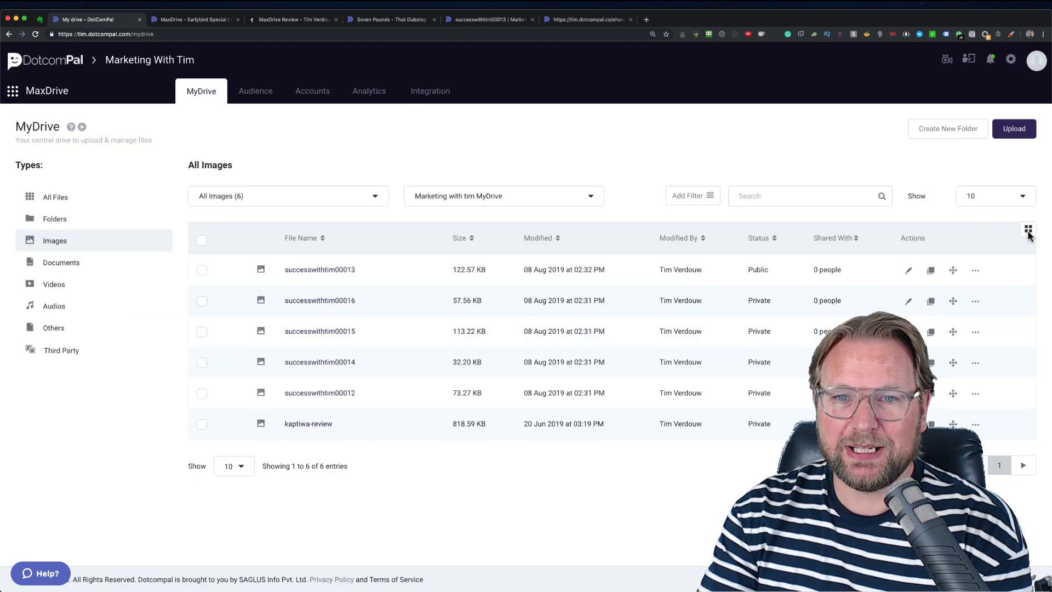
left_click(1029, 229)
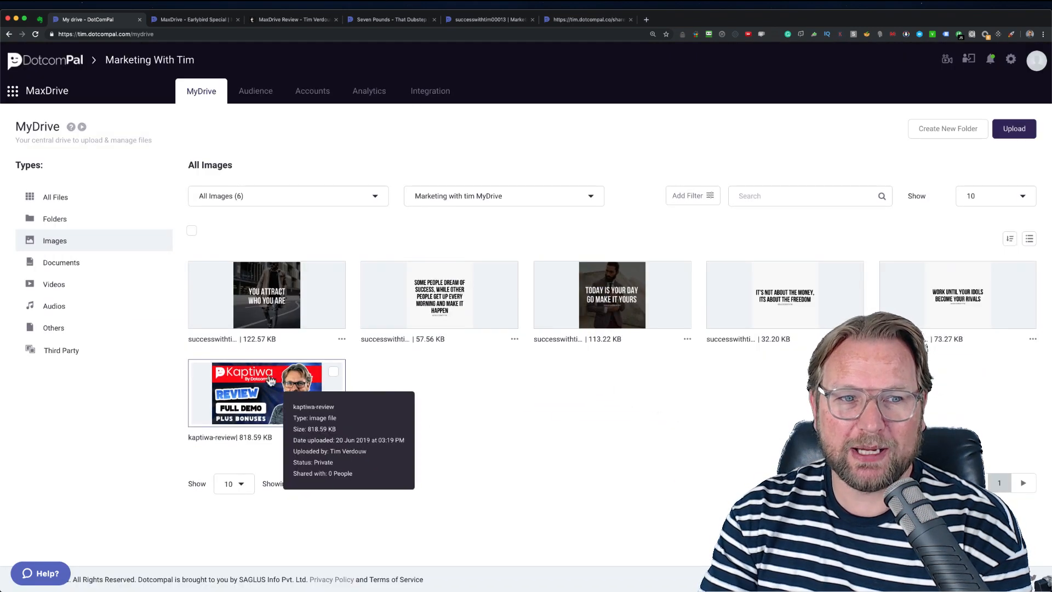
left_click(60, 263)
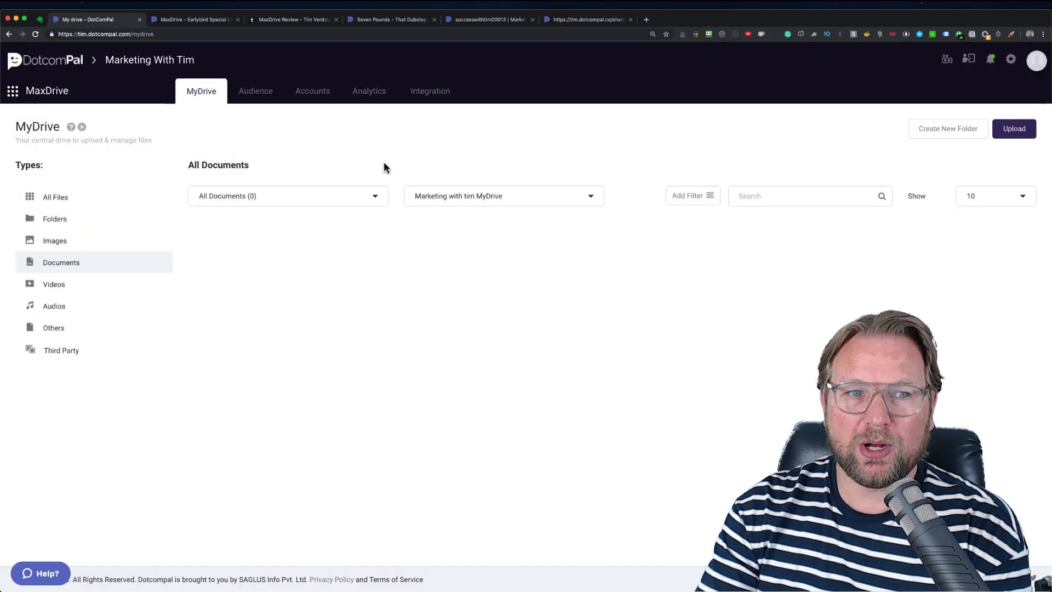
mouse_move(46, 294)
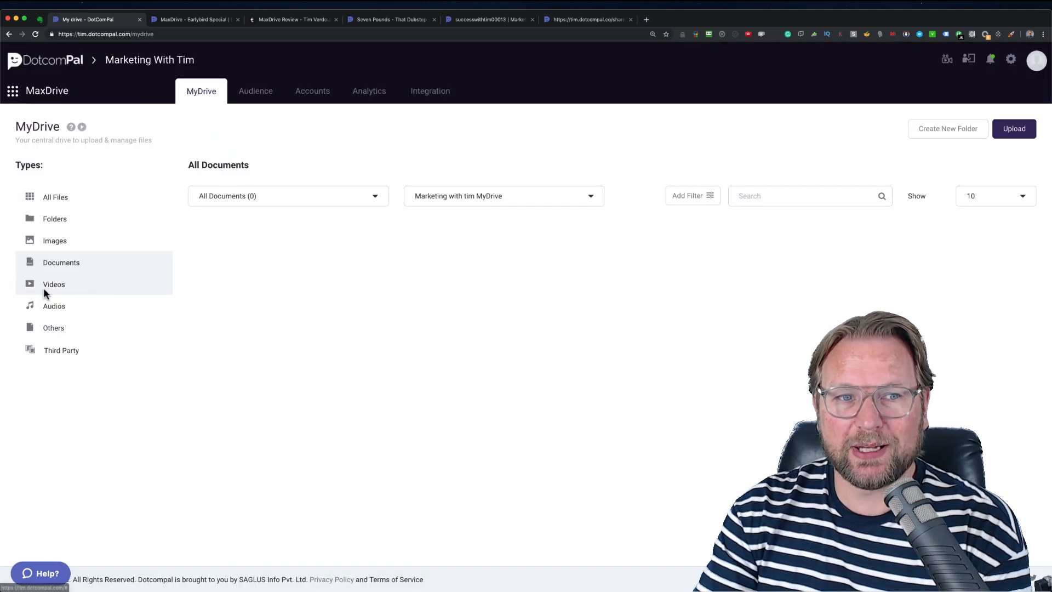
left_click(53, 284)
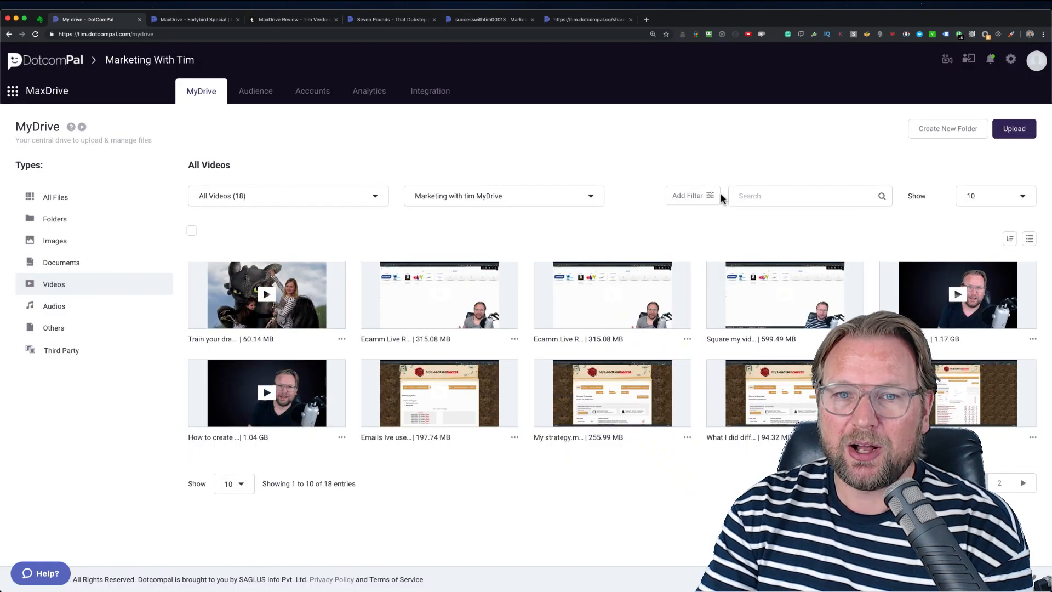
mouse_move(329, 341)
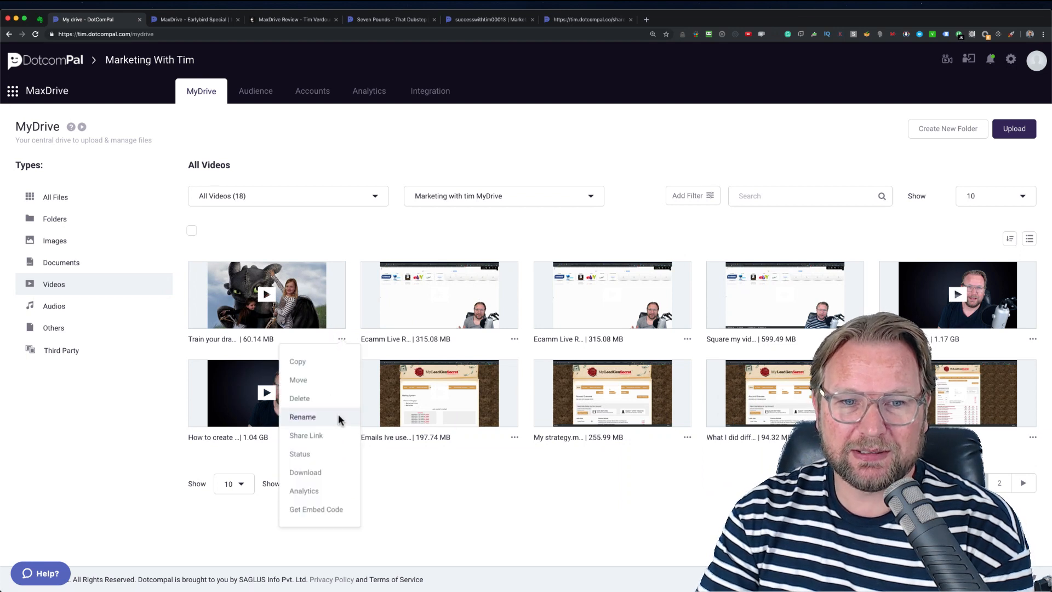
mouse_move(309, 494)
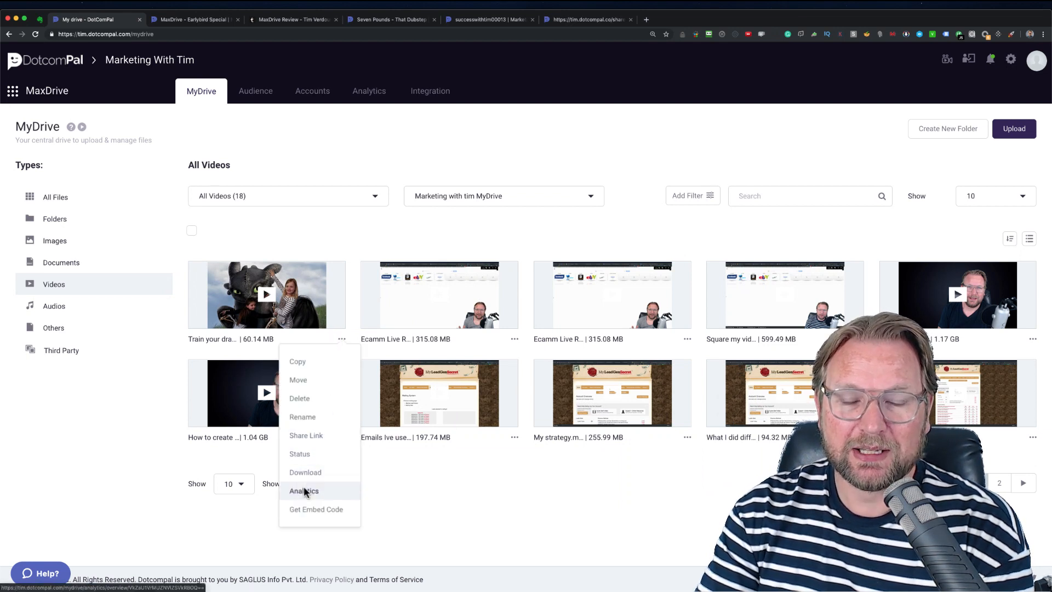
mouse_move(524, 471)
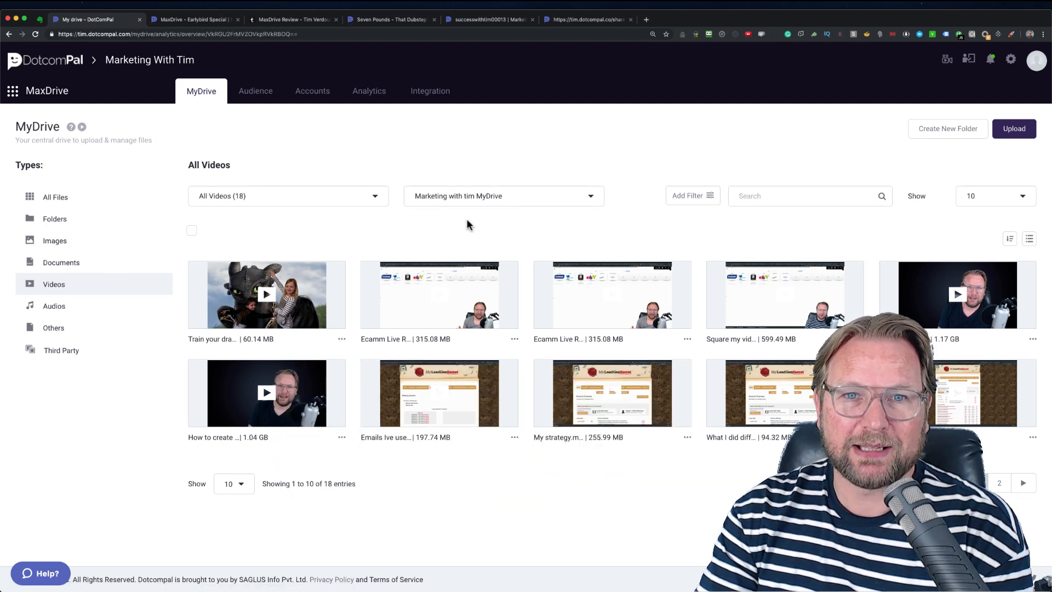
Review the Ecamm Live Recording video's analytics: technology and visitor location, all zero.
left_click(368, 91)
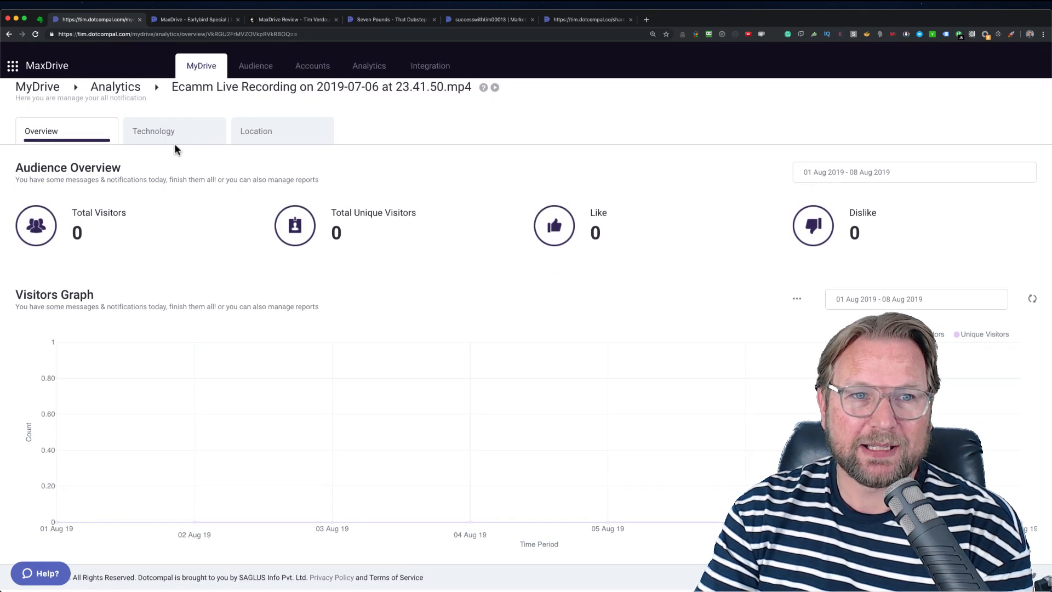
left_click(153, 131)
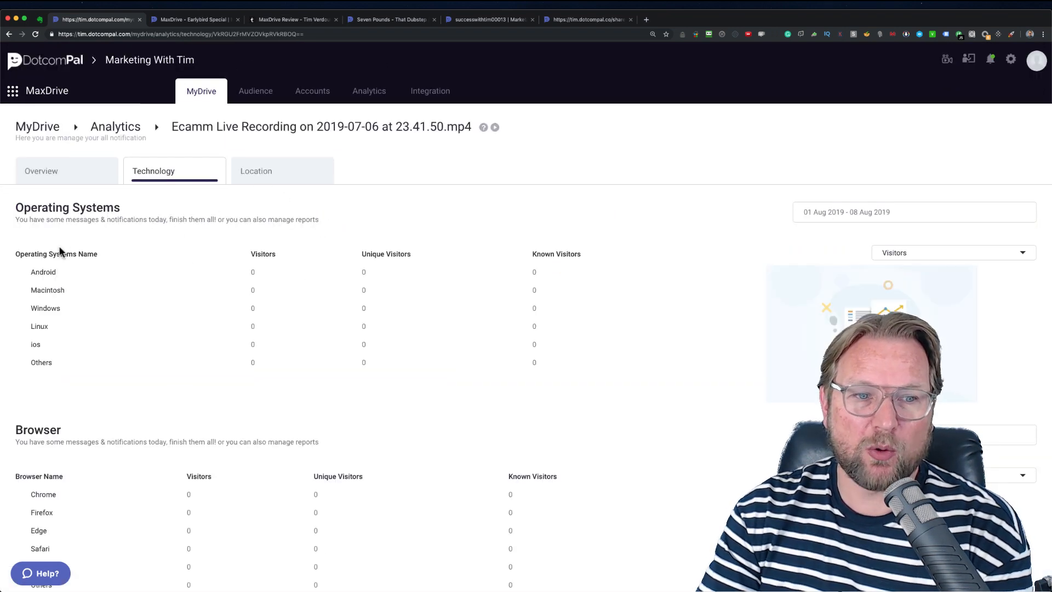
scroll("down", 3)
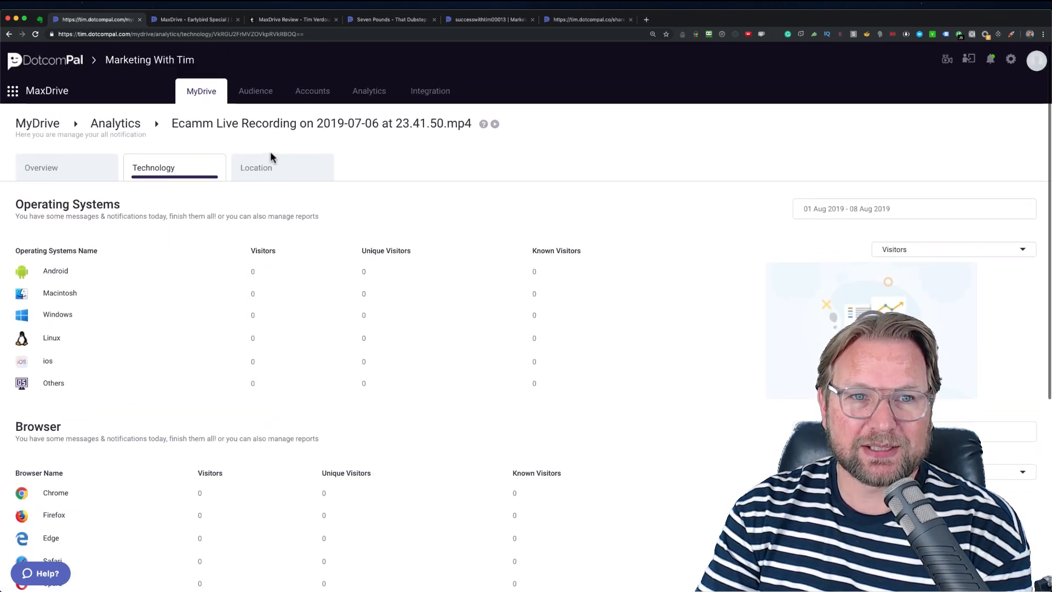
left_click(257, 171)
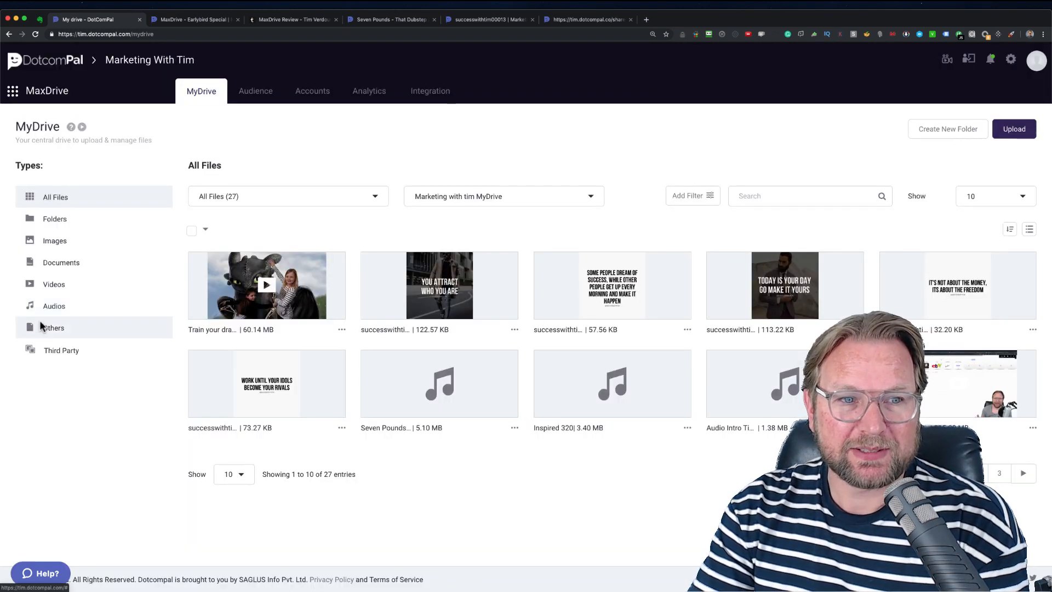
Filter to 3 audio tracks, the empty Others view, then the 3 folders.
left_click(54, 306)
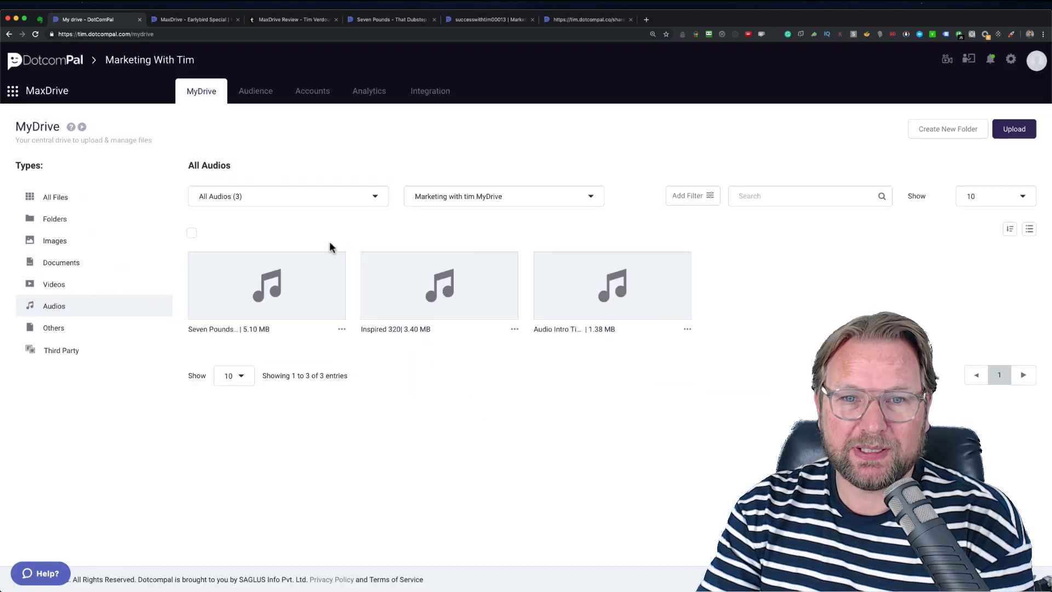
left_click(54, 328)
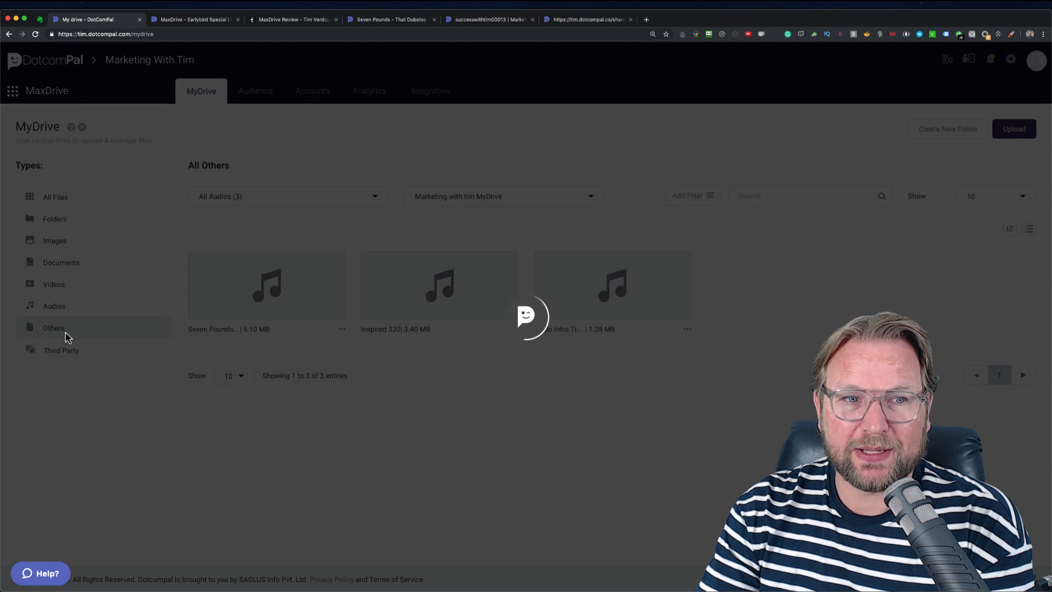
left_click(53, 328)
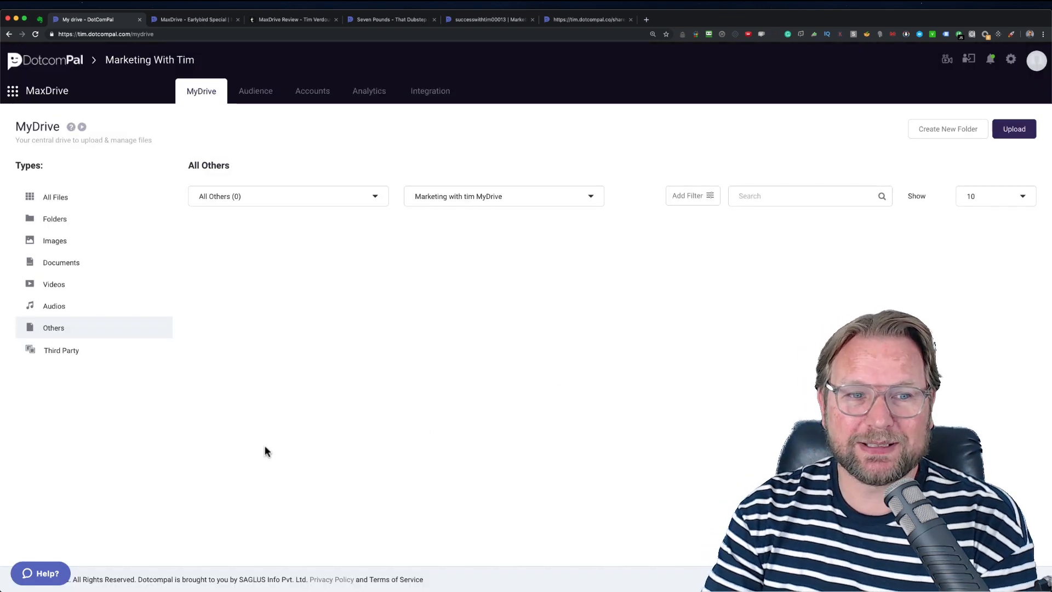
left_click(54, 218)
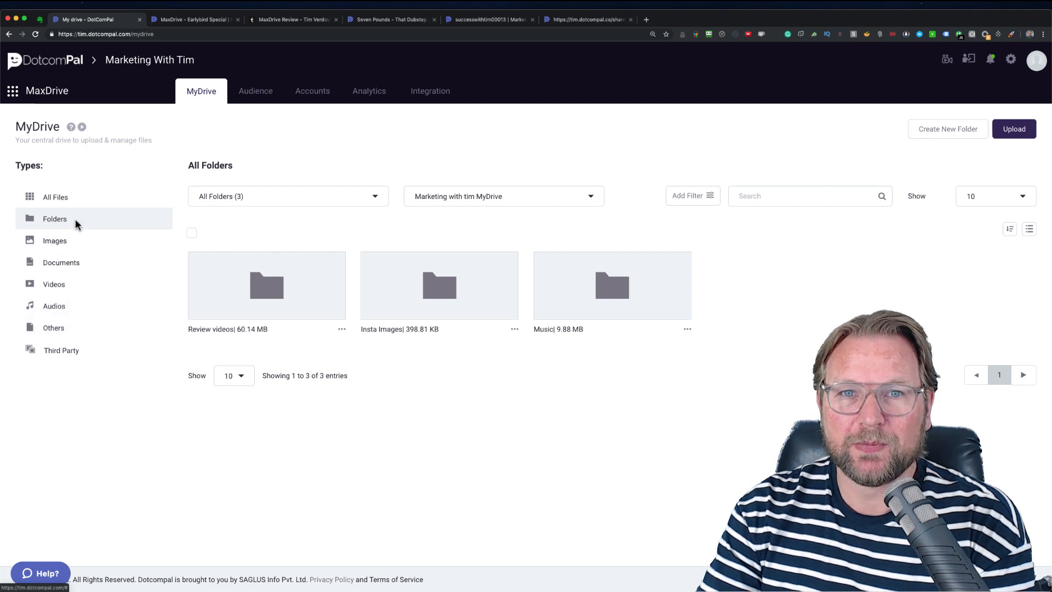
mouse_move(341, 153)
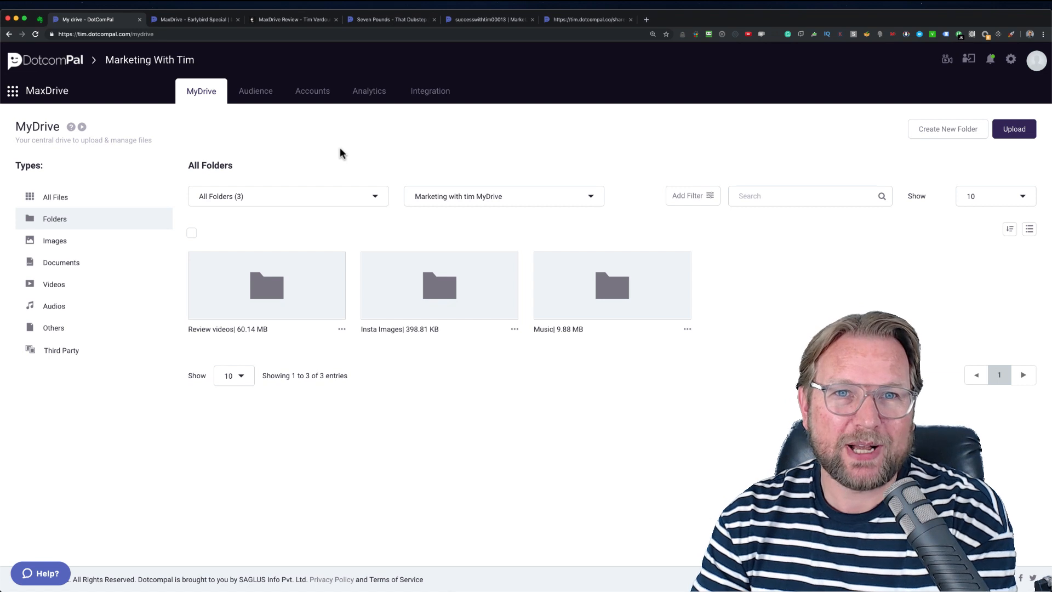
mouse_move(328, 88)
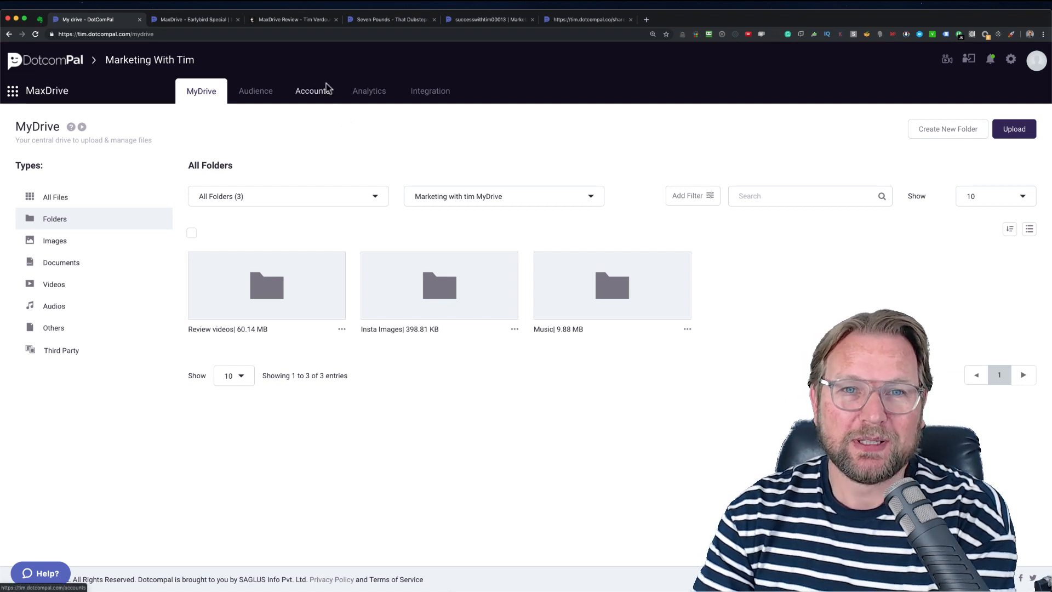
mouse_move(311, 171)
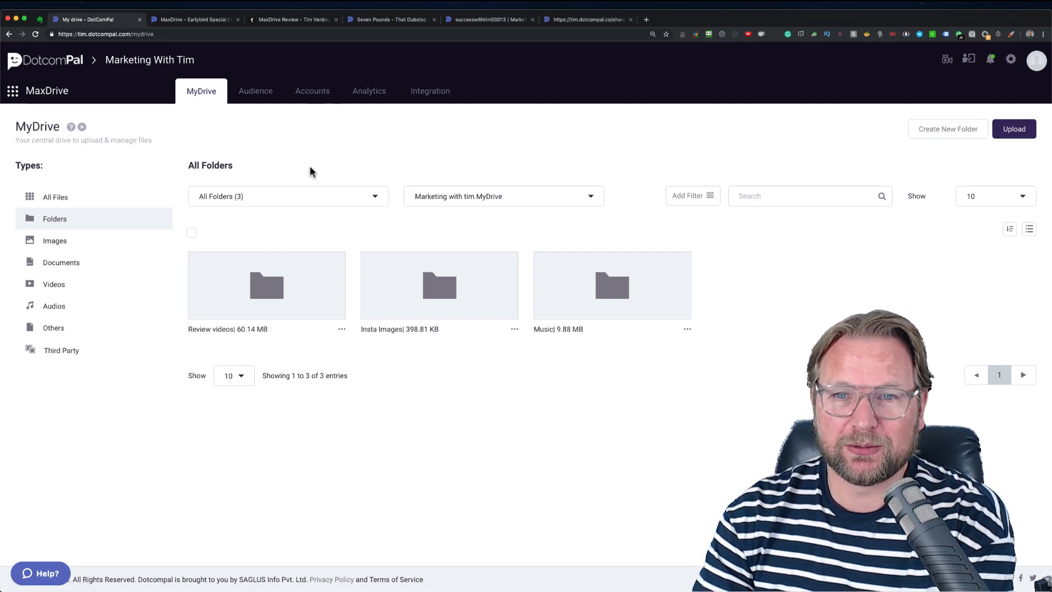
mouse_move(322, 170)
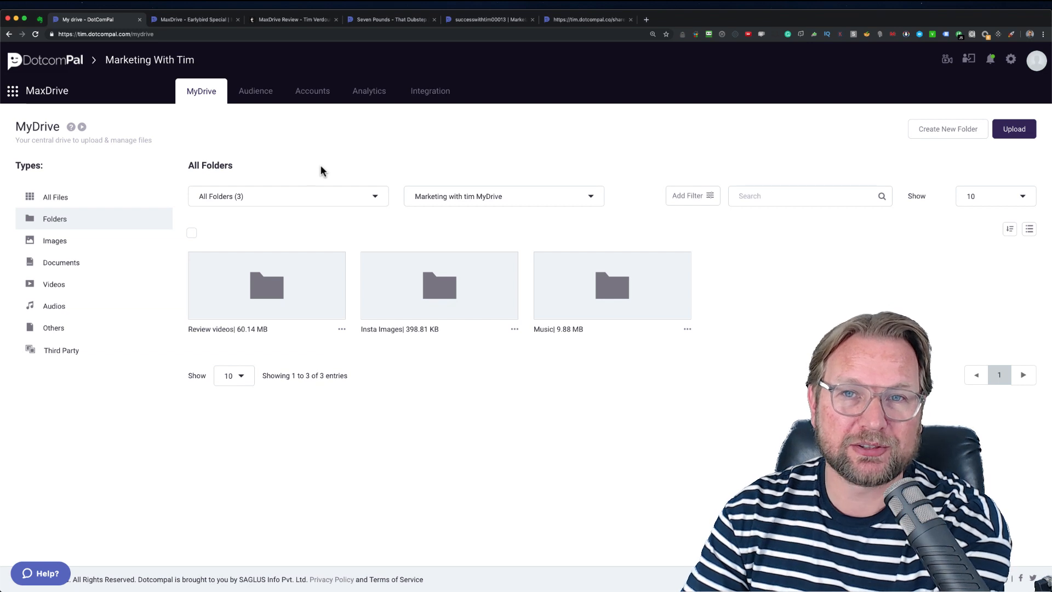
mouse_move(332, 166)
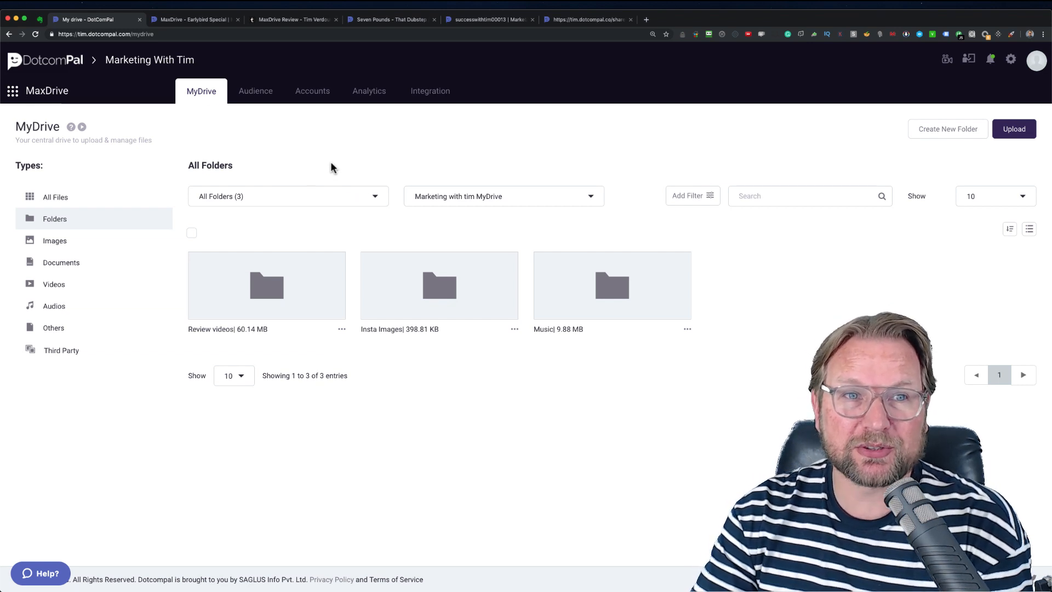
mouse_move(265, 75)
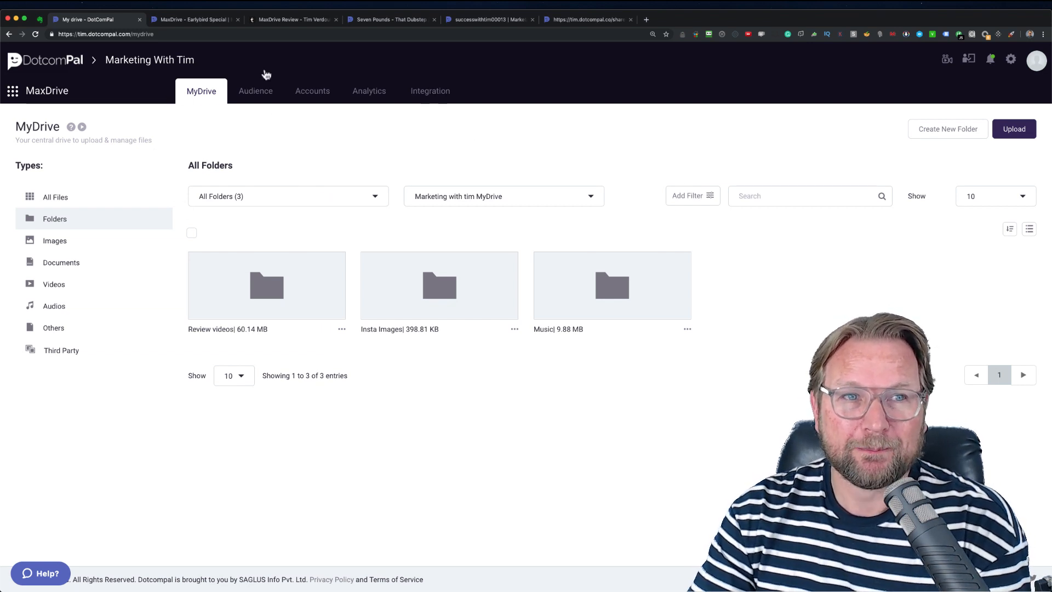
mouse_move(411, 131)
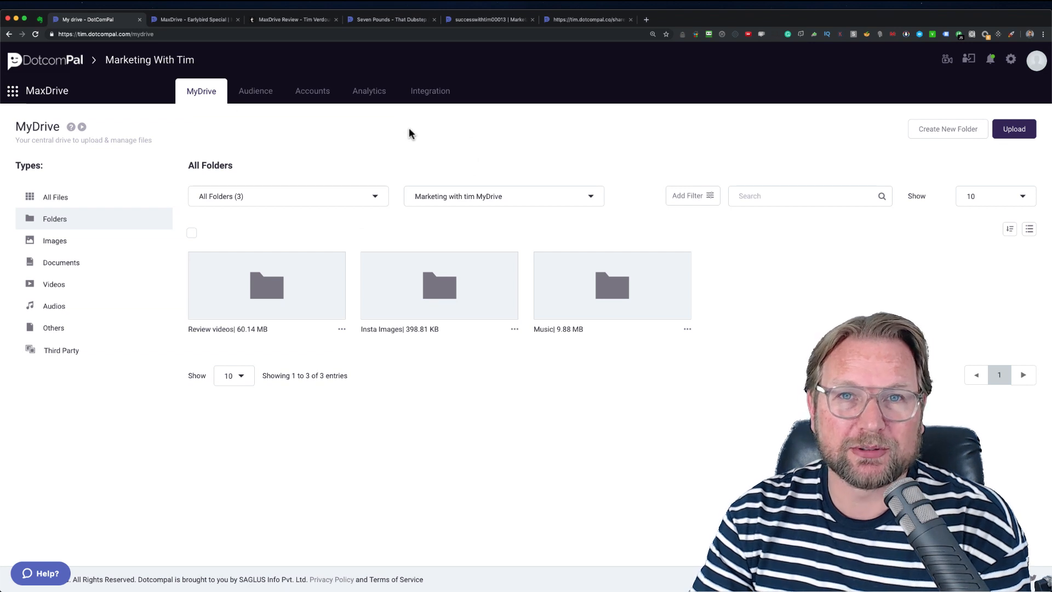
mouse_move(241, 57)
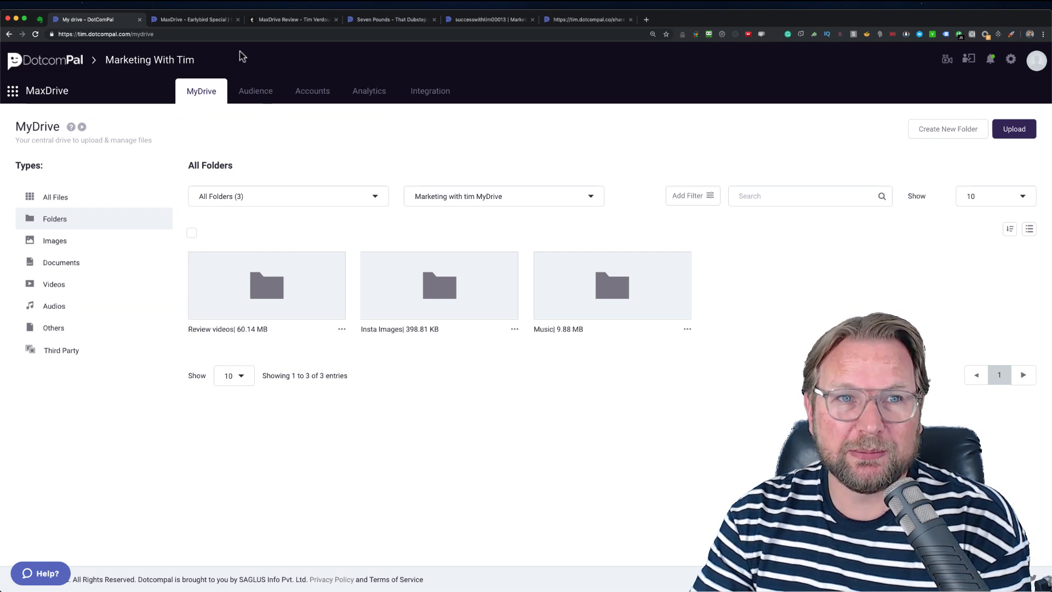
mouse_move(334, 225)
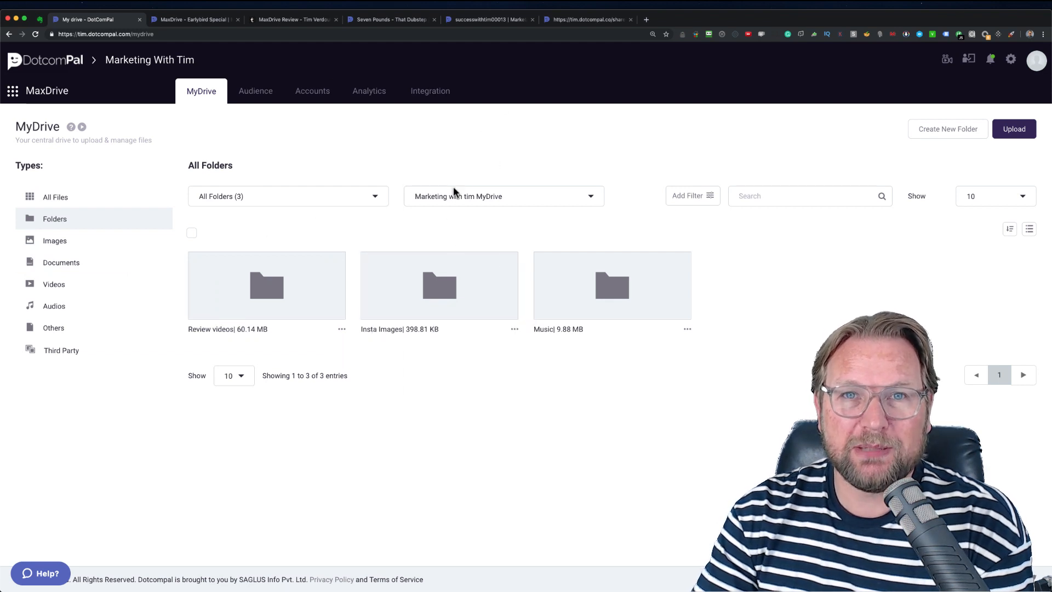
mouse_move(527, 184)
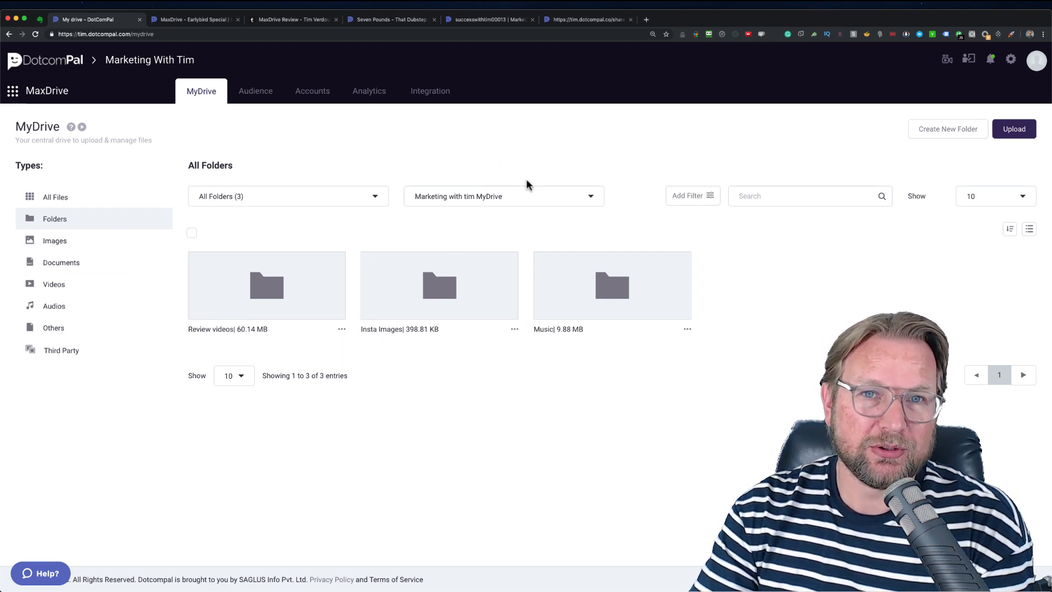
mouse_move(218, 57)
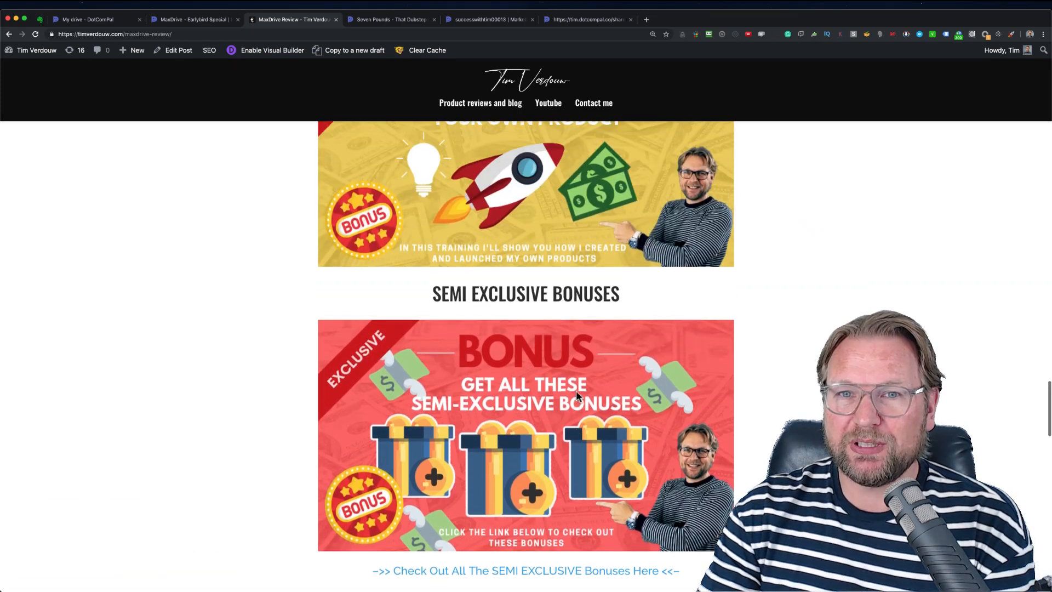
Scroll the review past Bonus 4 and 5 to the semi-exclusive bonuses and buy offer.
scroll("down", 3)
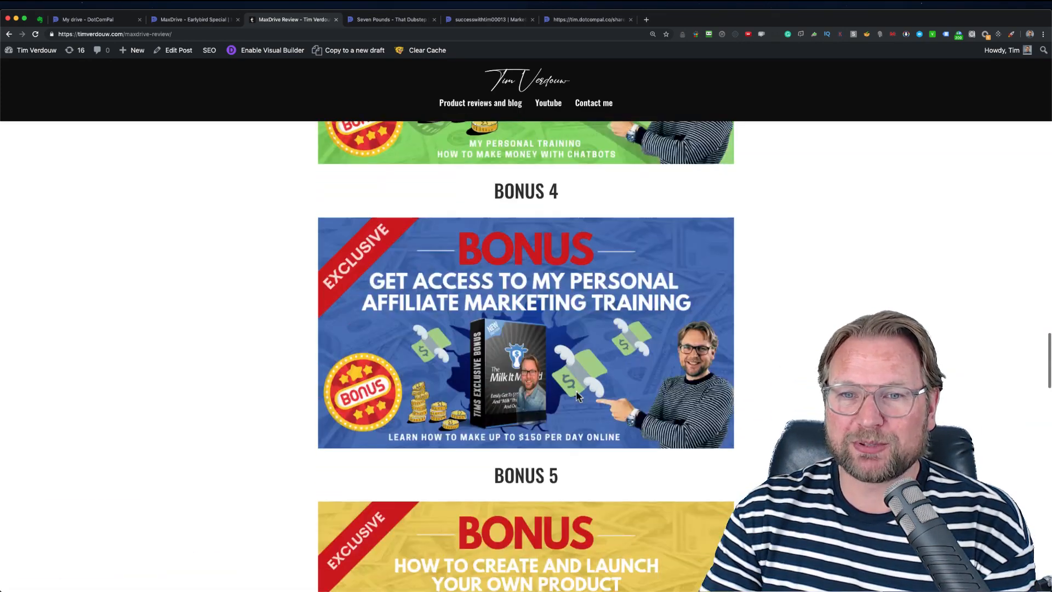
scroll("down", 3)
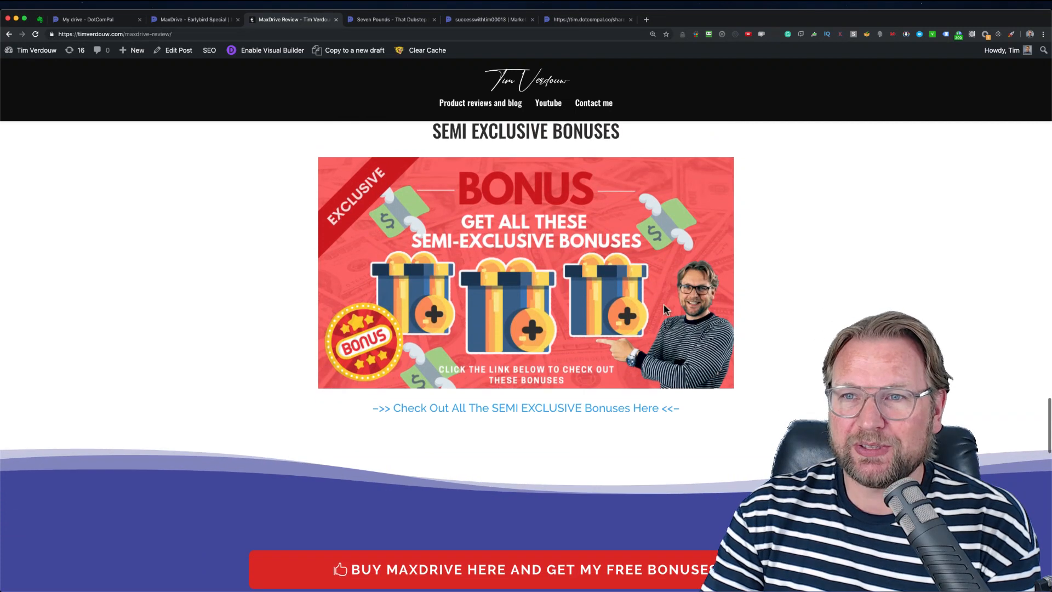
mouse_move(495, 250)
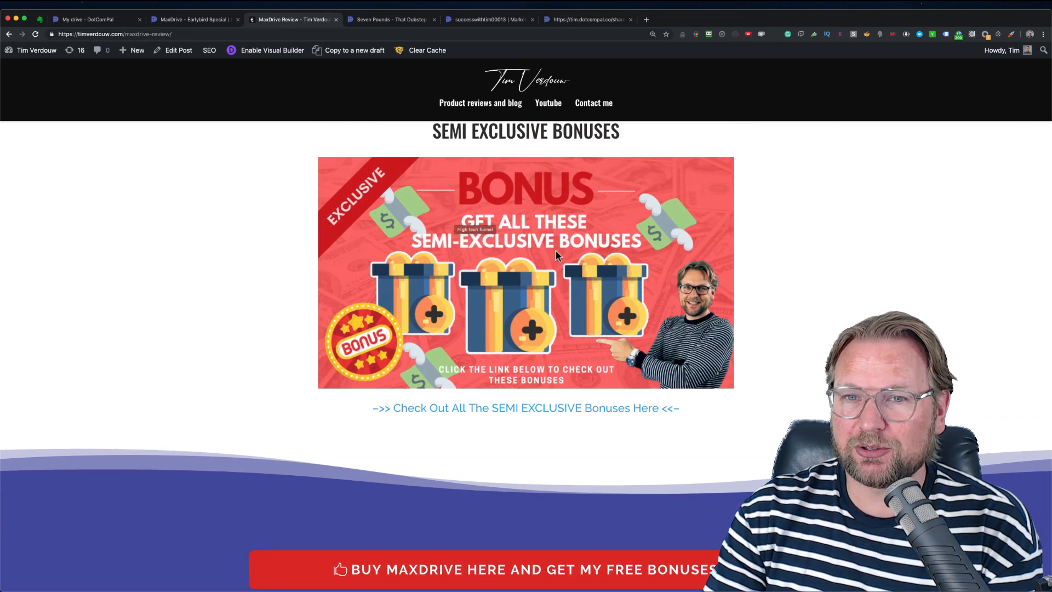
mouse_move(607, 432)
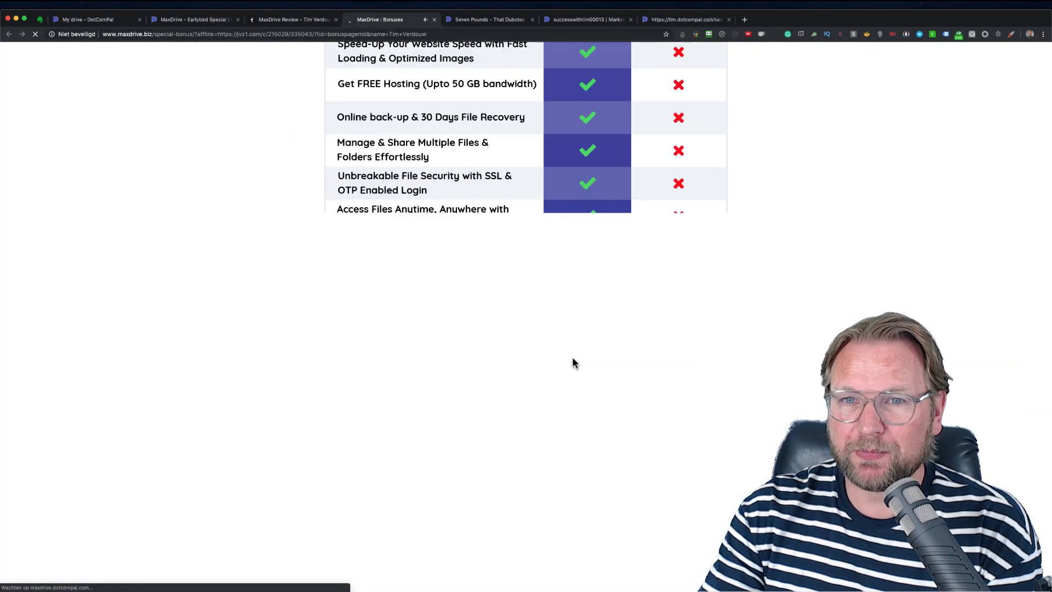
Scroll the maxdrive.biz bonus page down to Bonus 15, then return to the review tab.
scroll("down", 3)
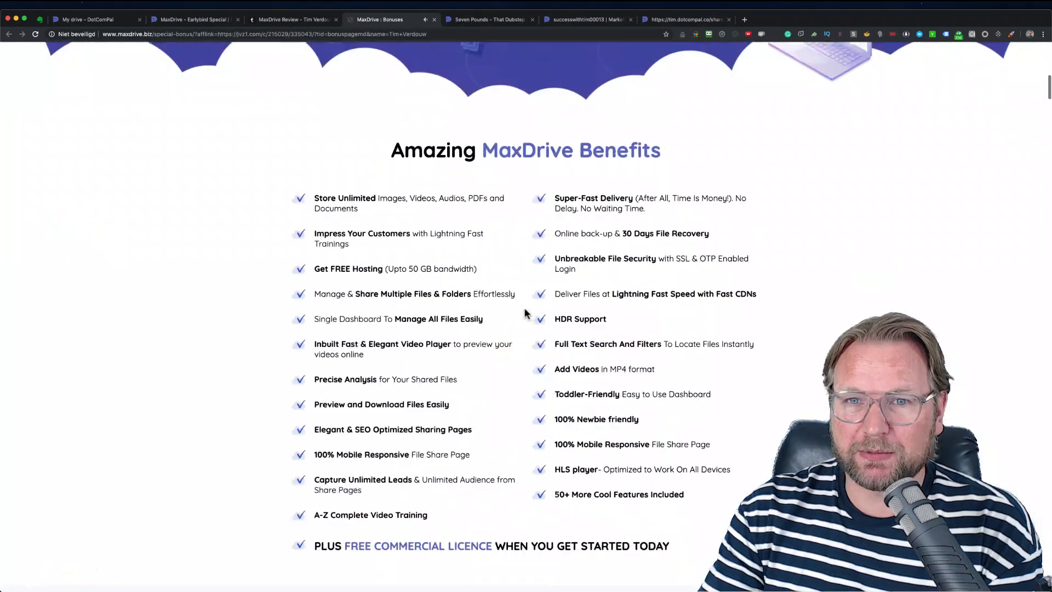
scroll("up", 3)
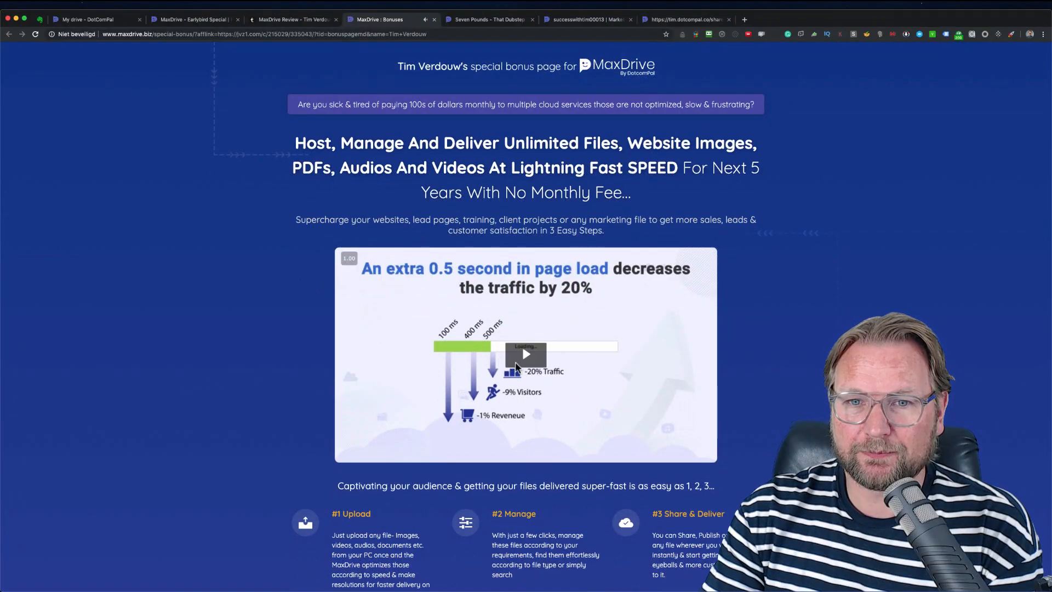
scroll("down", 3)
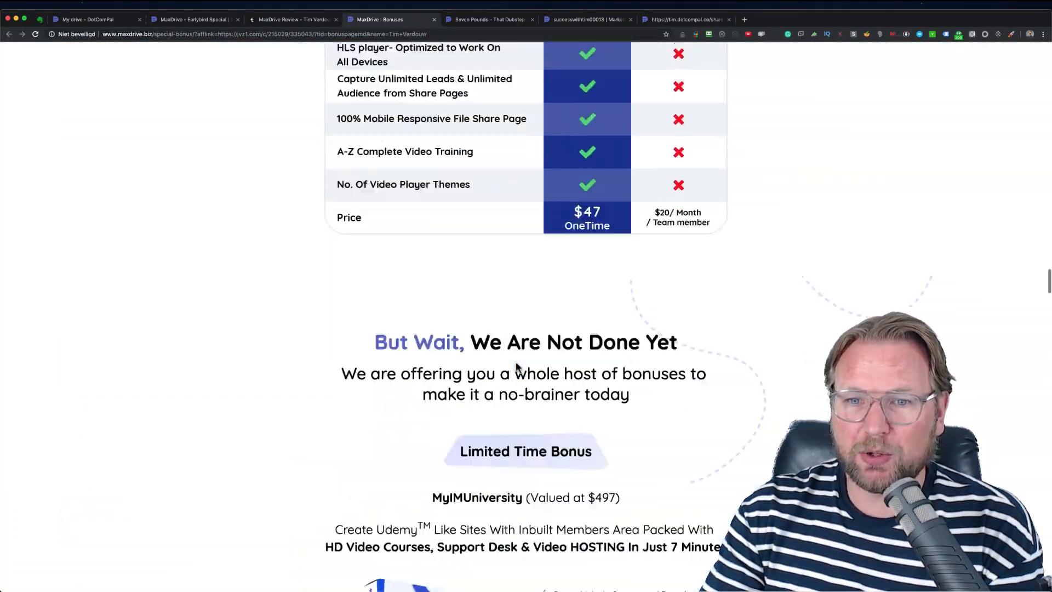
scroll("down", 3)
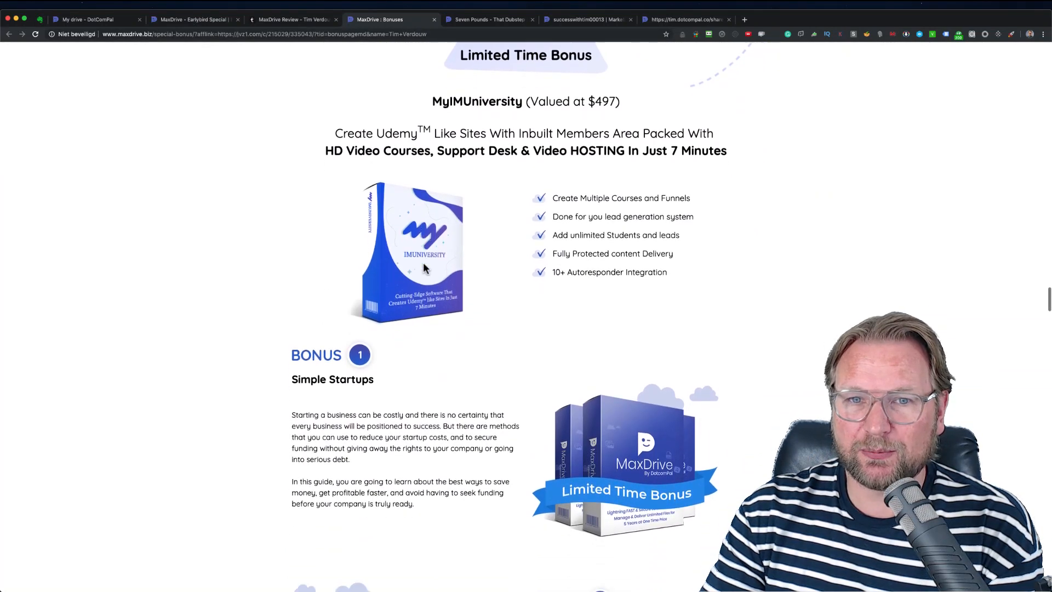
scroll("down", 3)
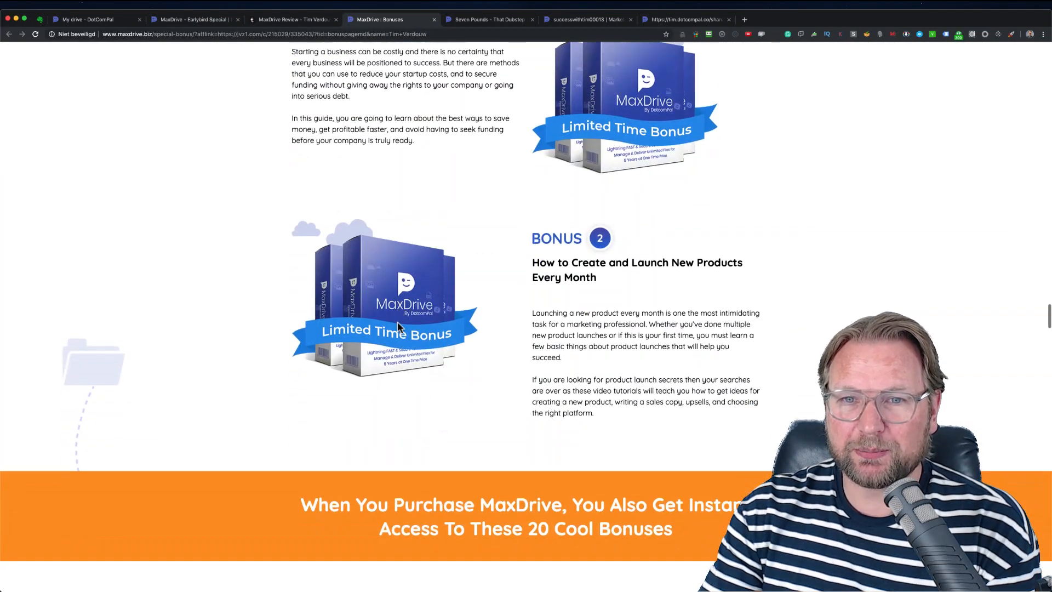
mouse_move(683, 289)
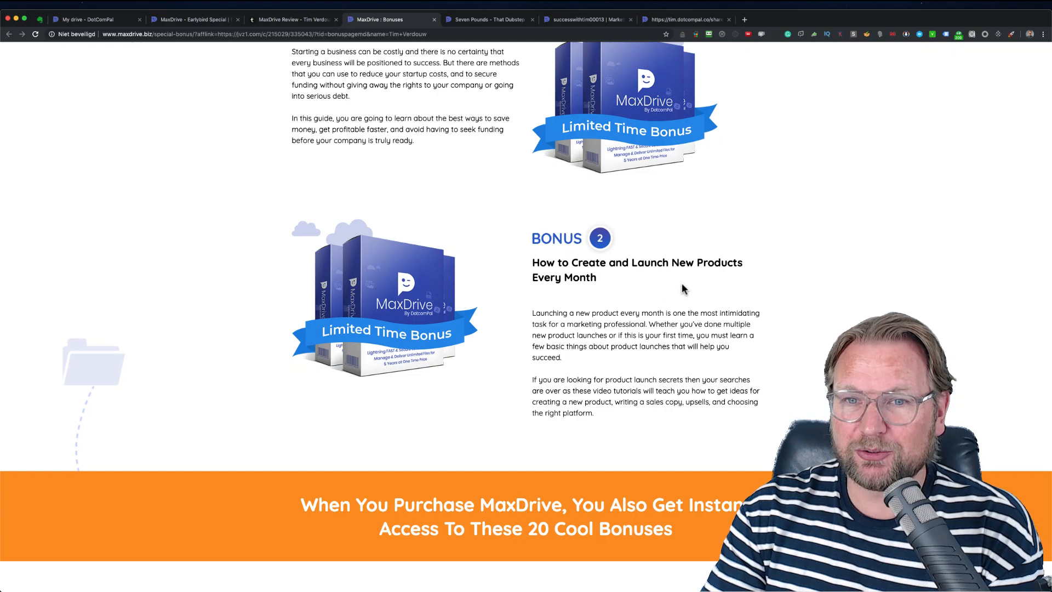
scroll("down", 3)
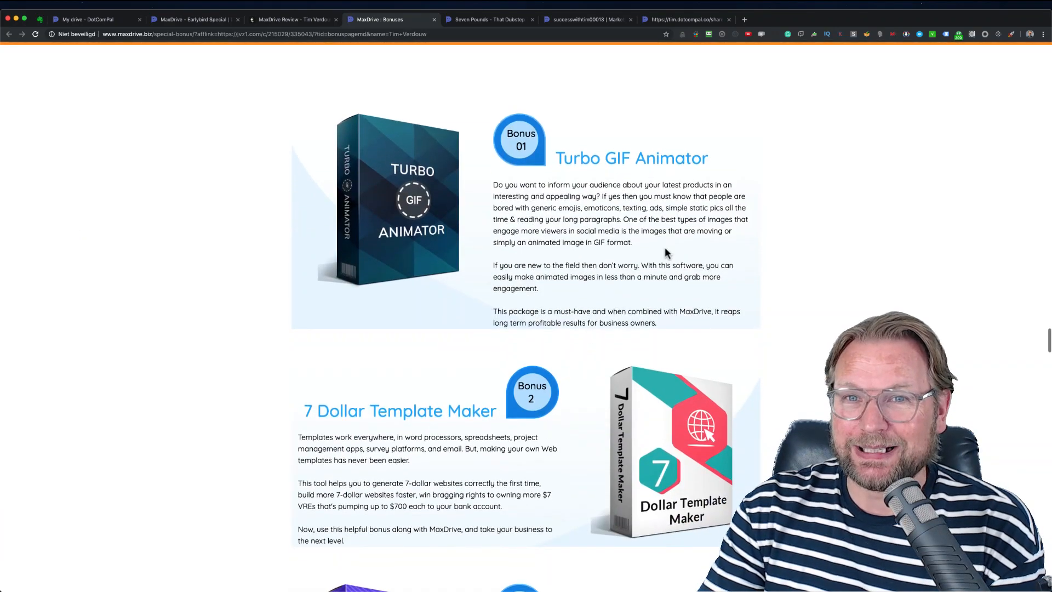
scroll("down", 3)
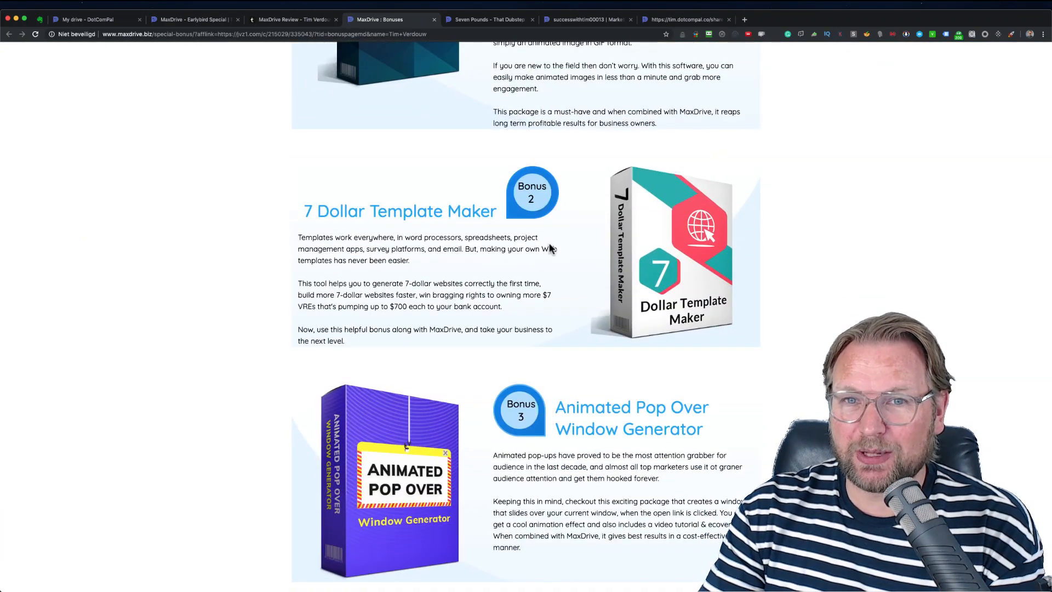
scroll("down", 3)
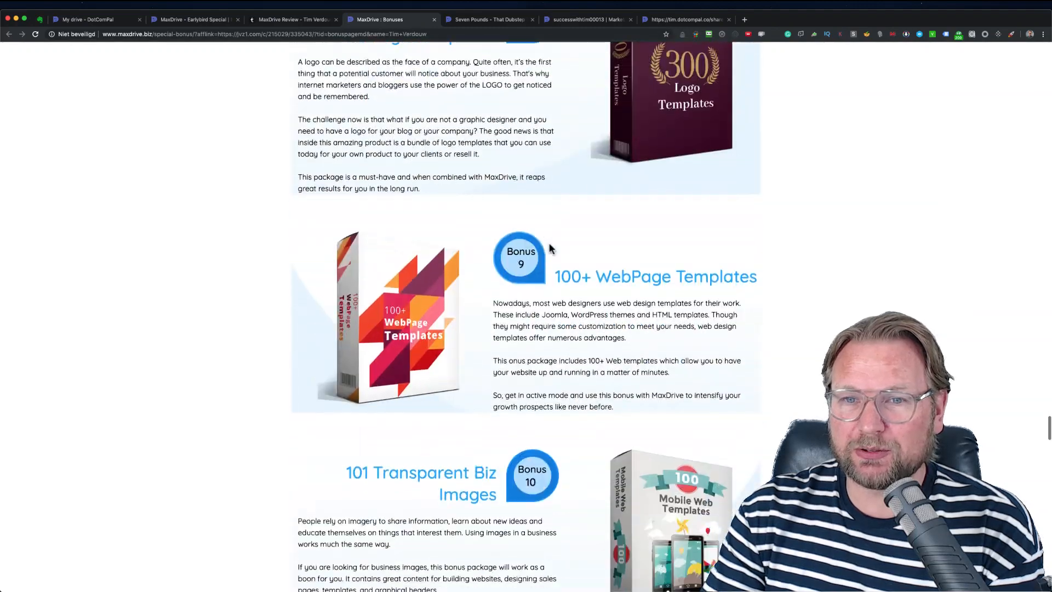
scroll("down", 3)
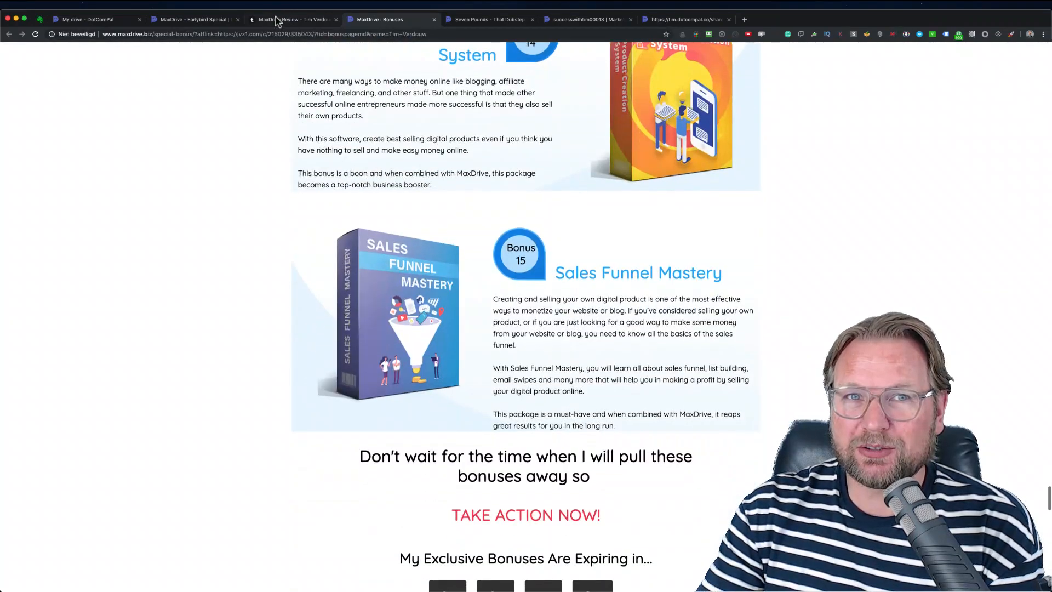
left_click(293, 20)
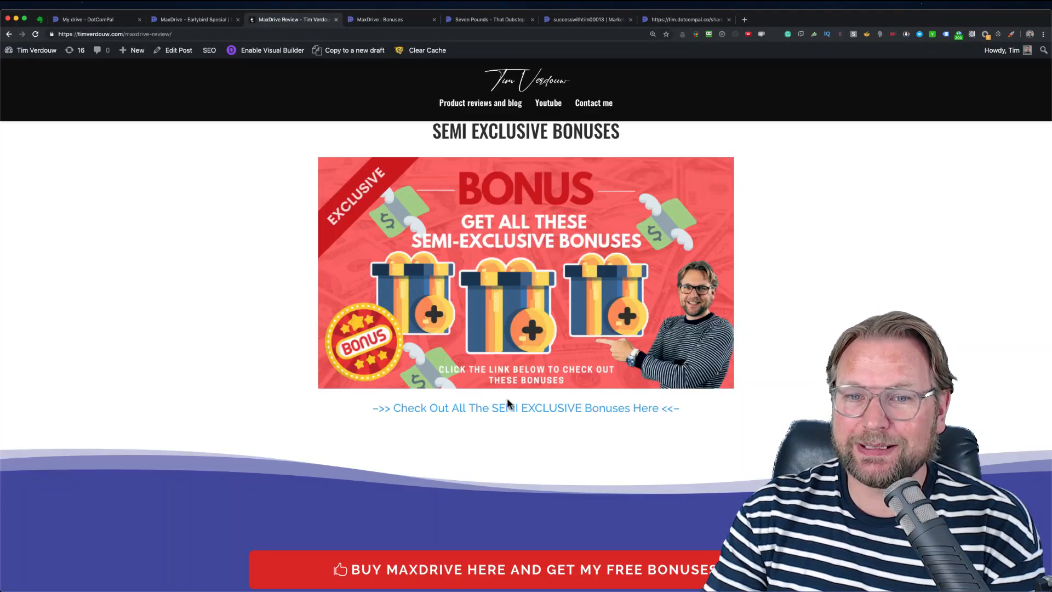
mouse_move(557, 412)
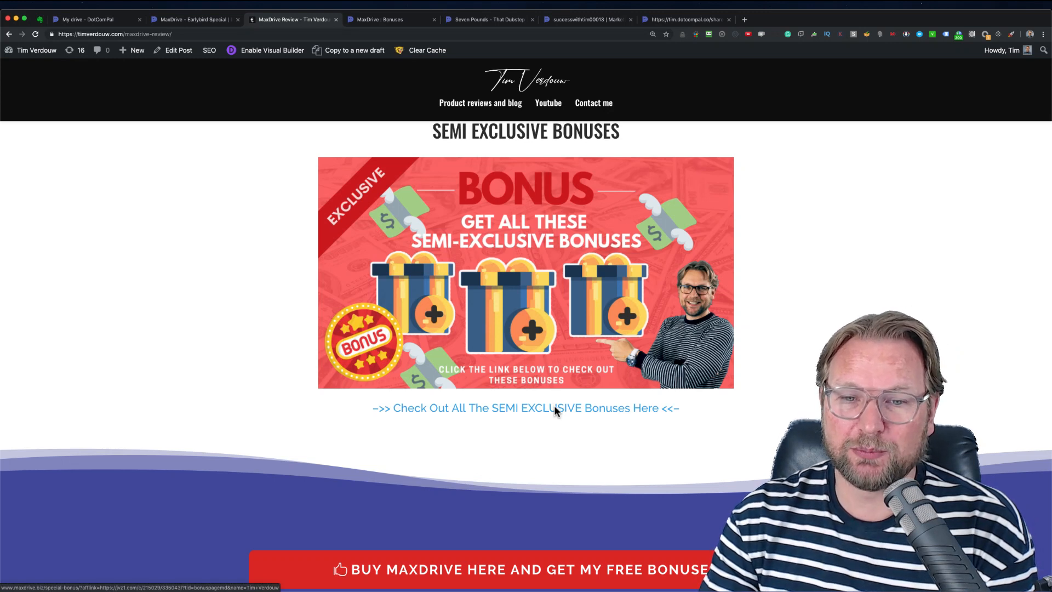
Scroll past the semi-exclusive bonuses to the MaxDrive funnel's front-end and OTO price boxes.
scroll("down", 3)
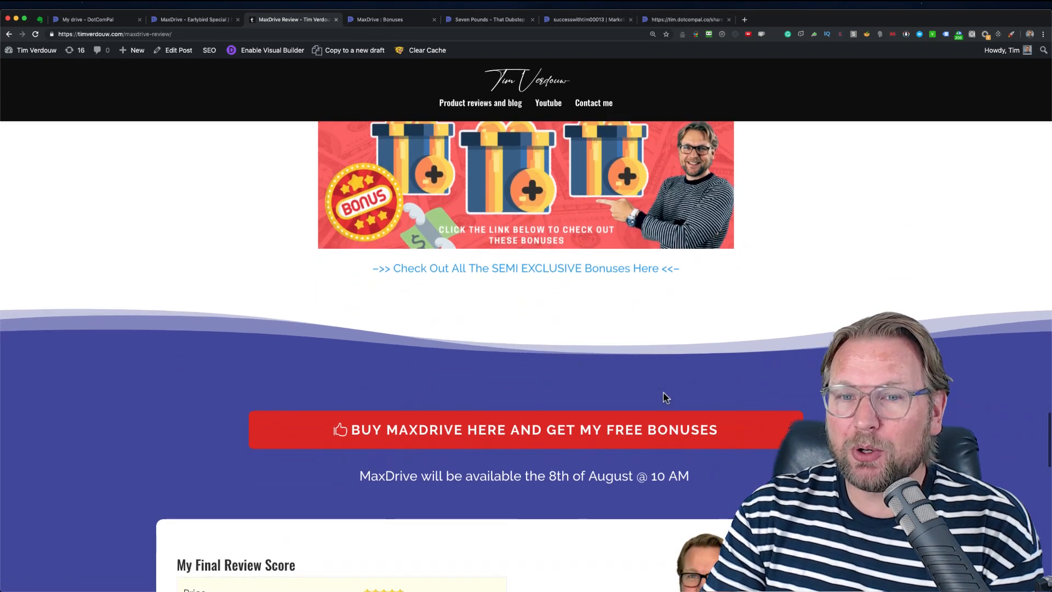
scroll("down", 3)
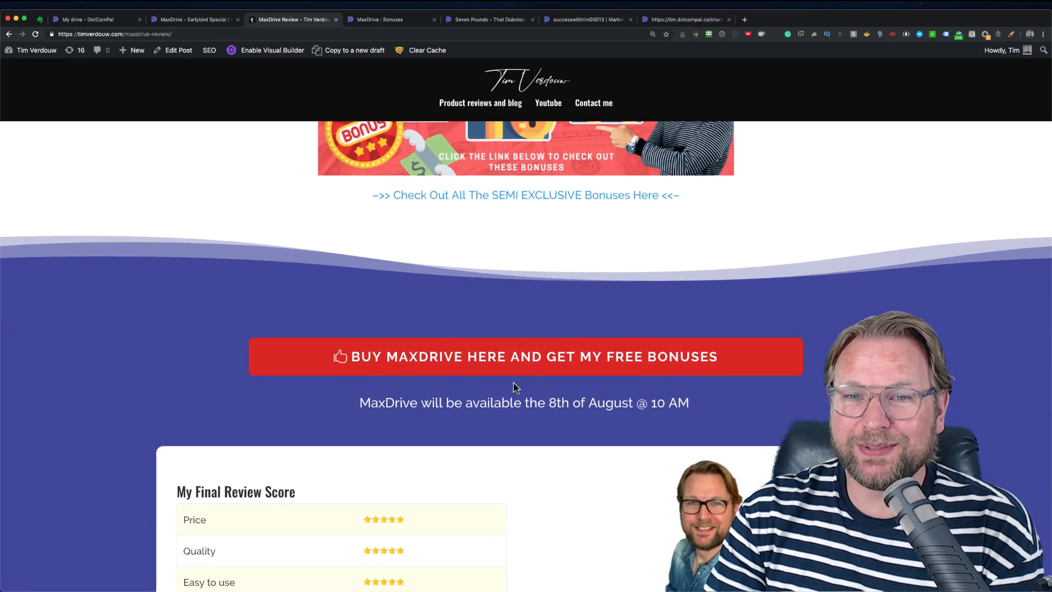
mouse_move(498, 313)
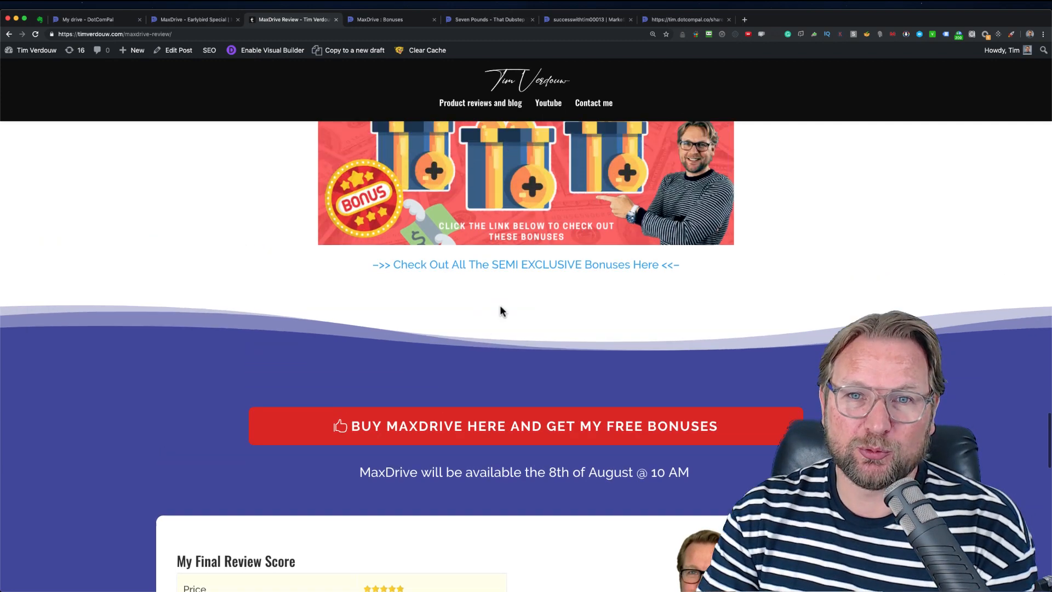
scroll("down", 3)
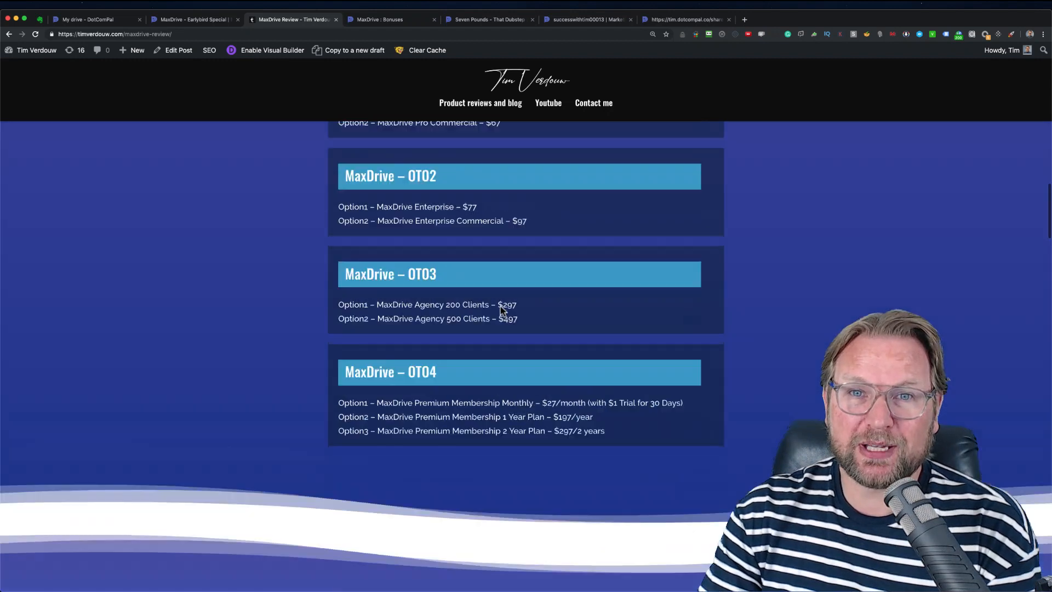
scroll("up", 3)
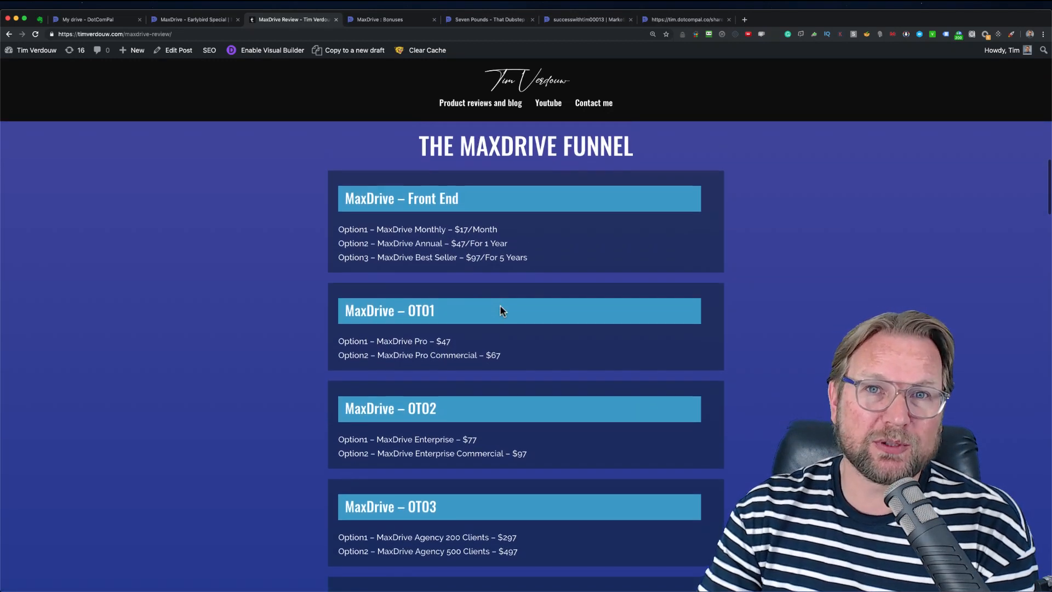
mouse_move(461, 317)
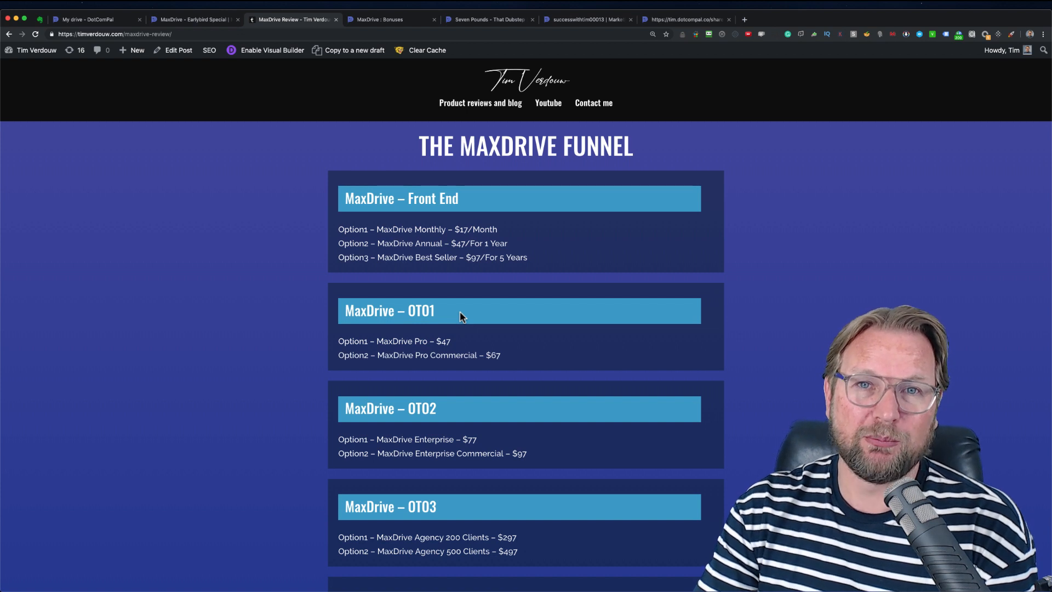
scroll("down", 3)
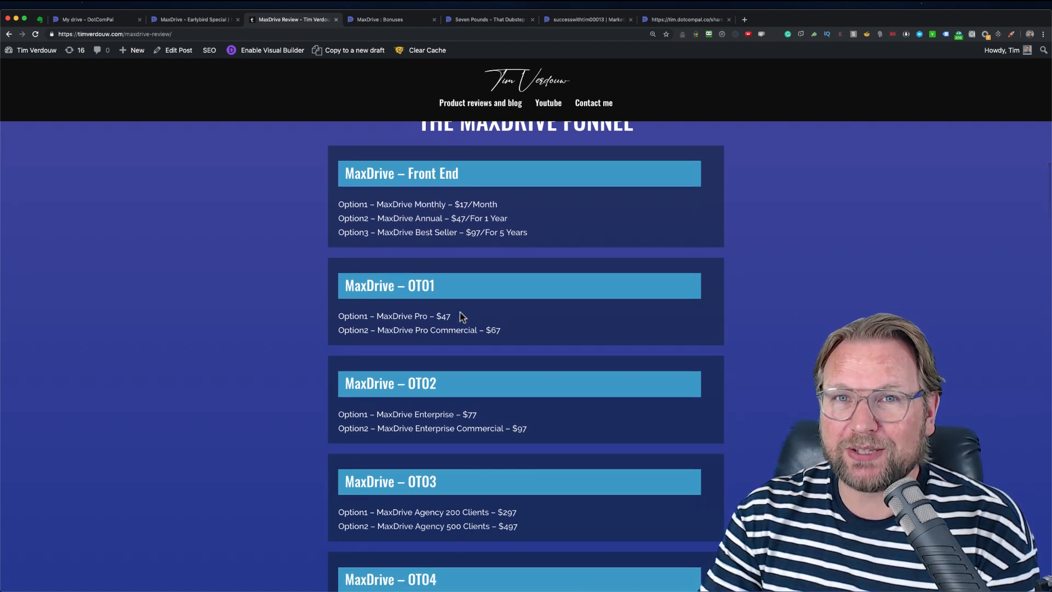
scroll("down", 3)
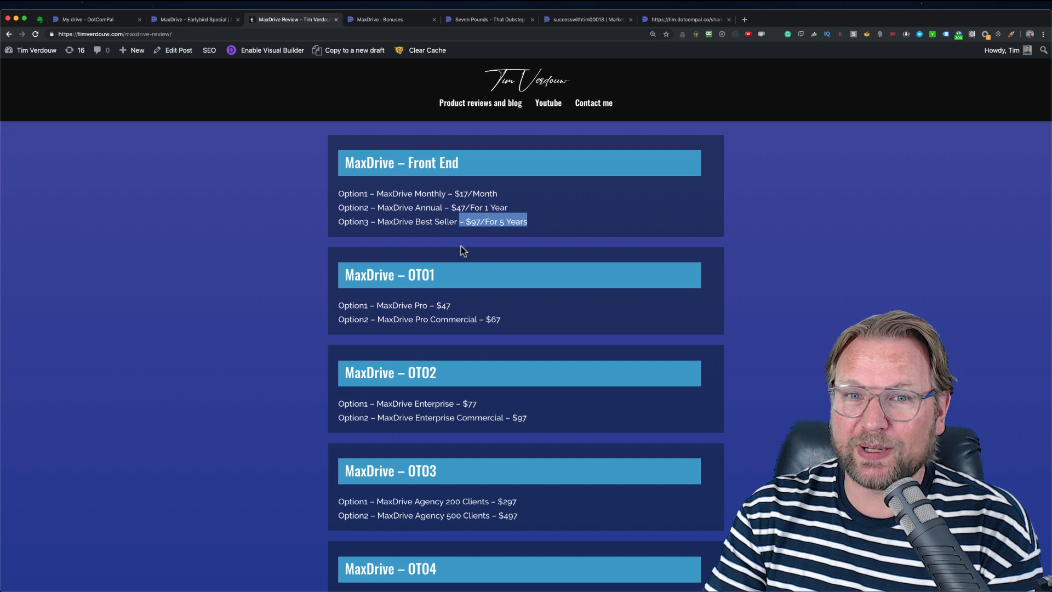
mouse_move(482, 267)
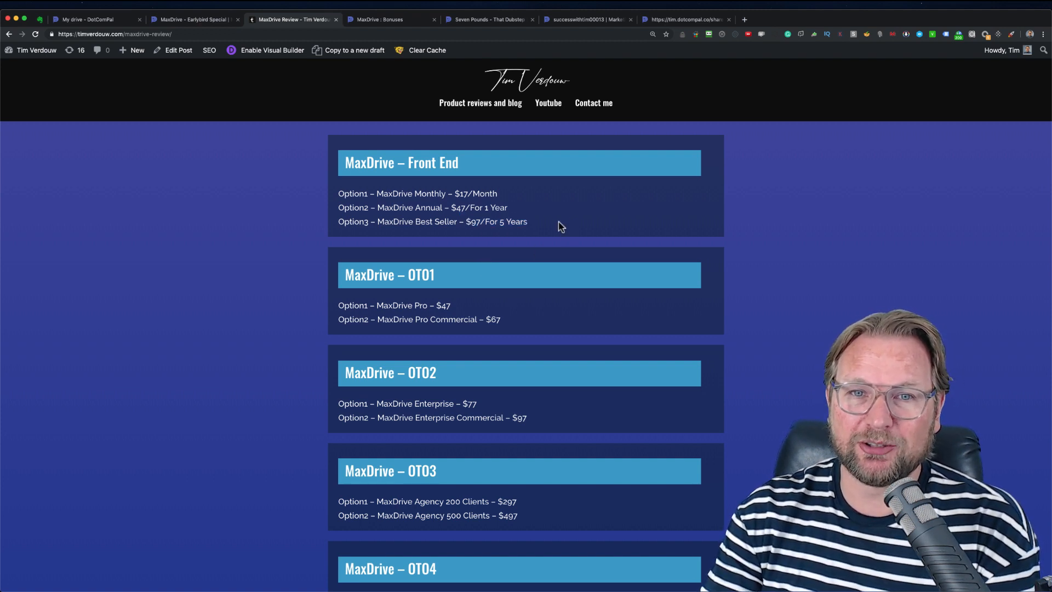
Highlight the $47 MaxDrive Pro price and the $297 OTO3 price while moving down the funnel.
scroll("down", 3)
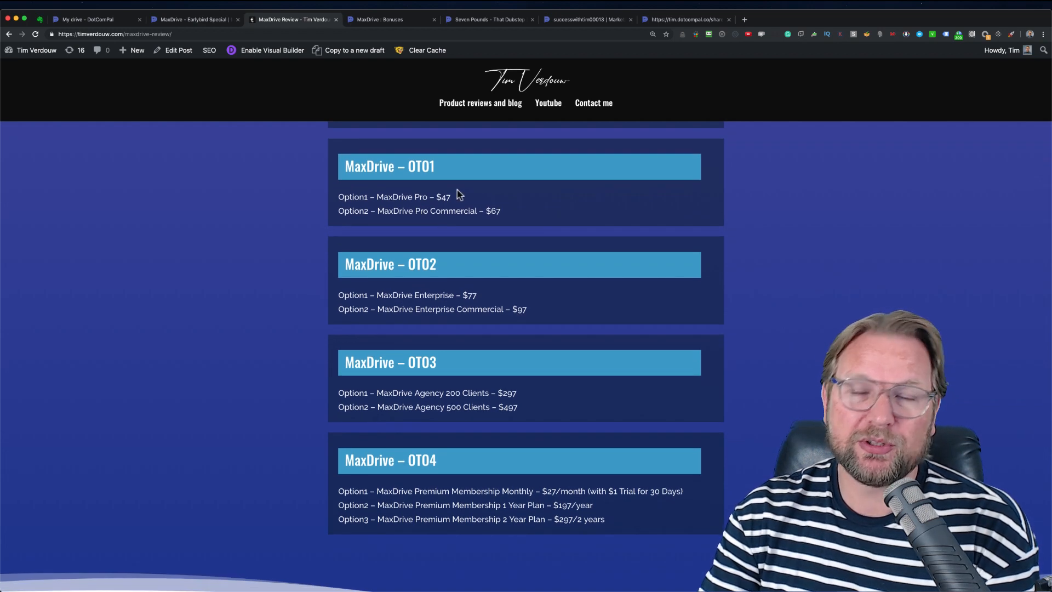
double_click(443, 197)
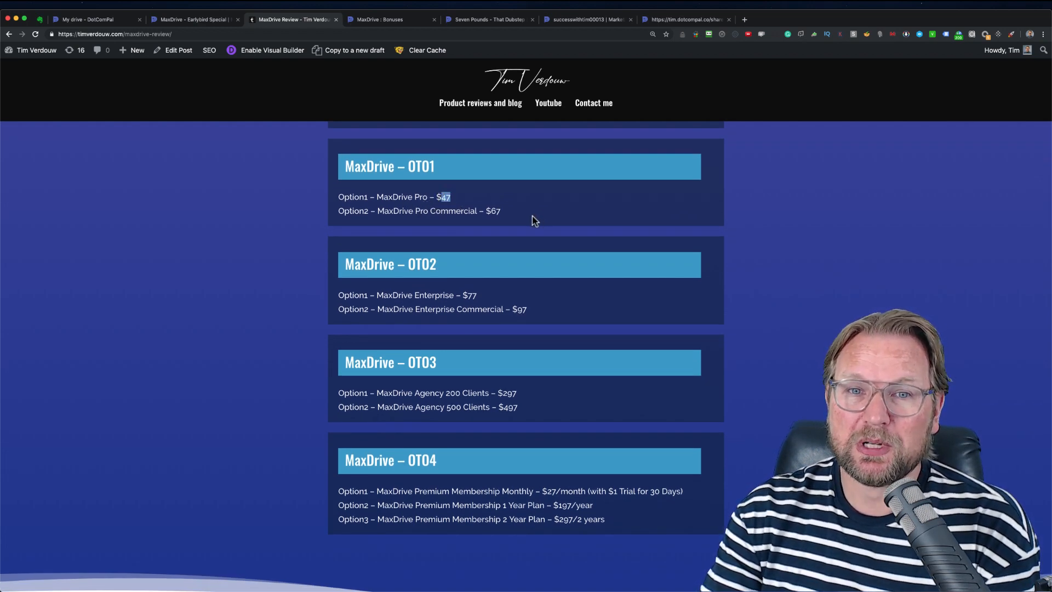
double_click(493, 212)
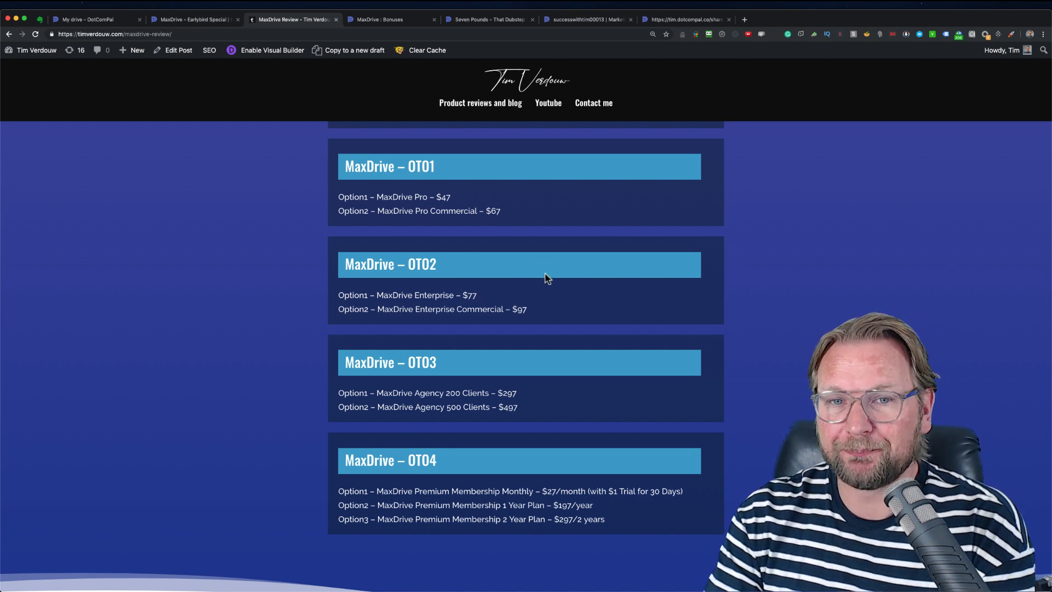
scroll("down", 3)
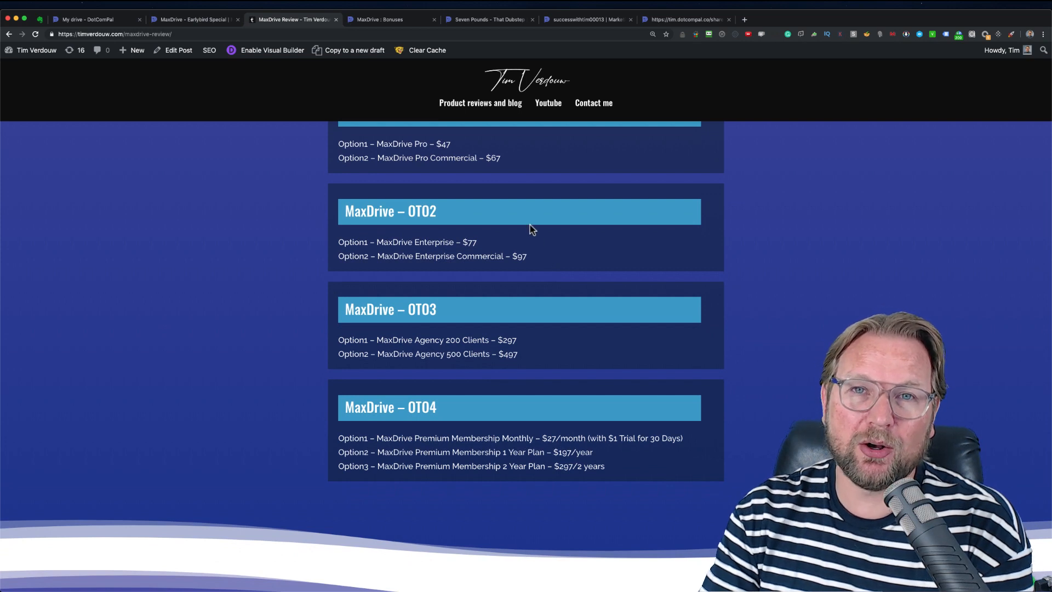
mouse_move(478, 250)
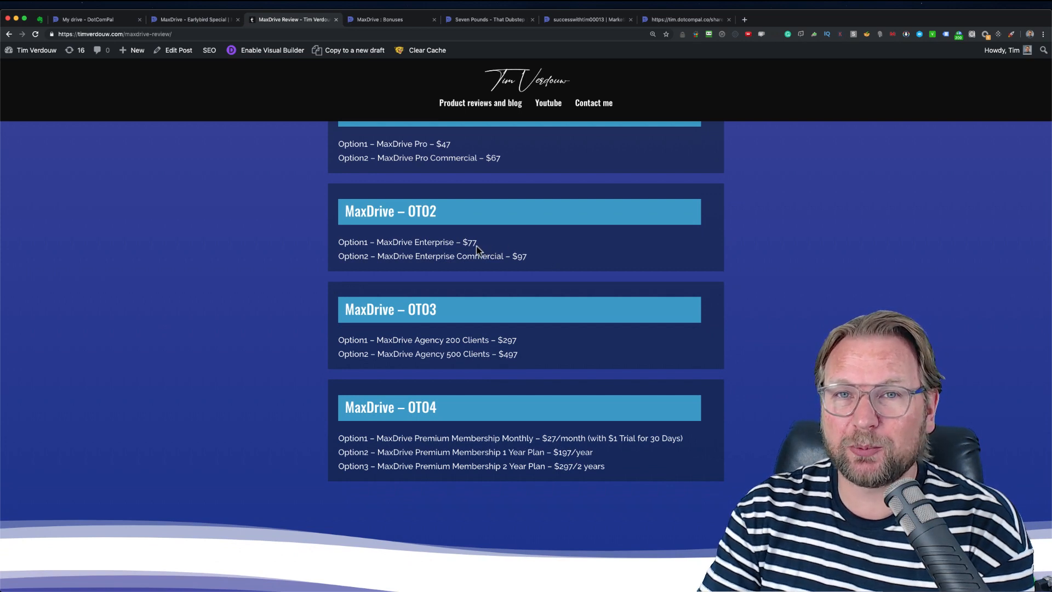
mouse_move(502, 287)
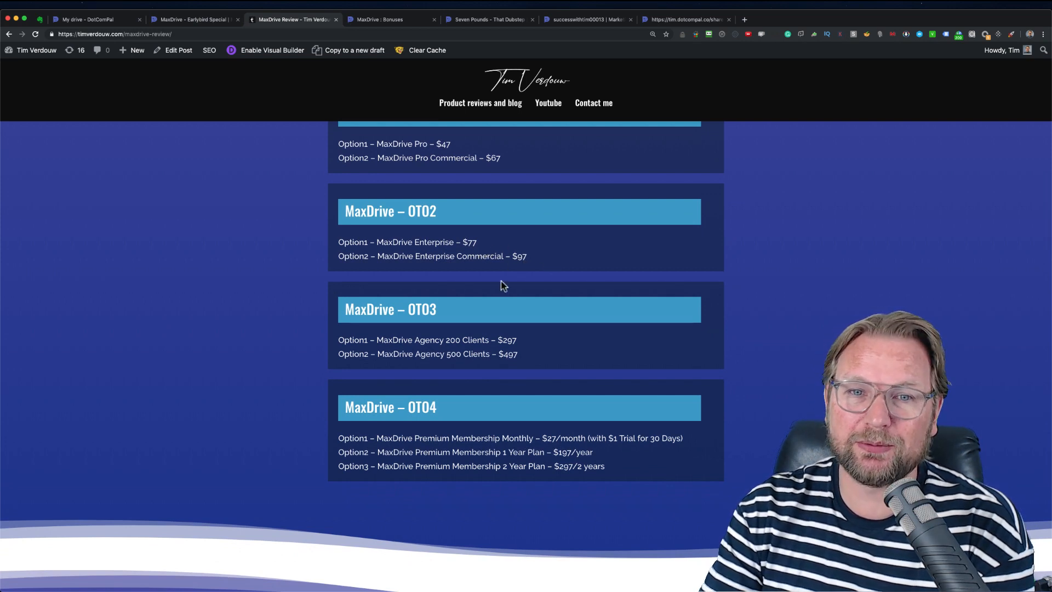
scroll("down", 3)
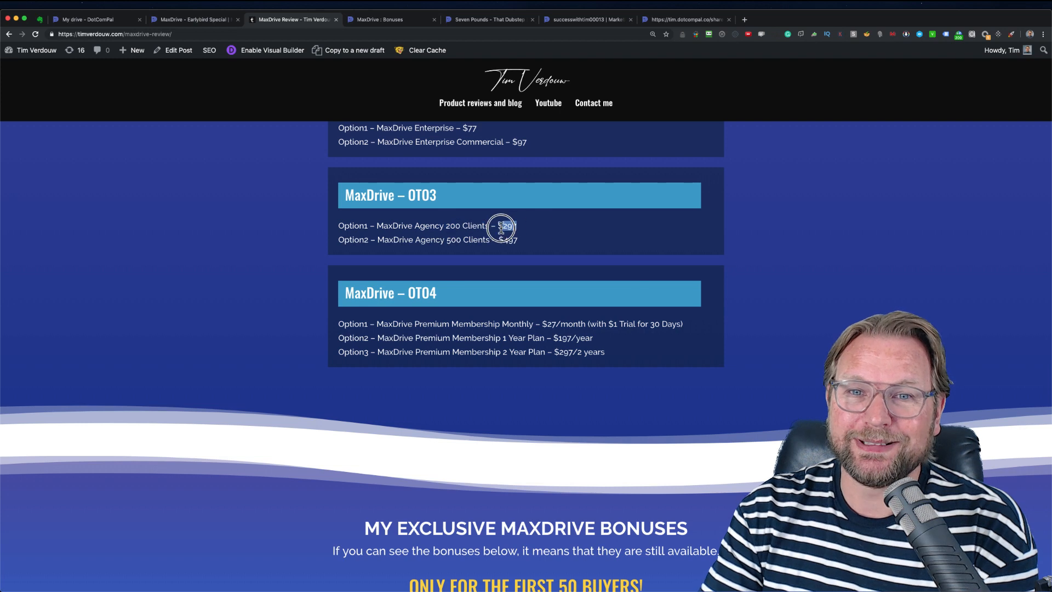
double_click(504, 225)
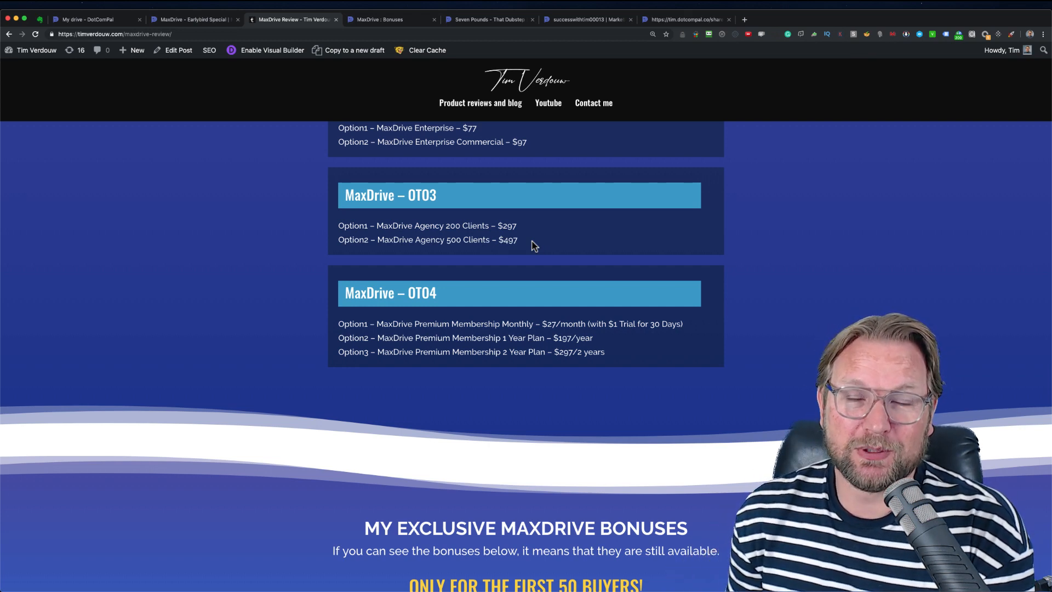
Highlight the $297 two-year membership price, then return to the review's header, buy button and launch date.
scroll("up", 3)
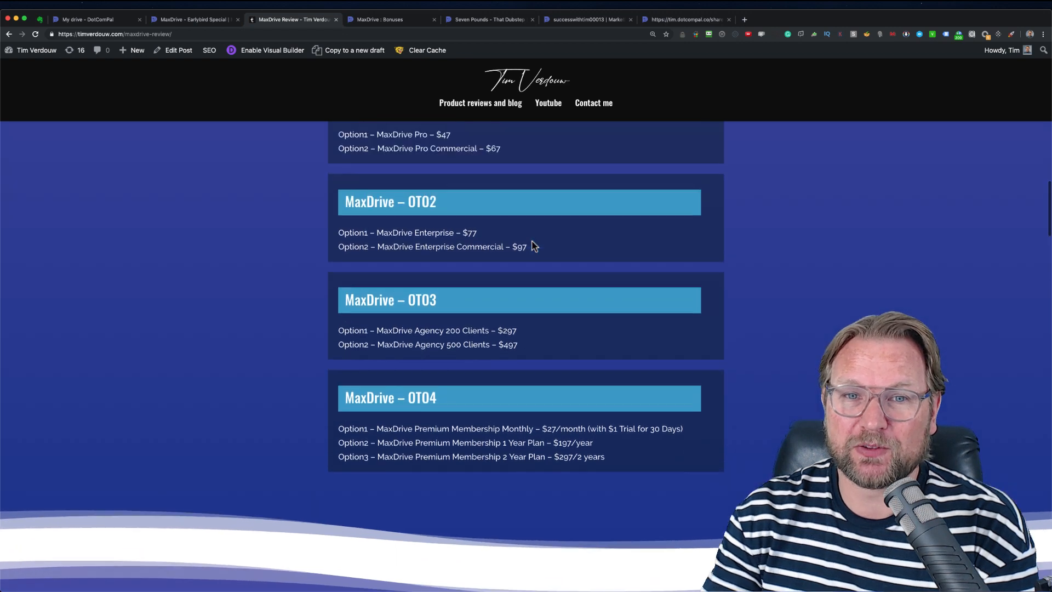
scroll("down", 3)
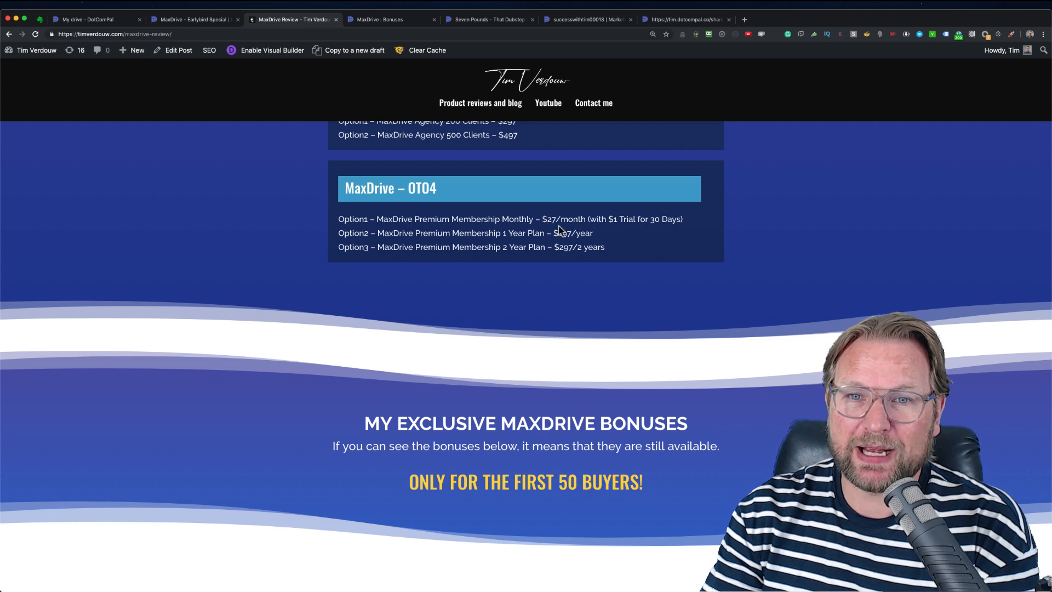
mouse_move(603, 228)
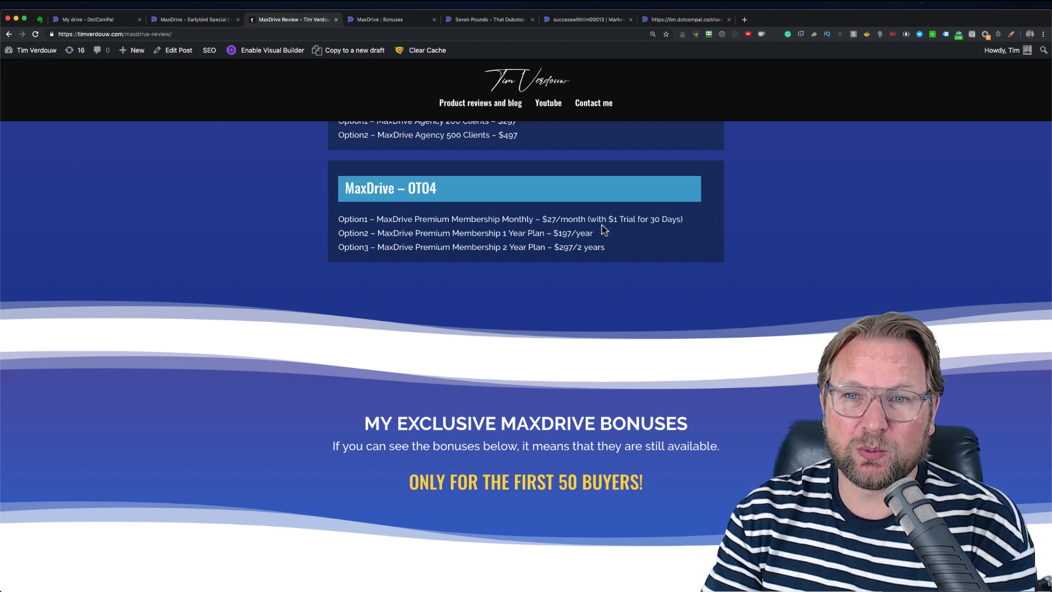
scroll("down", 3)
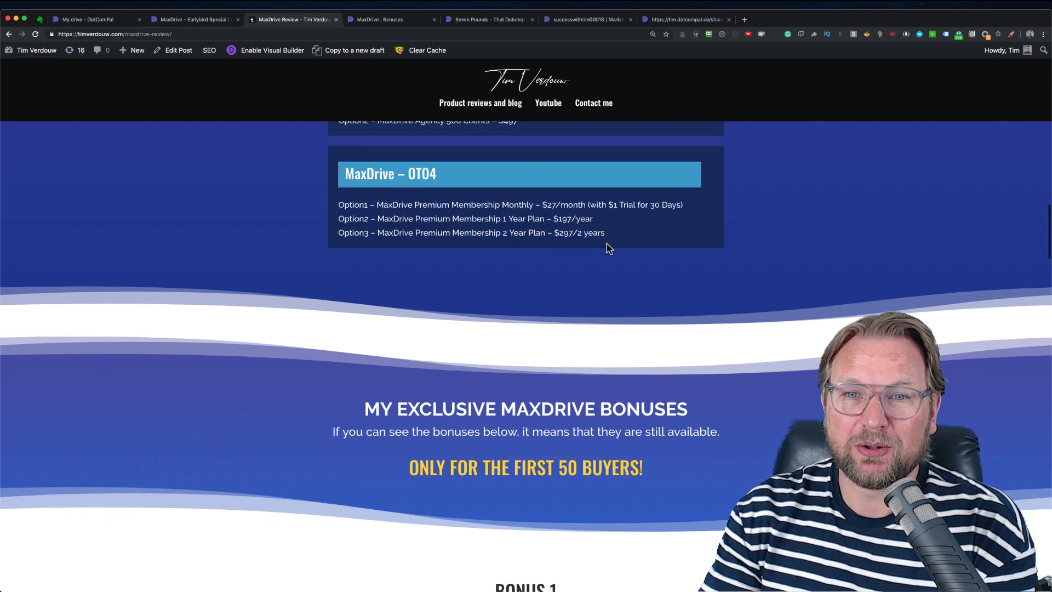
double_click(573, 219)
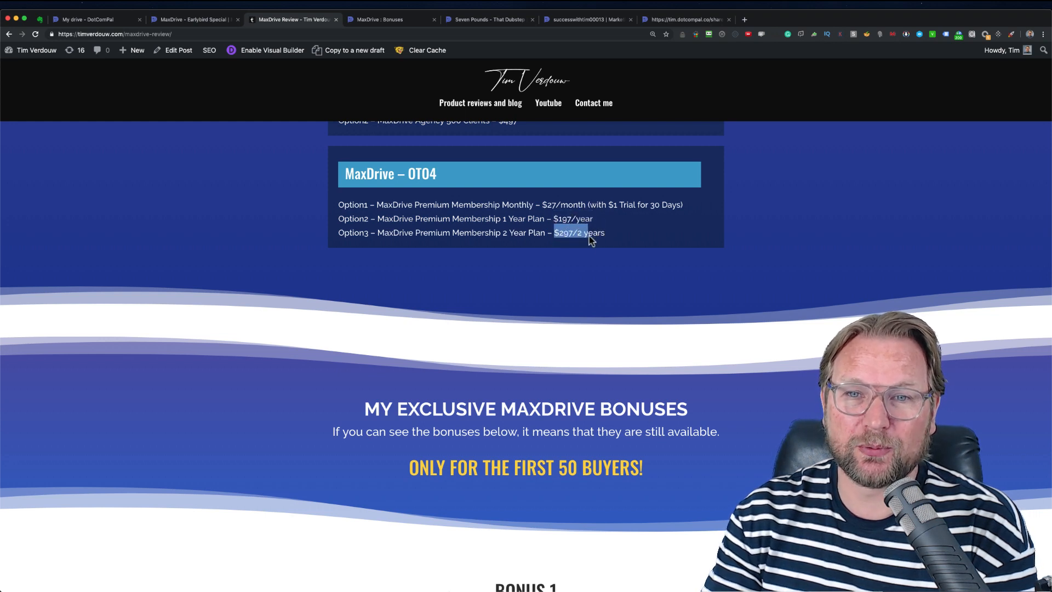
scroll("up", 3)
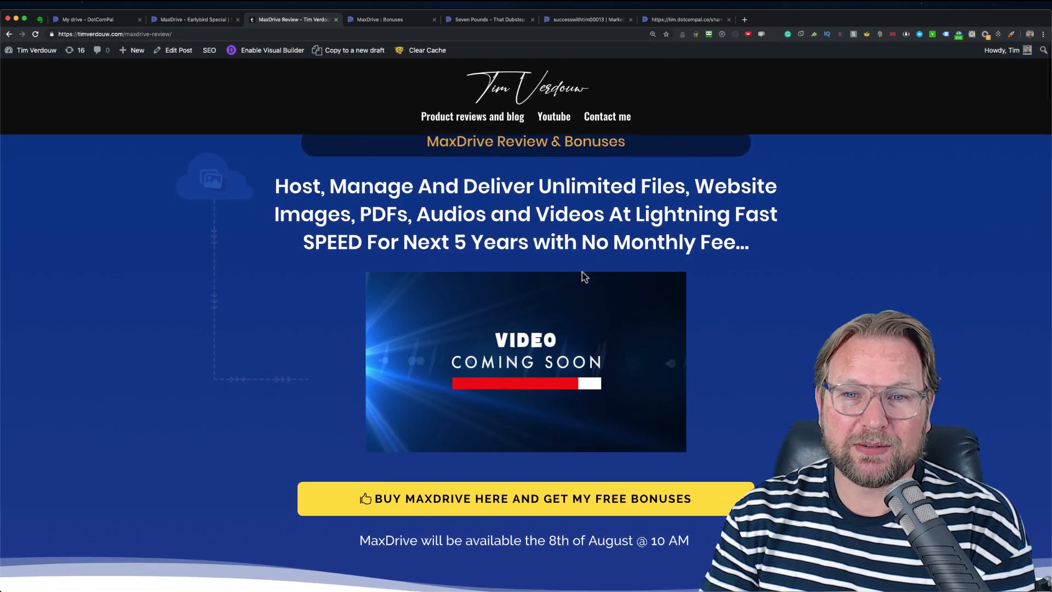
scroll("down", 3)
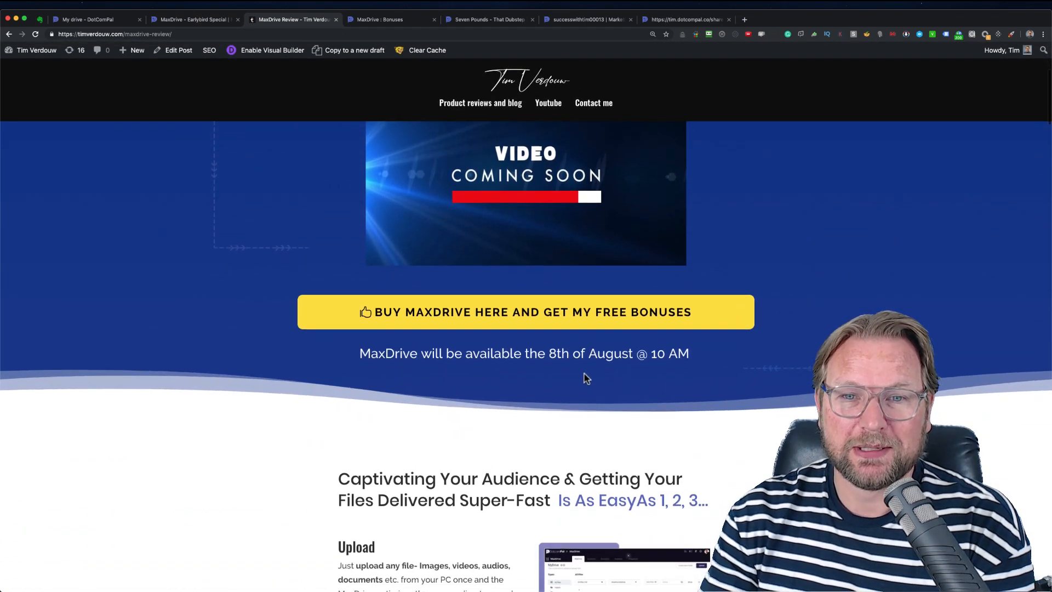
scroll("down", 3)
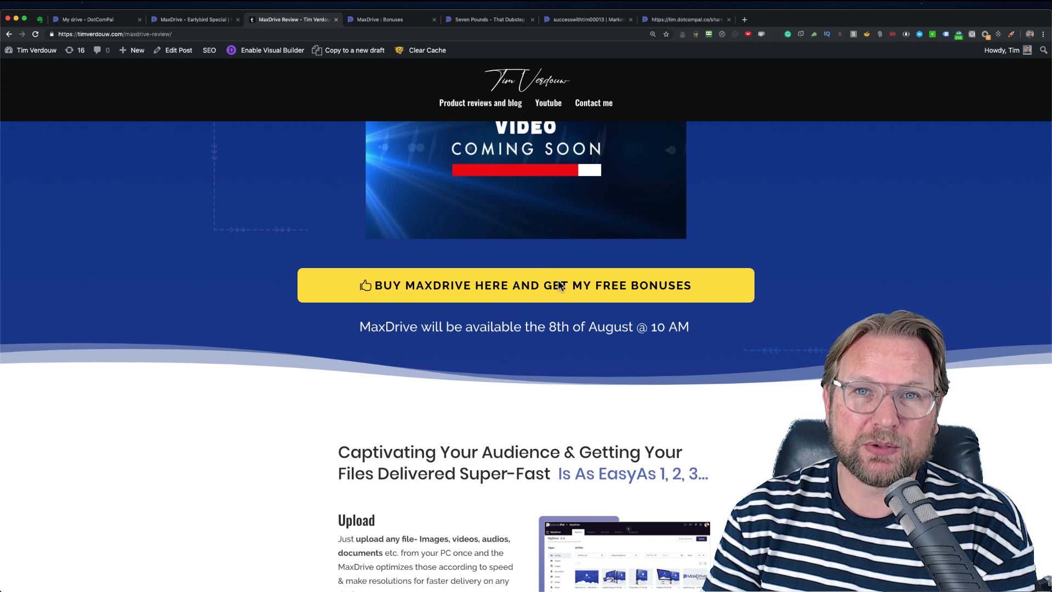
scroll("down", 3)
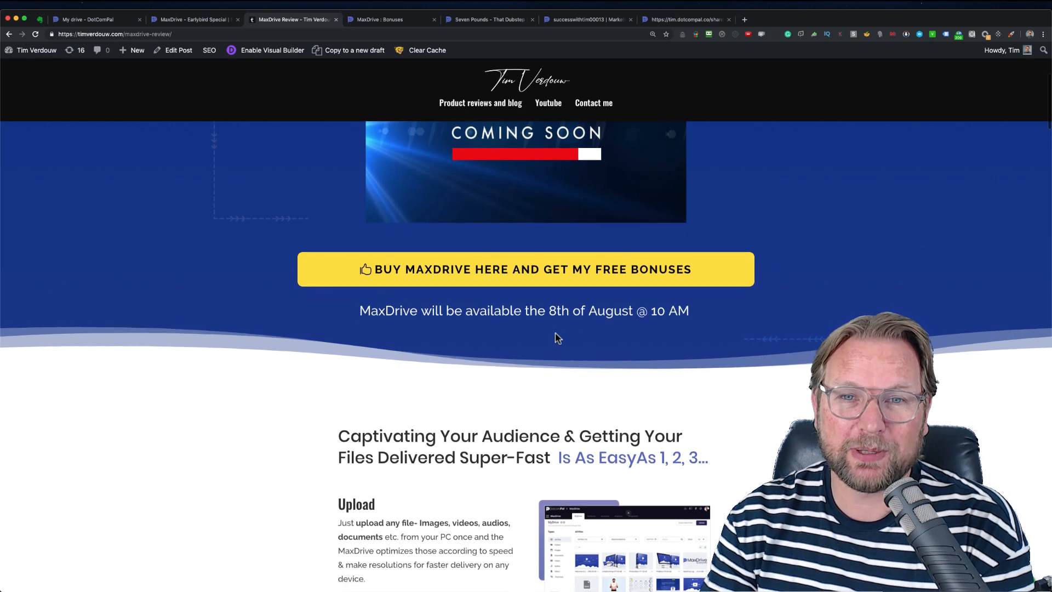
scroll("down", 3)
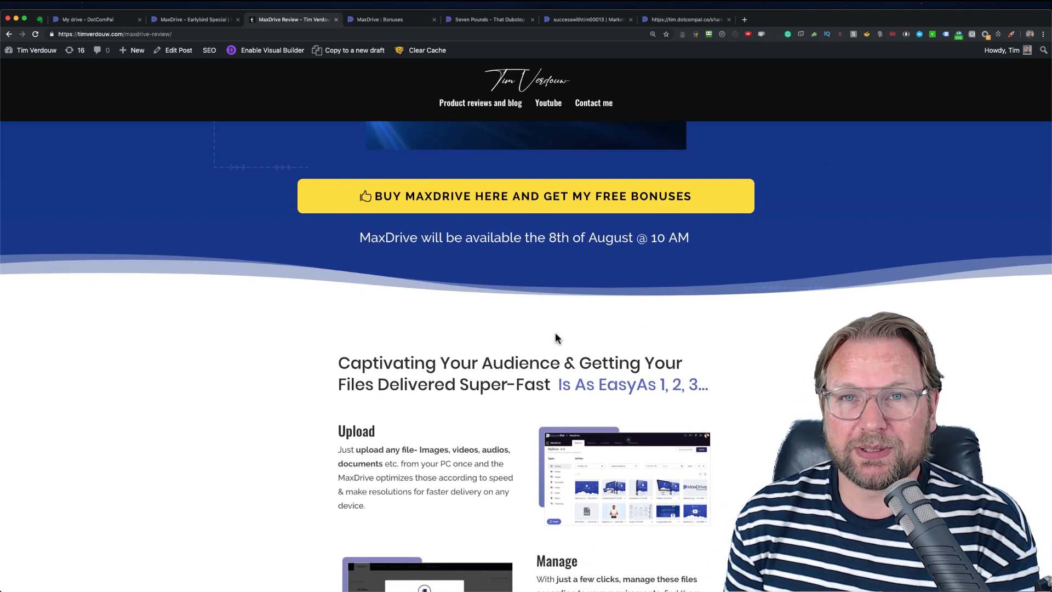